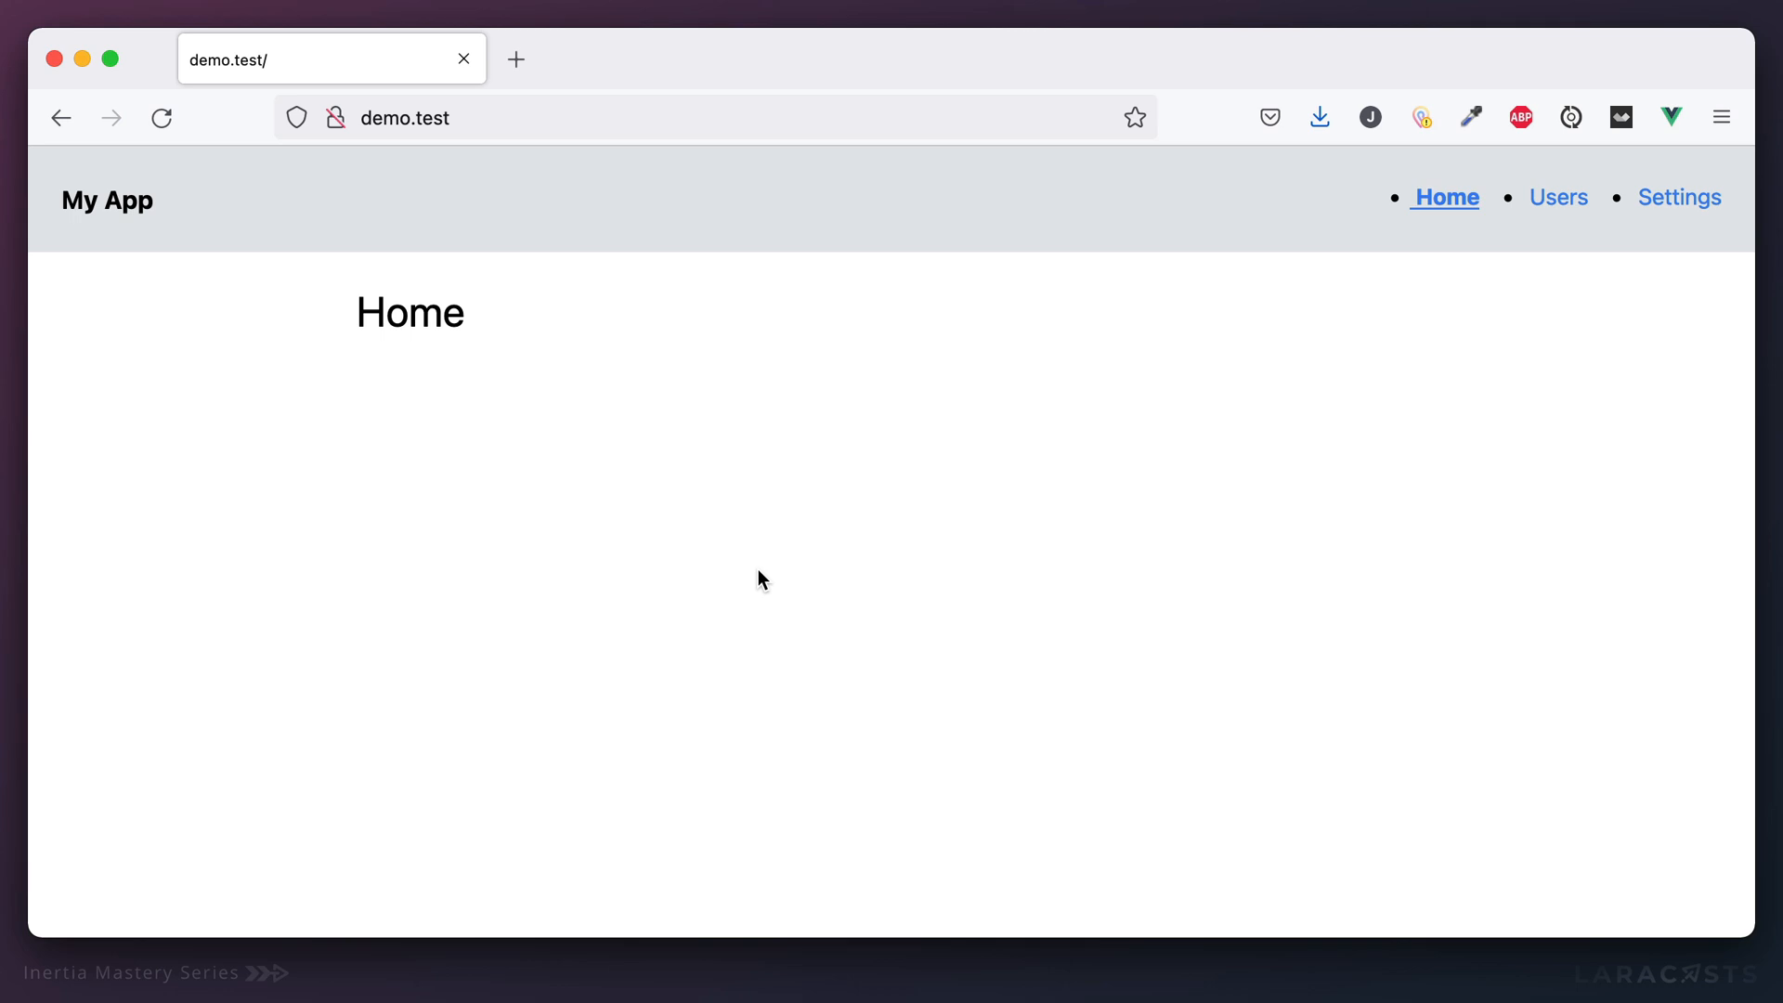
pyautogui.moveTo(760, 541)
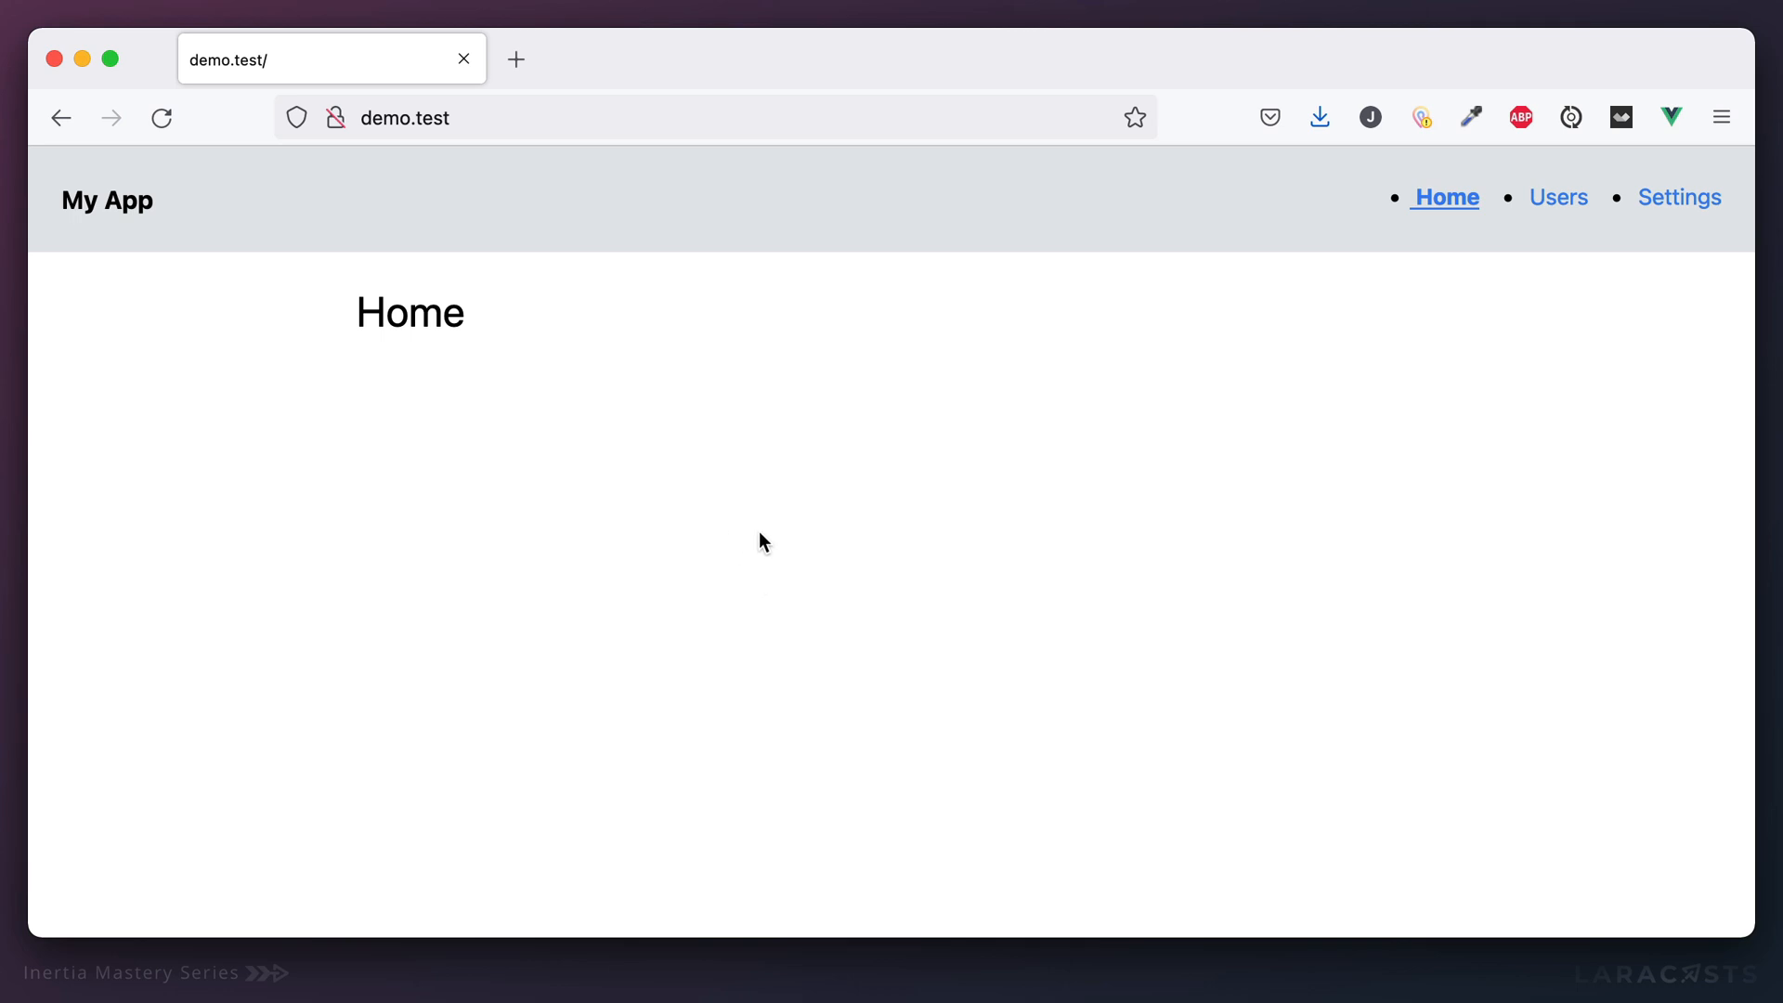
pyautogui.moveTo(197, 188)
pyautogui.write('routes/')
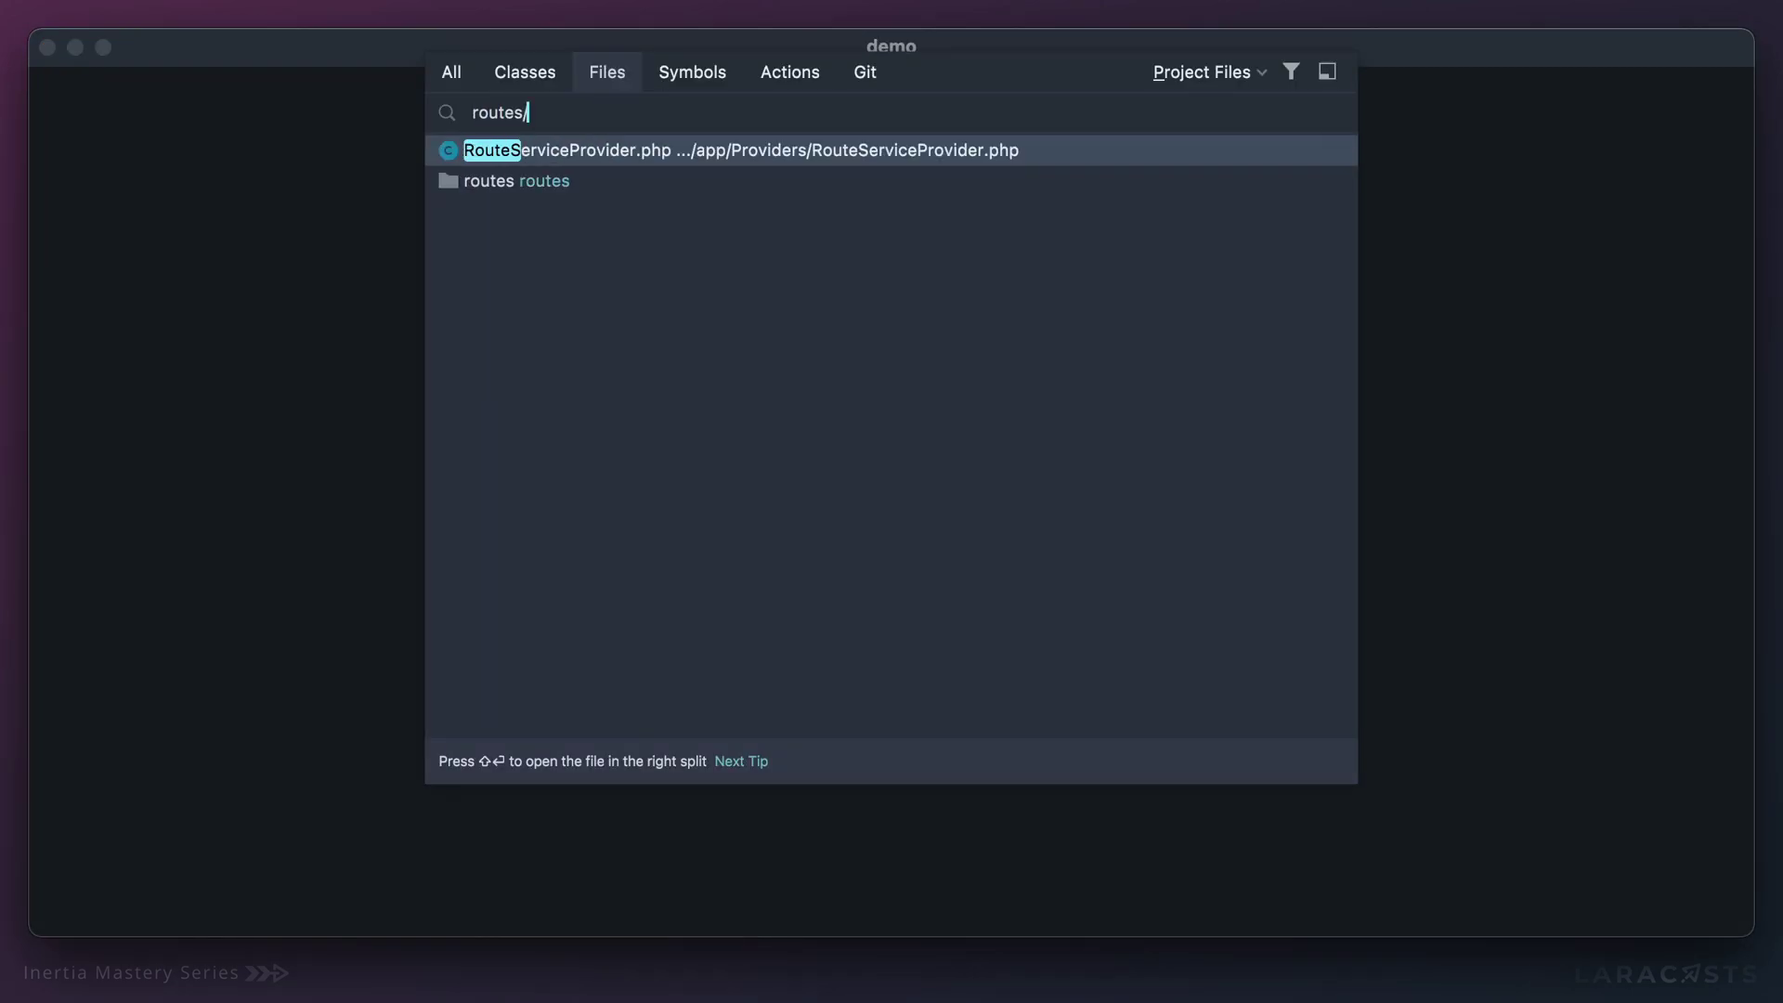
# In web.php, pass ['username' => 'JohnDoe'] to Inertia::render('Home').
pyautogui.click(488, 180)
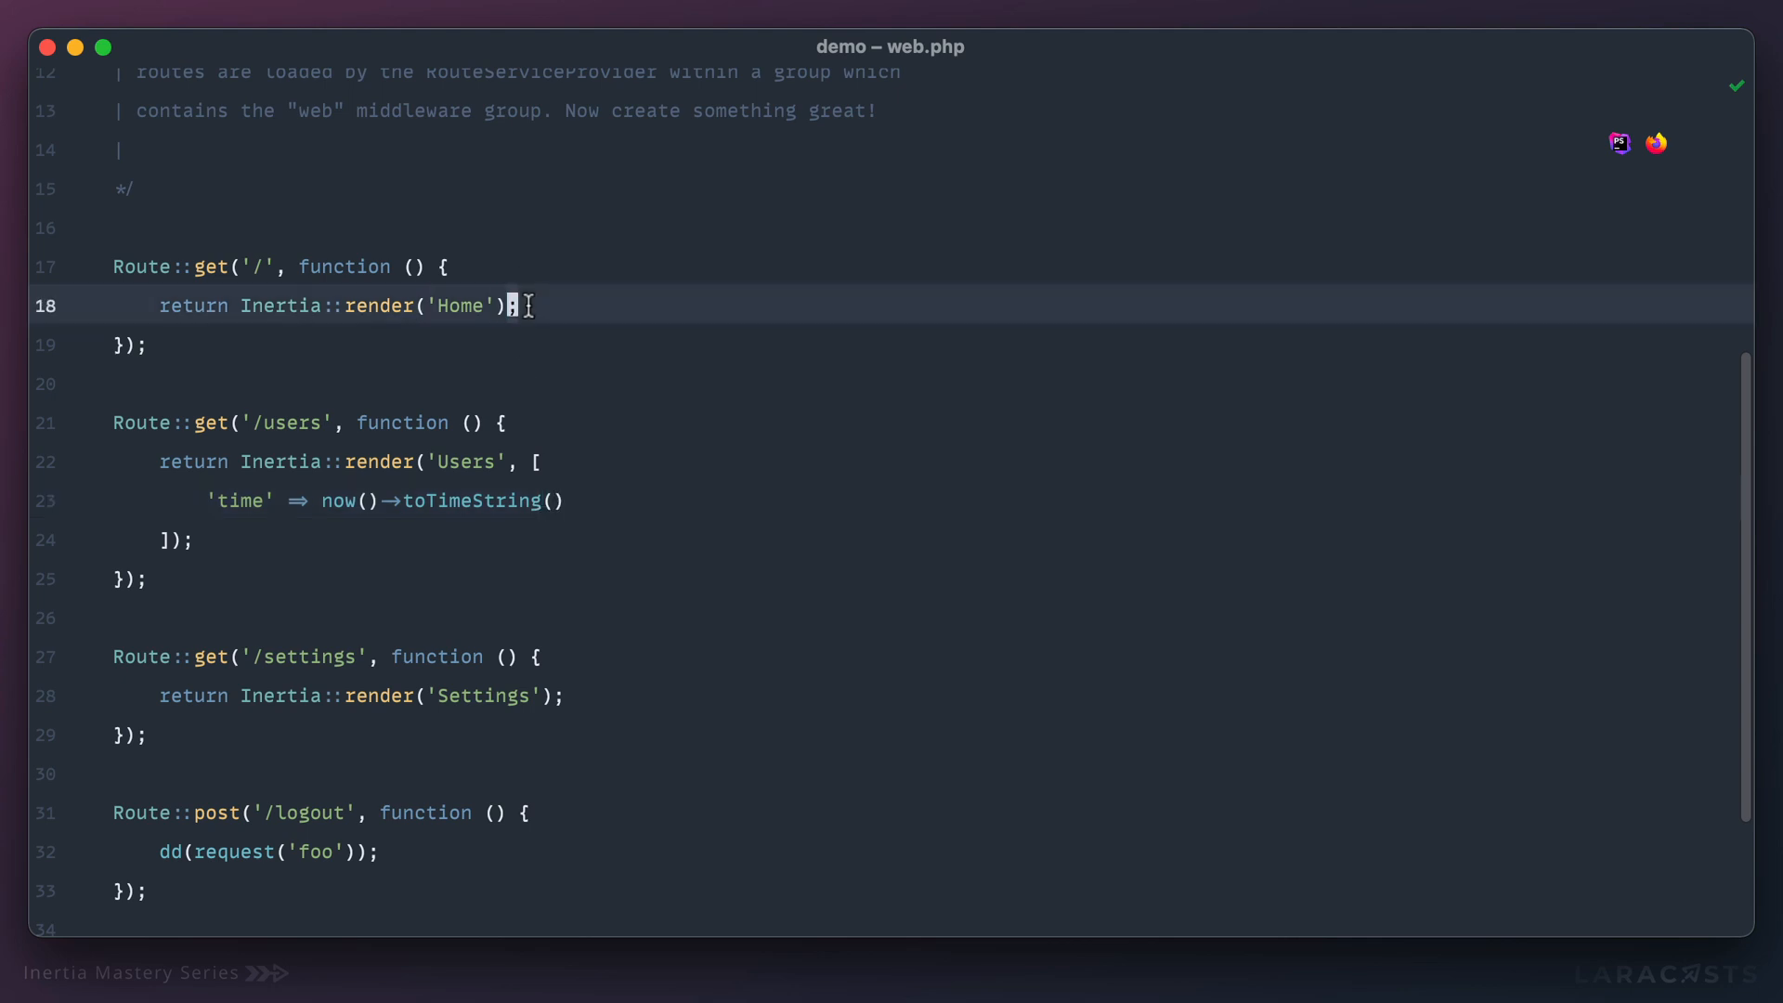
pyautogui.write(', []')
pyautogui.write("'user")
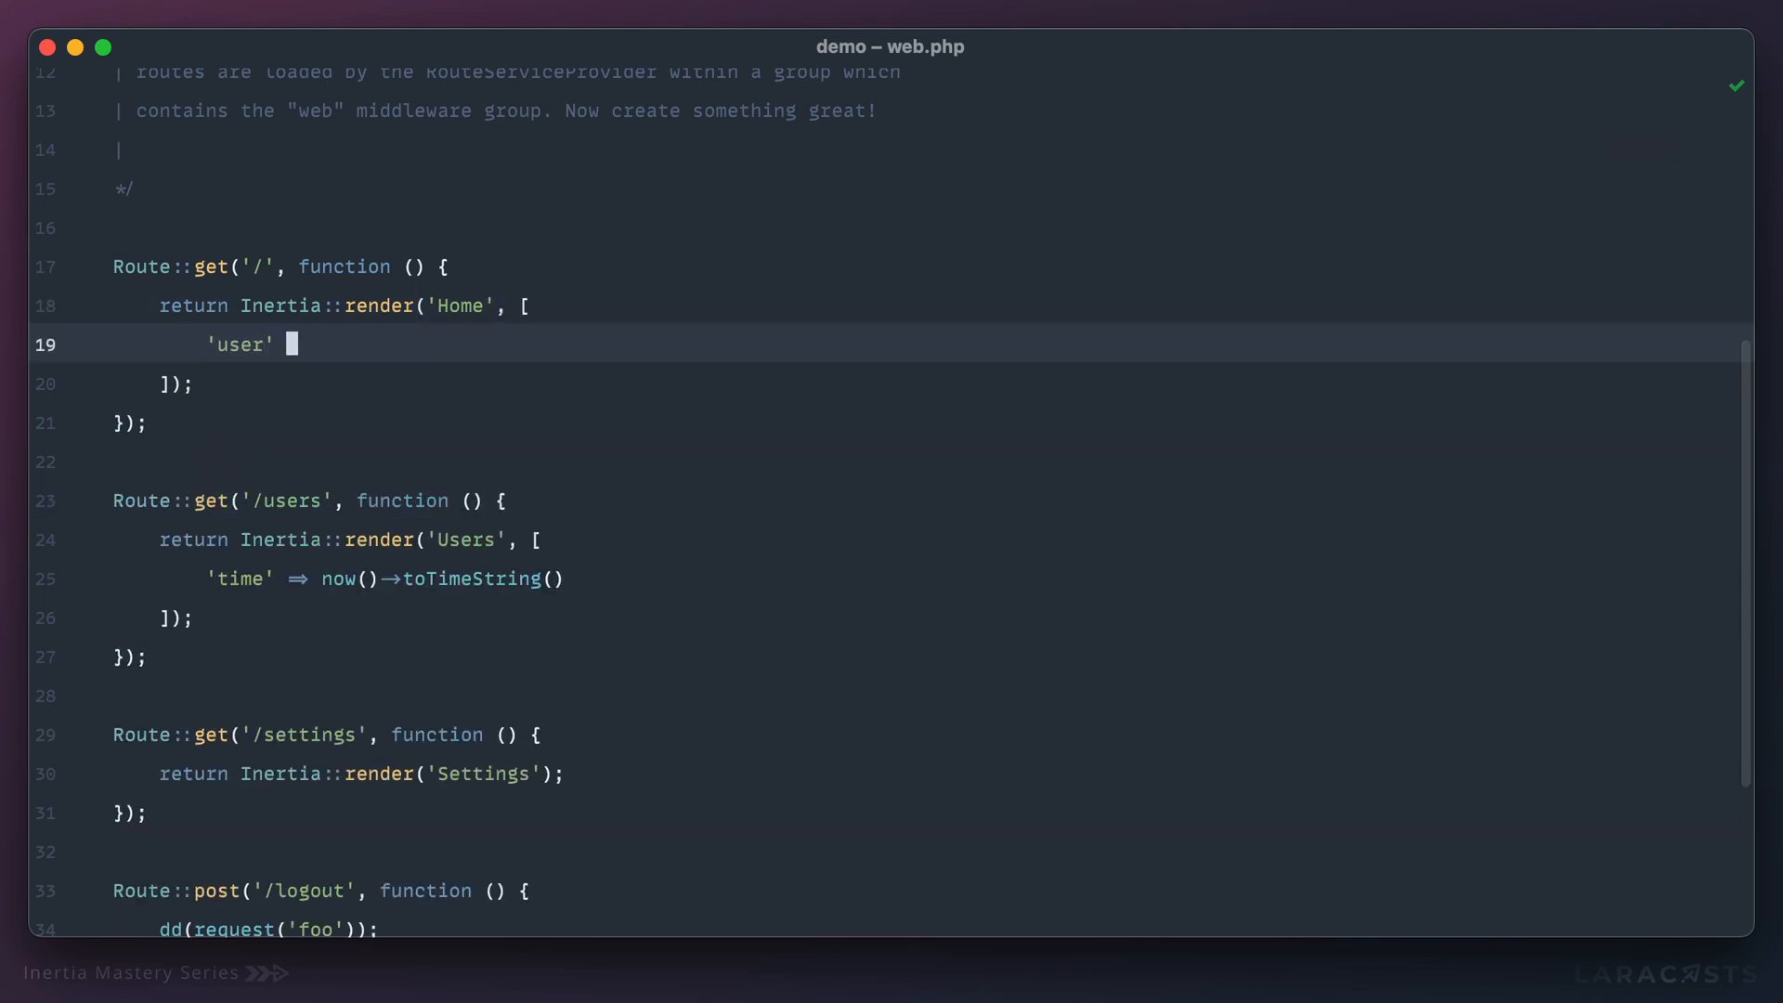
pyautogui.write('name =>')
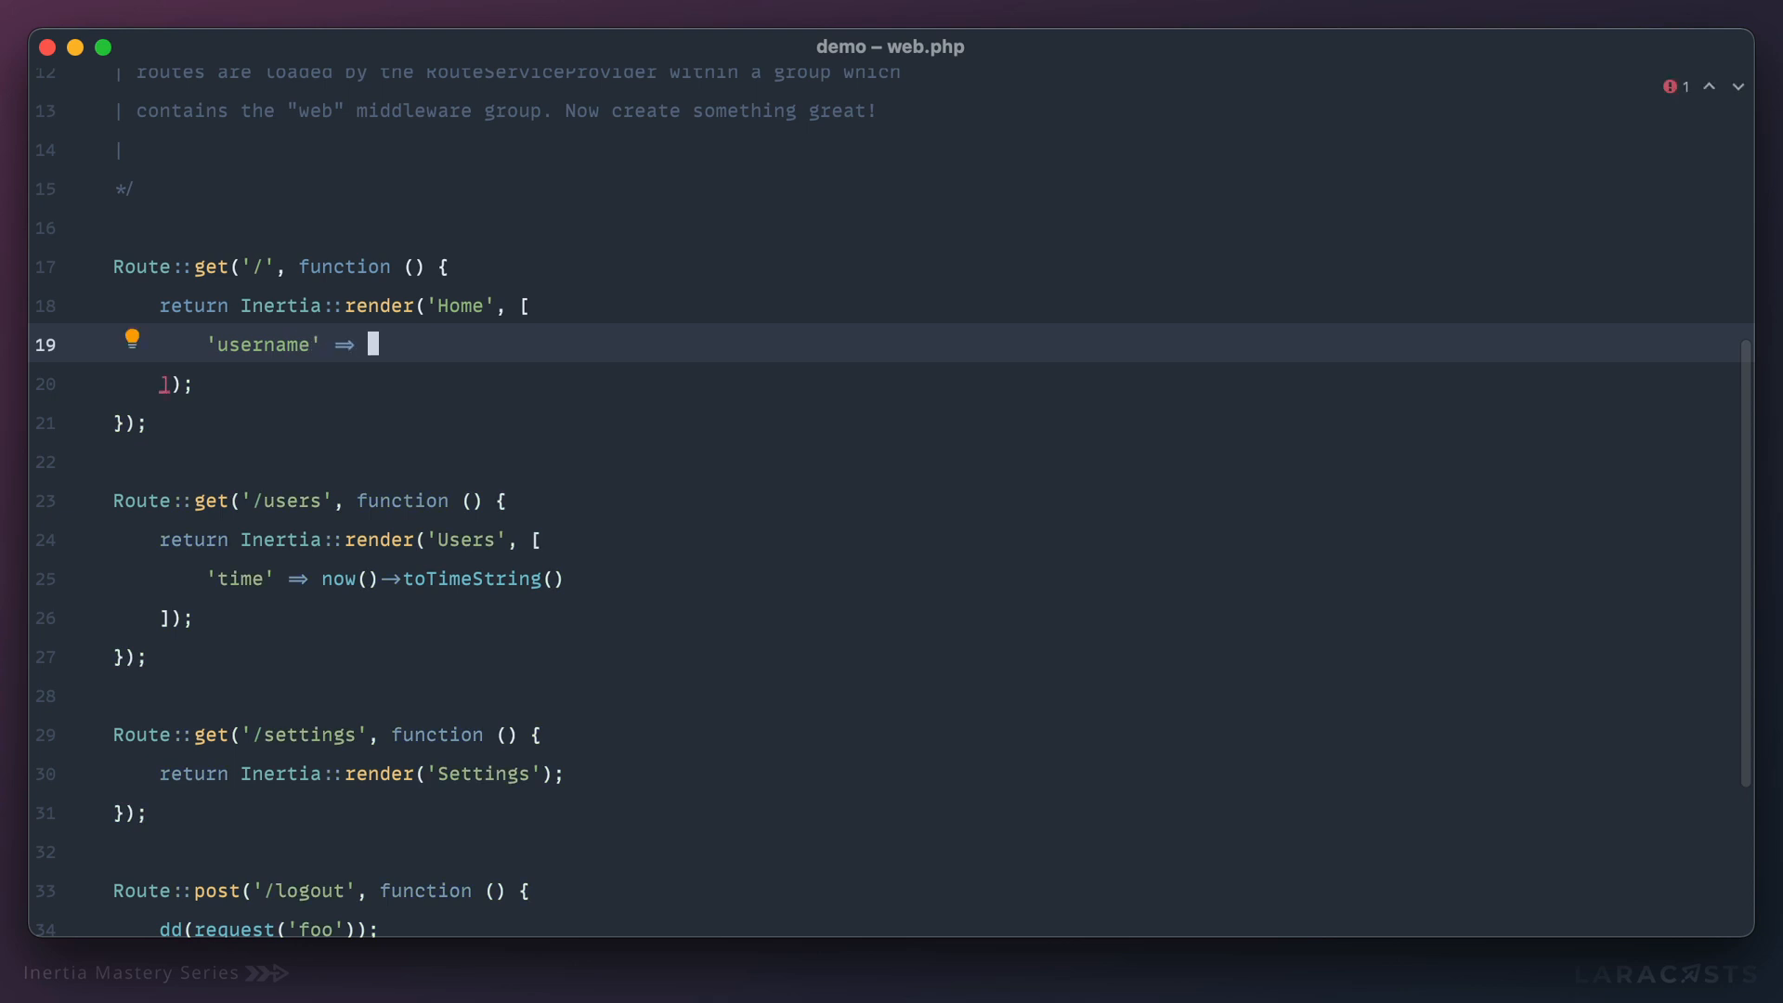
pyautogui.write("'JohnDoe'")
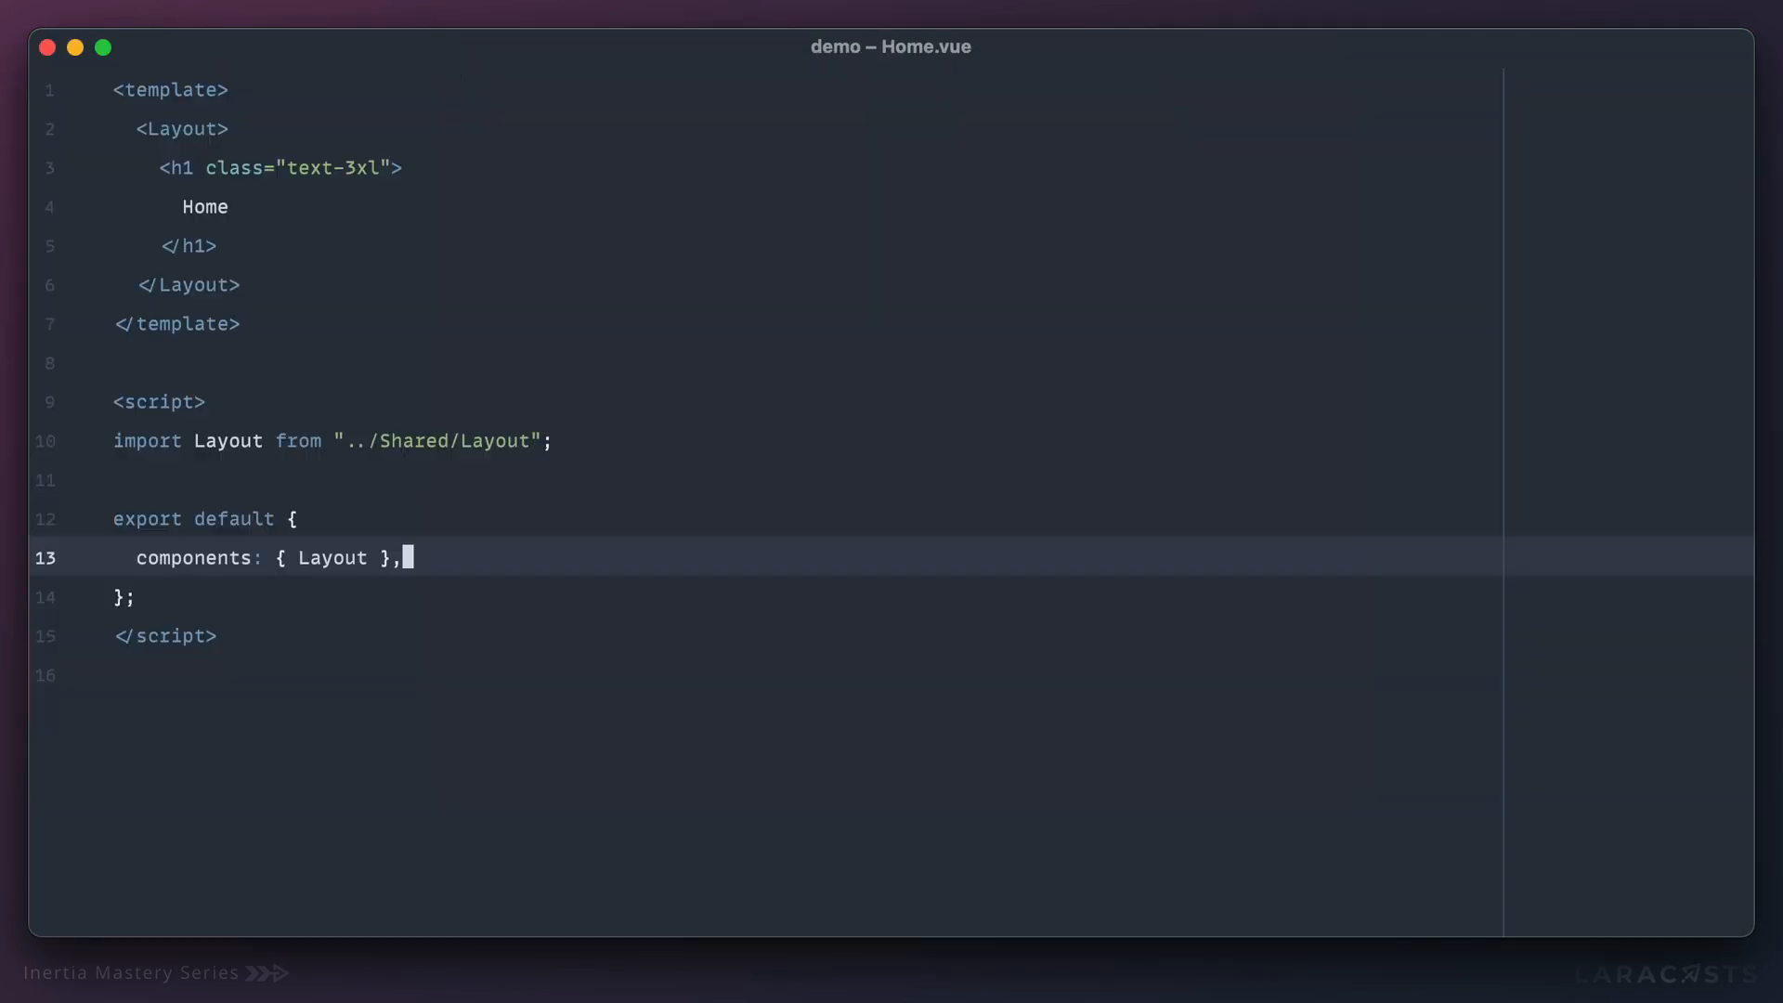
# Declare a username String prop in Home.vue and bind :username on Layout.
pyautogui.write('props: { usernam')
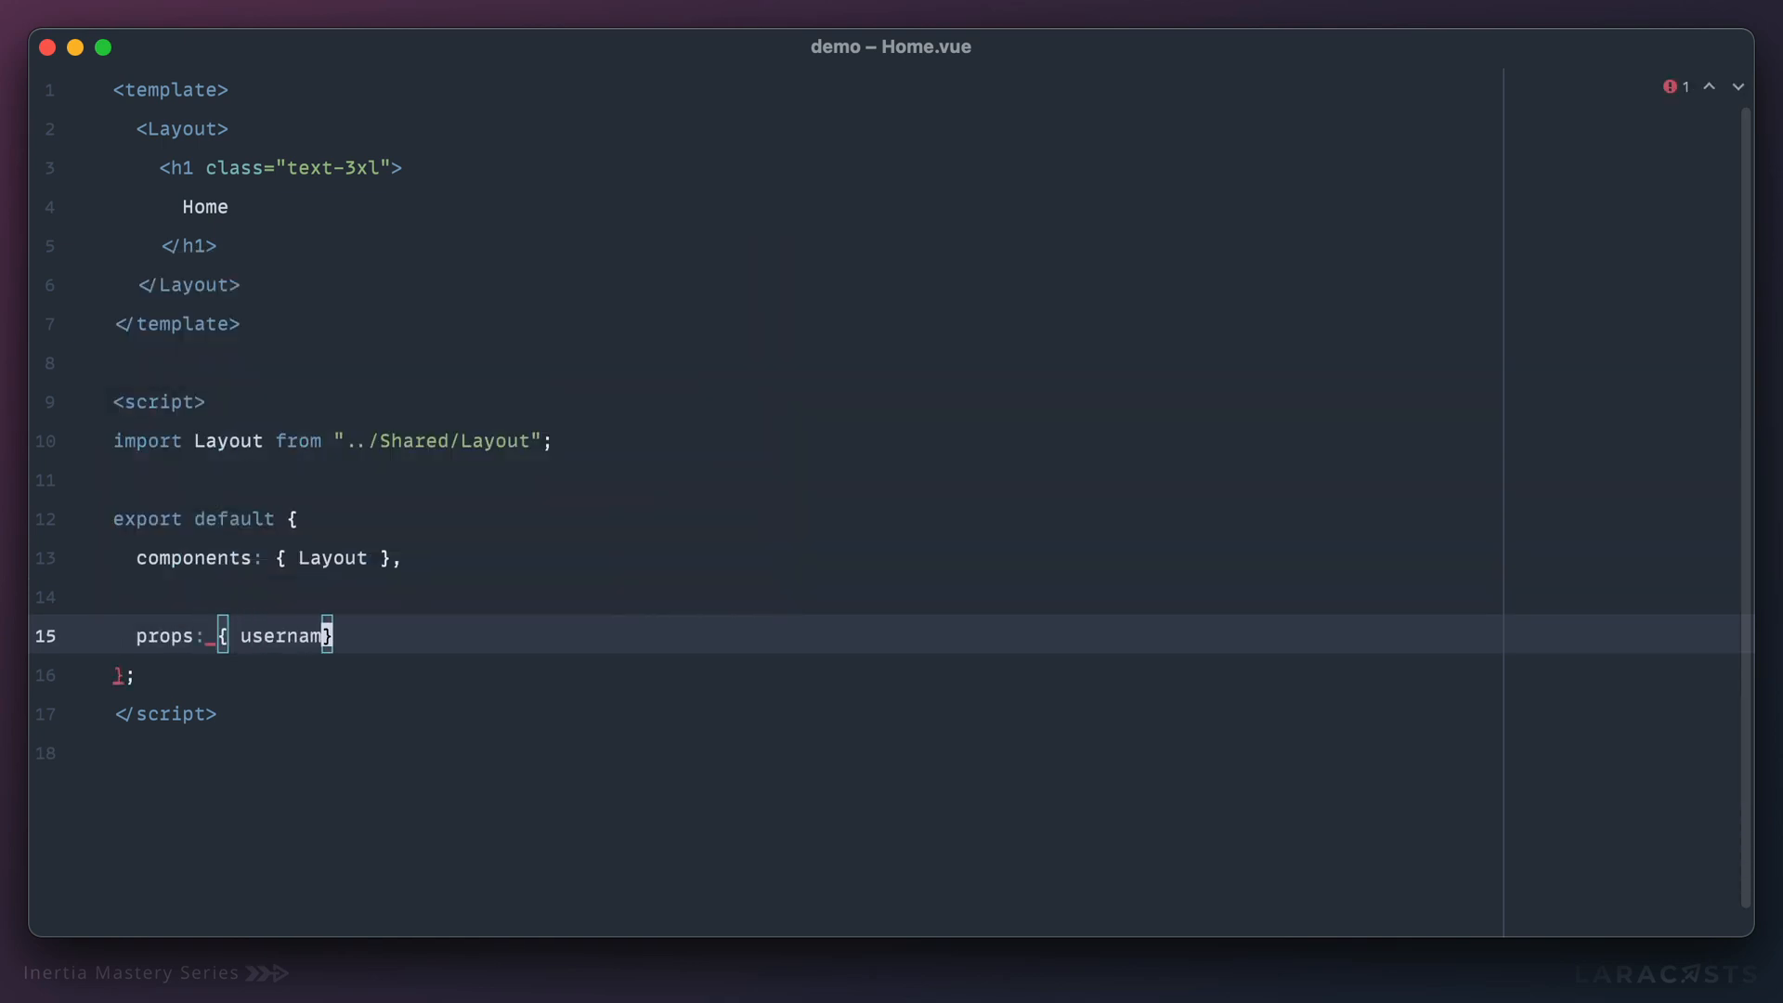
pyautogui.write(': String')
pyautogui.click(808, 128)
pyautogui.write(' :username')
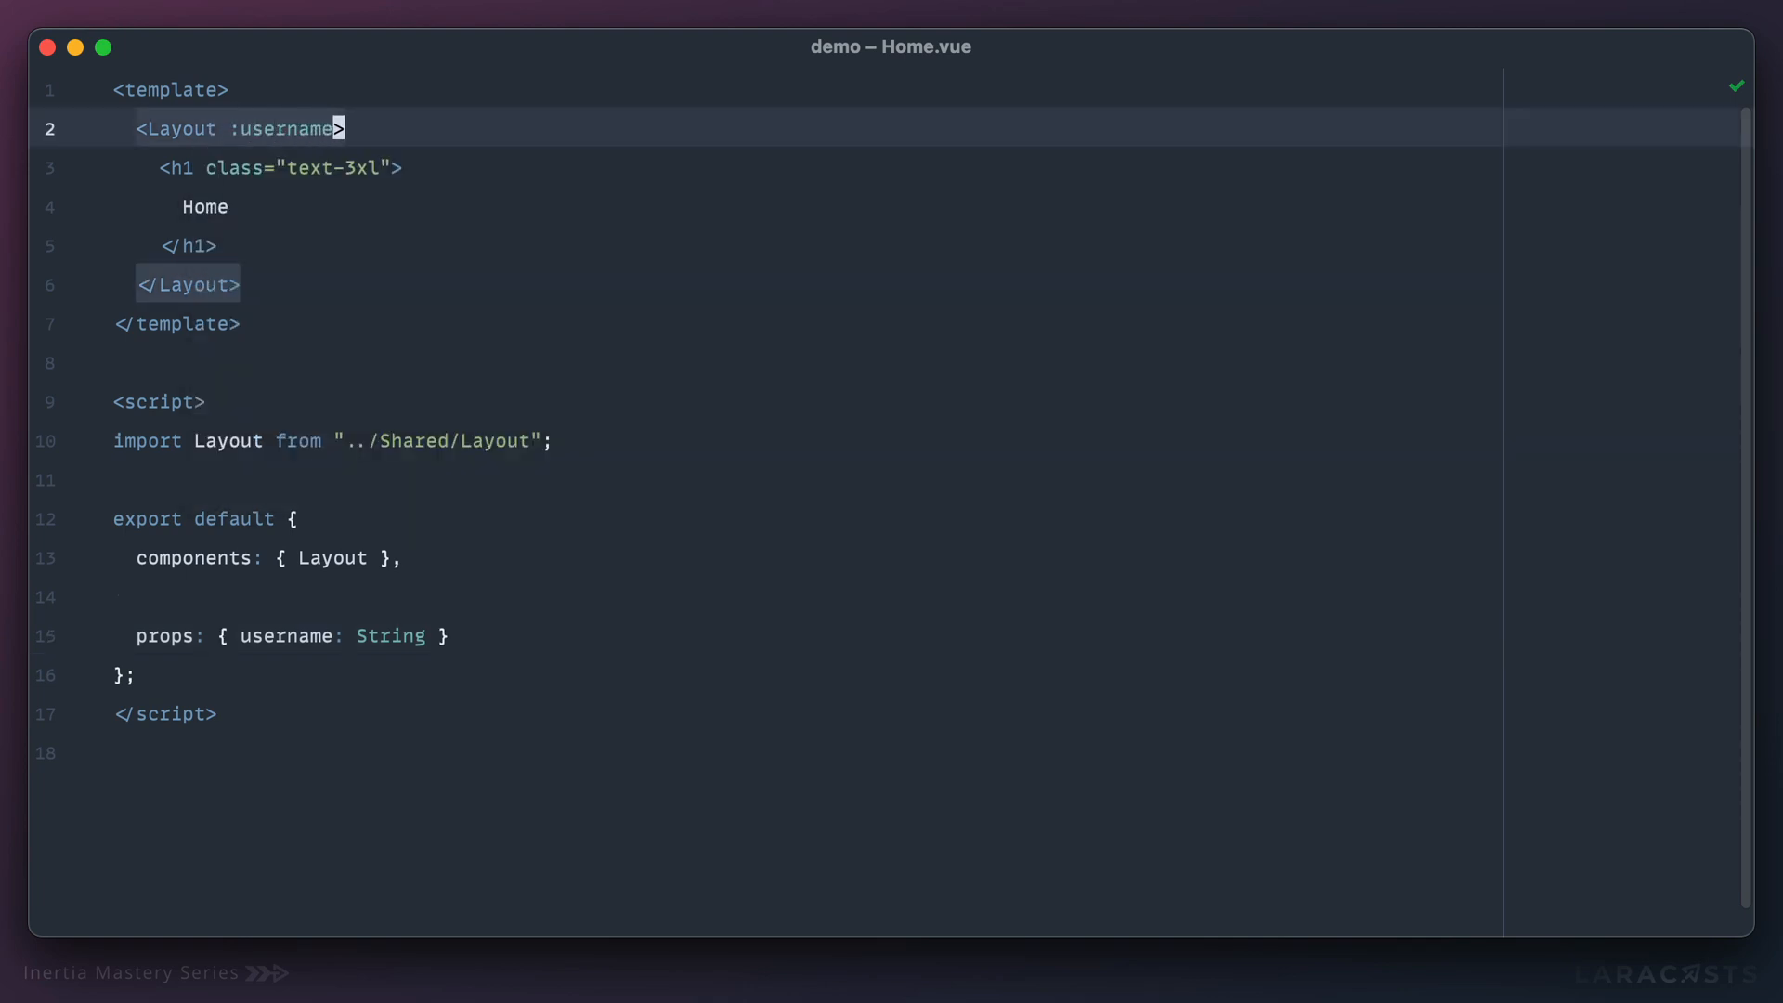
pyautogui.write('="username"')
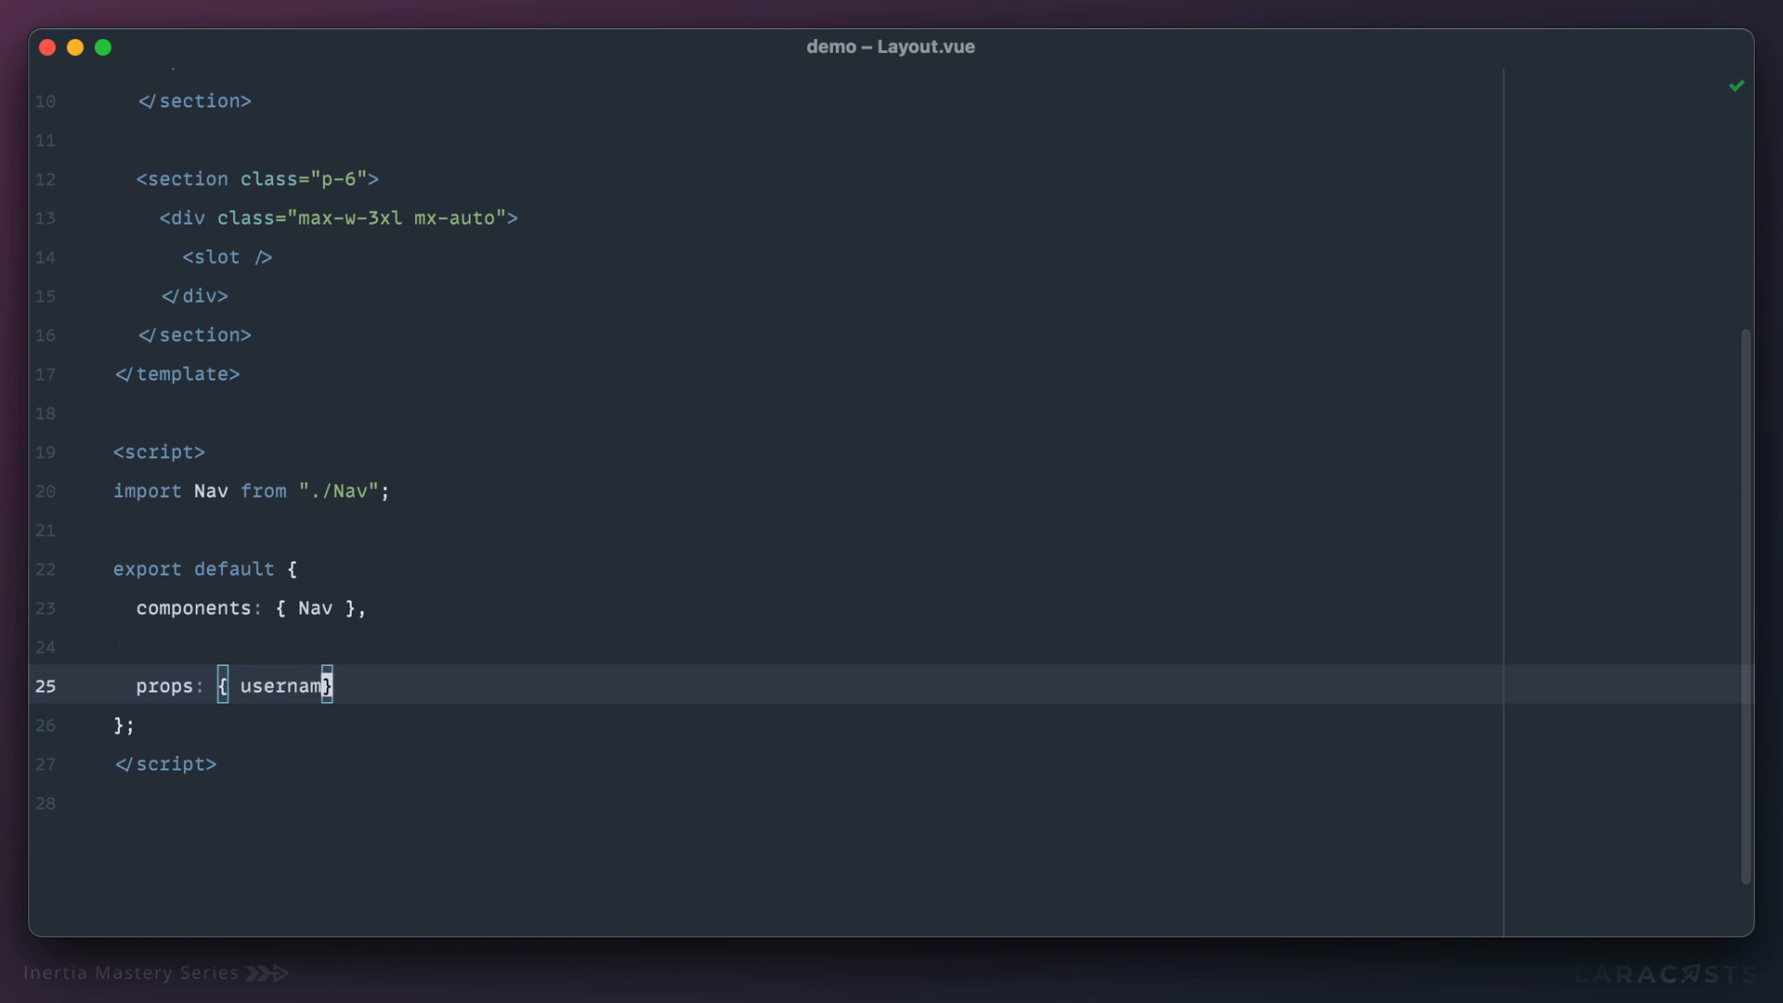
# Give Layout.vue a username String prop and a 'Welcome Back, {{ username }}' paragraph.
pyautogui.write('e: String')
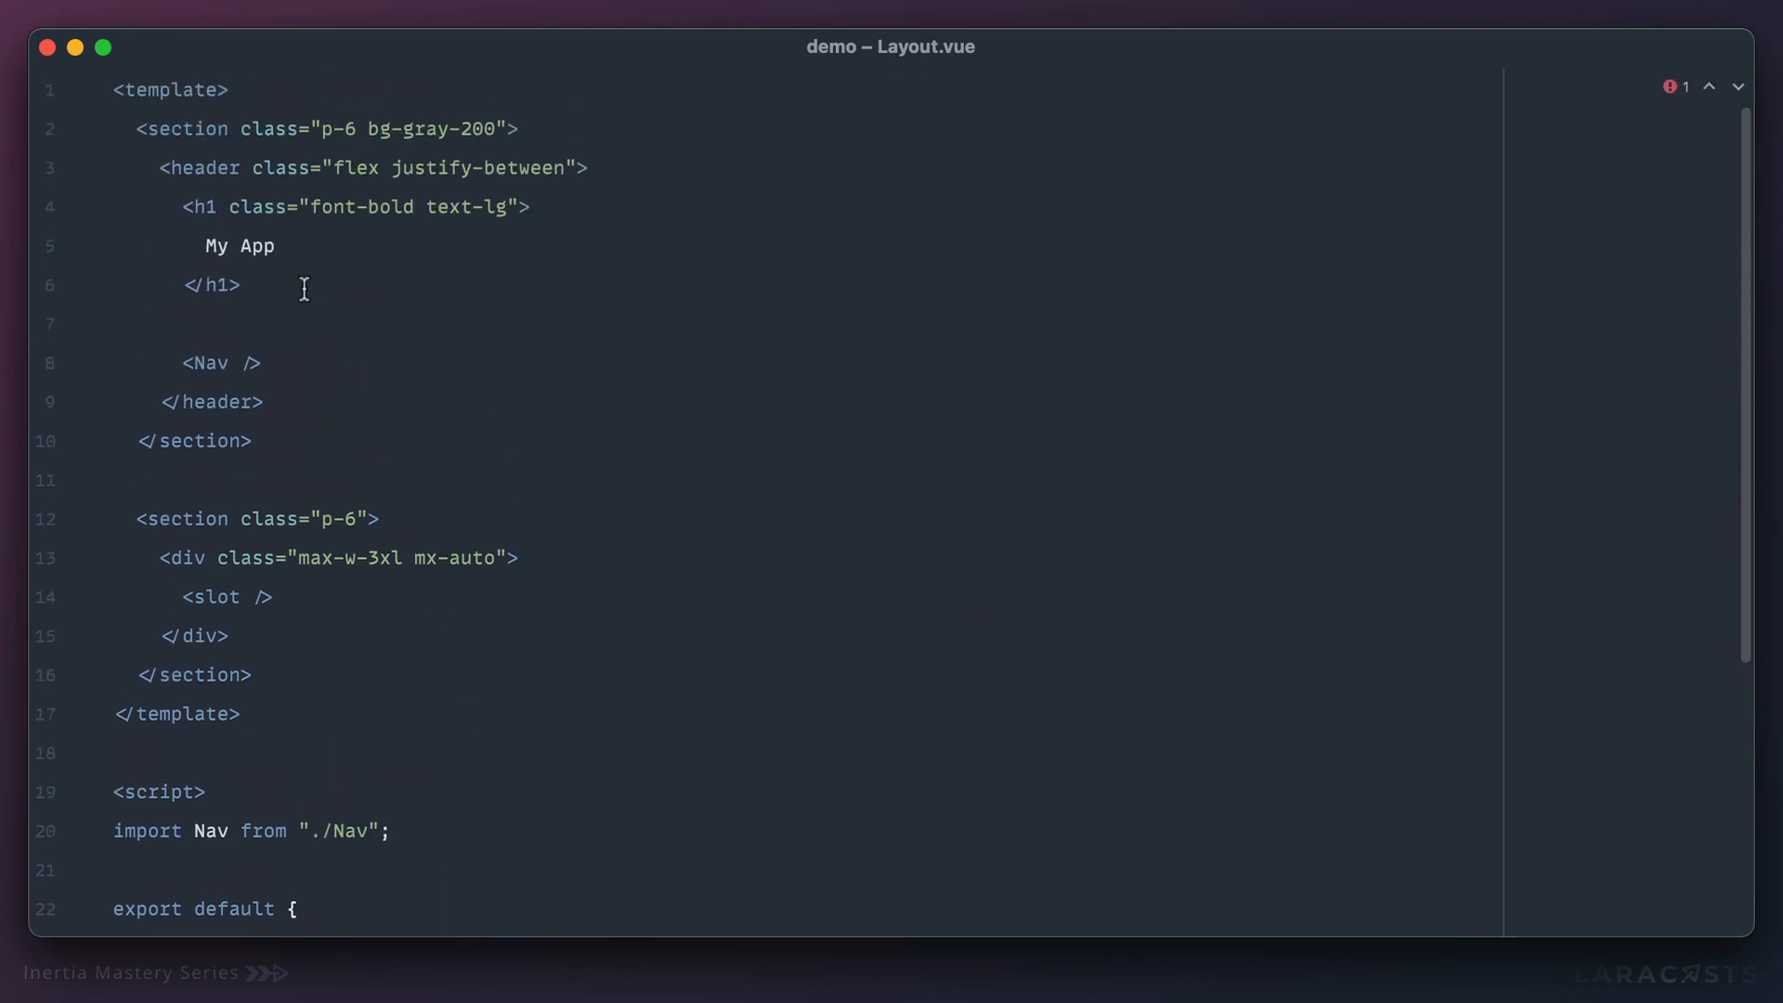
pyautogui.write('<p>Welcome Back</p>')
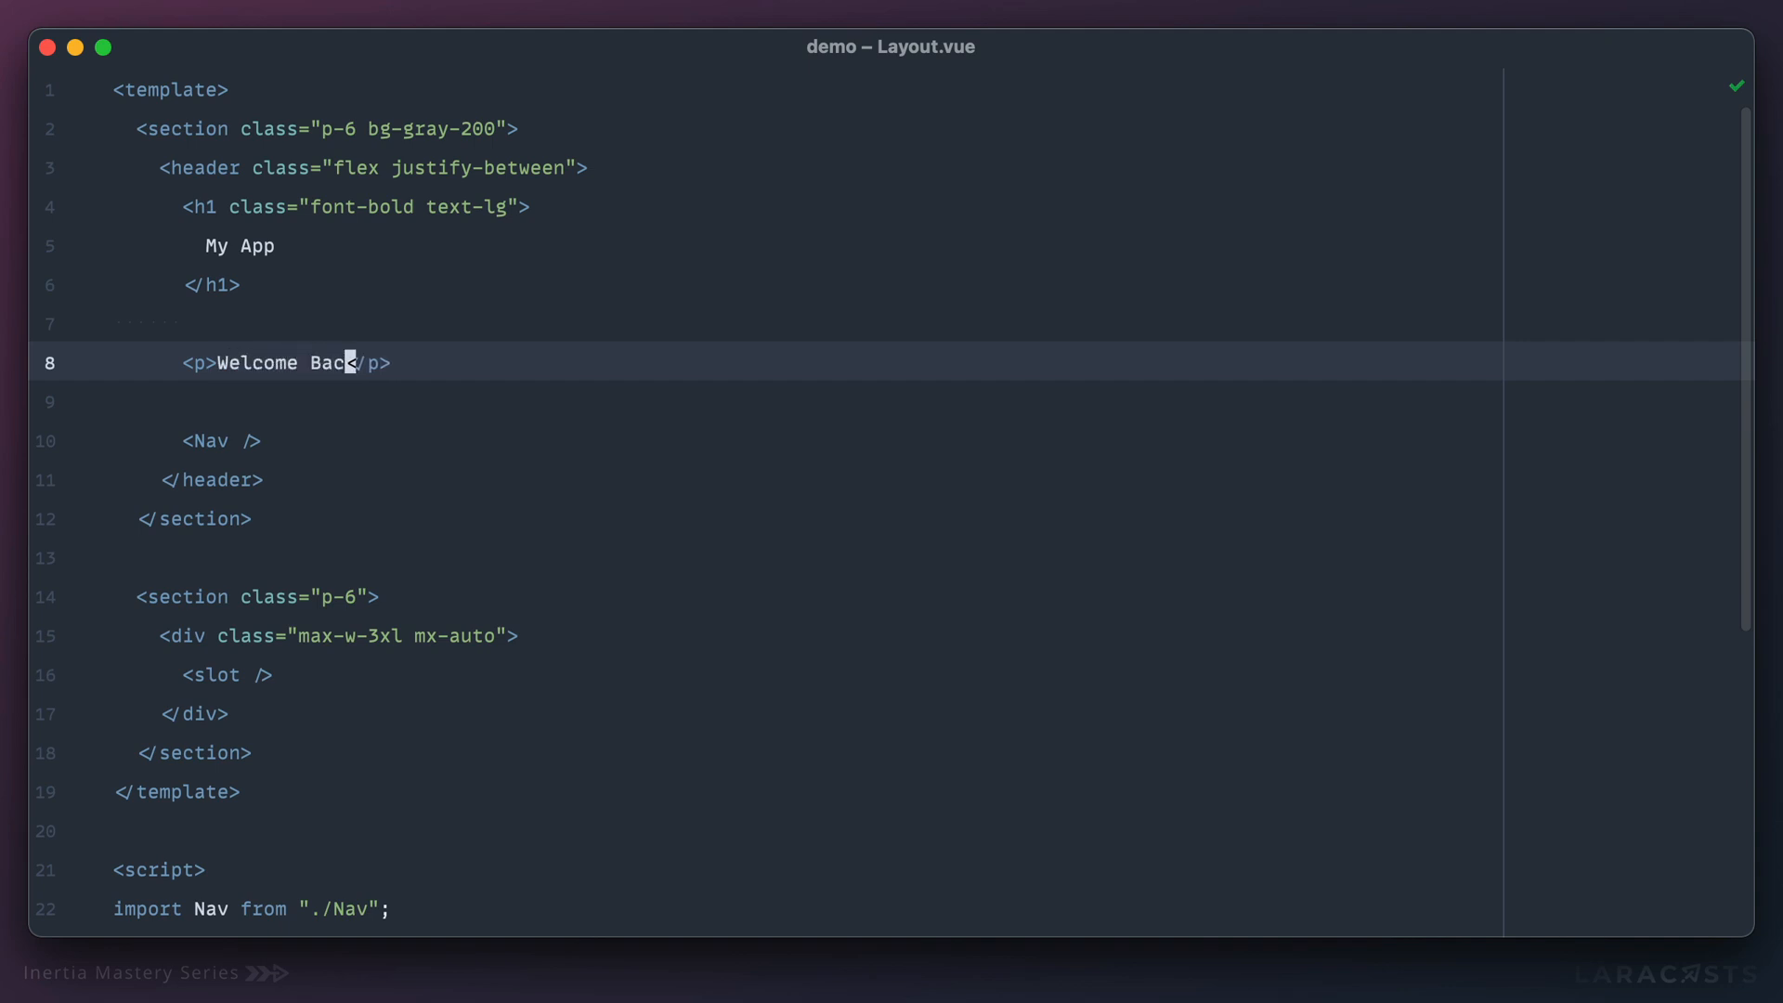
pyautogui.write(', {{ username }}')
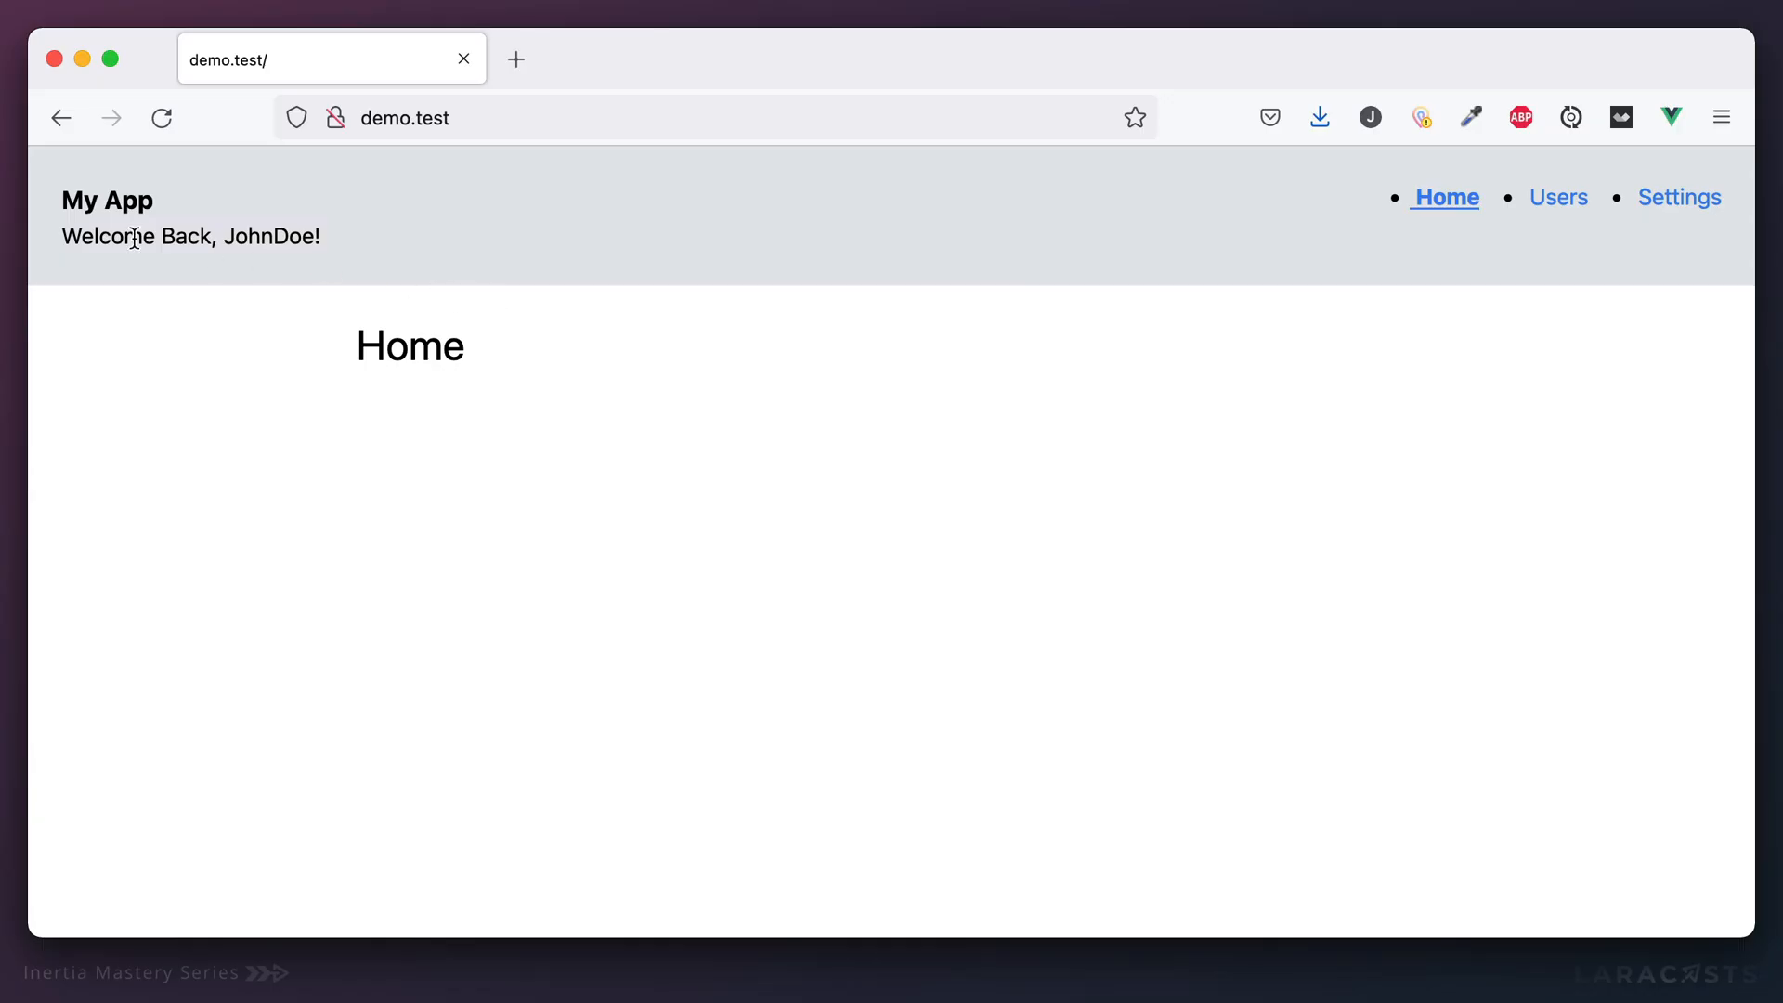
# Wrap the title and greeting in a flex items-center div; style the greeting text-sm ml-4.
pyautogui.moveTo(148, 236); pyautogui.dragTo(320, 237)
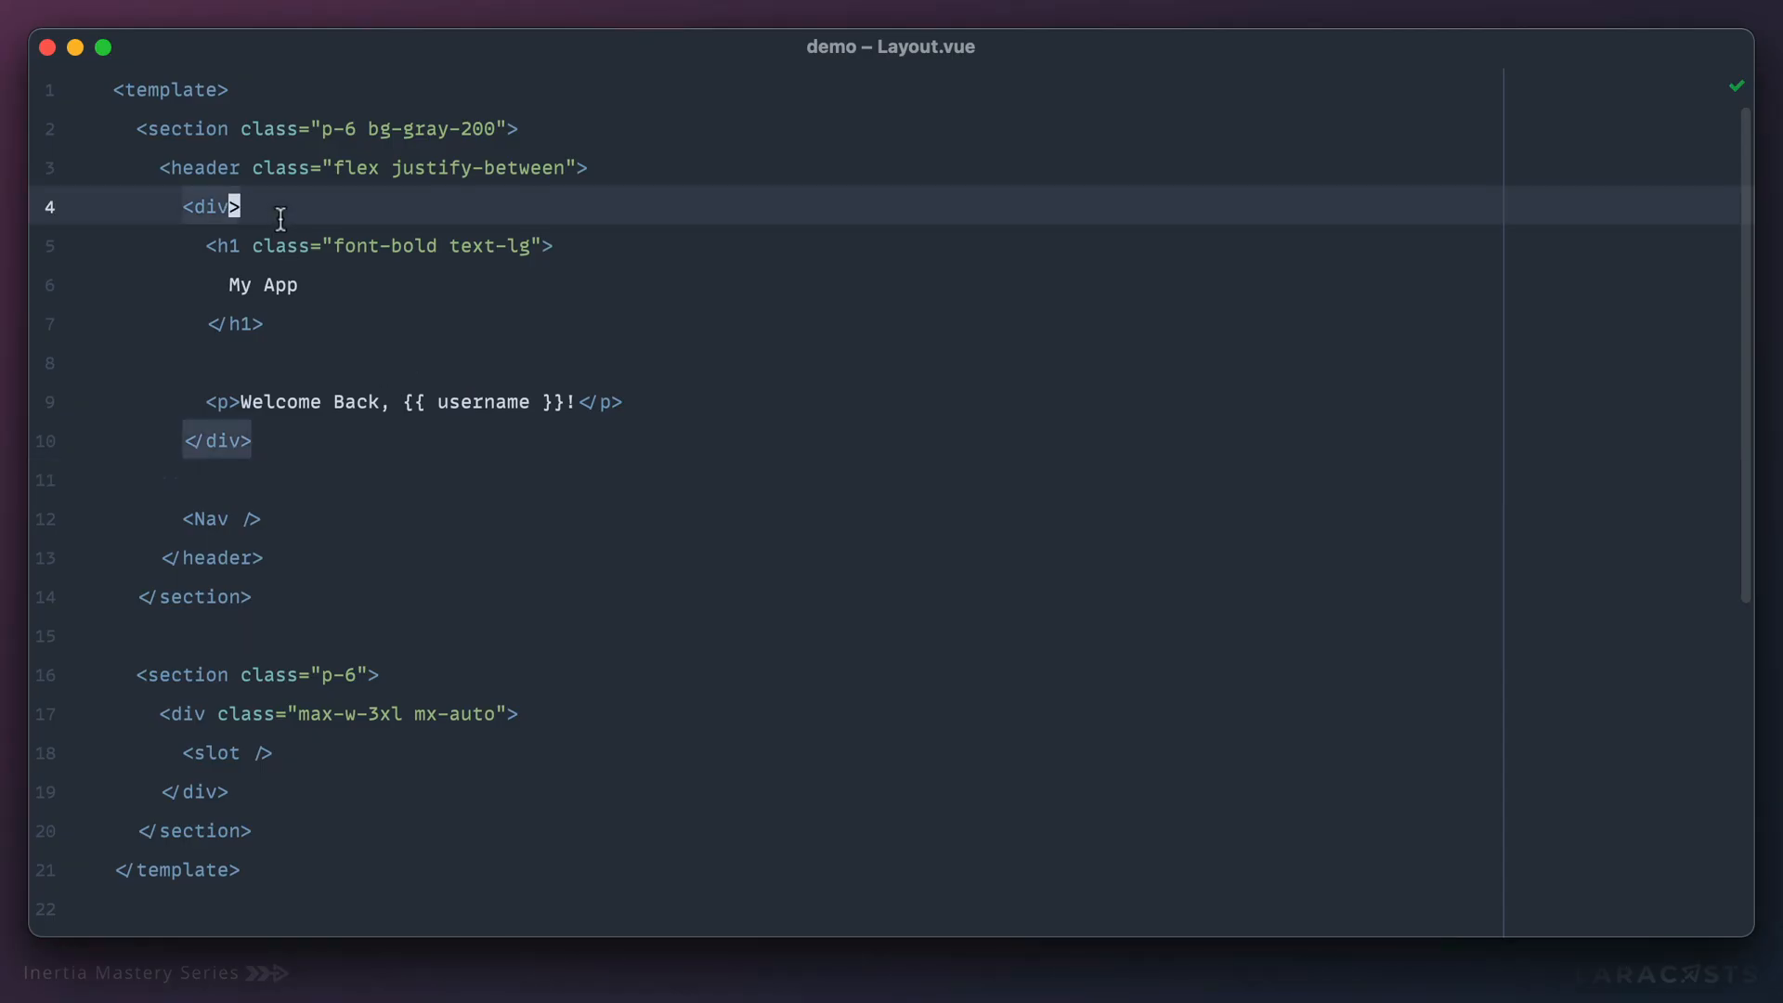
pyautogui.write('class="flex "')
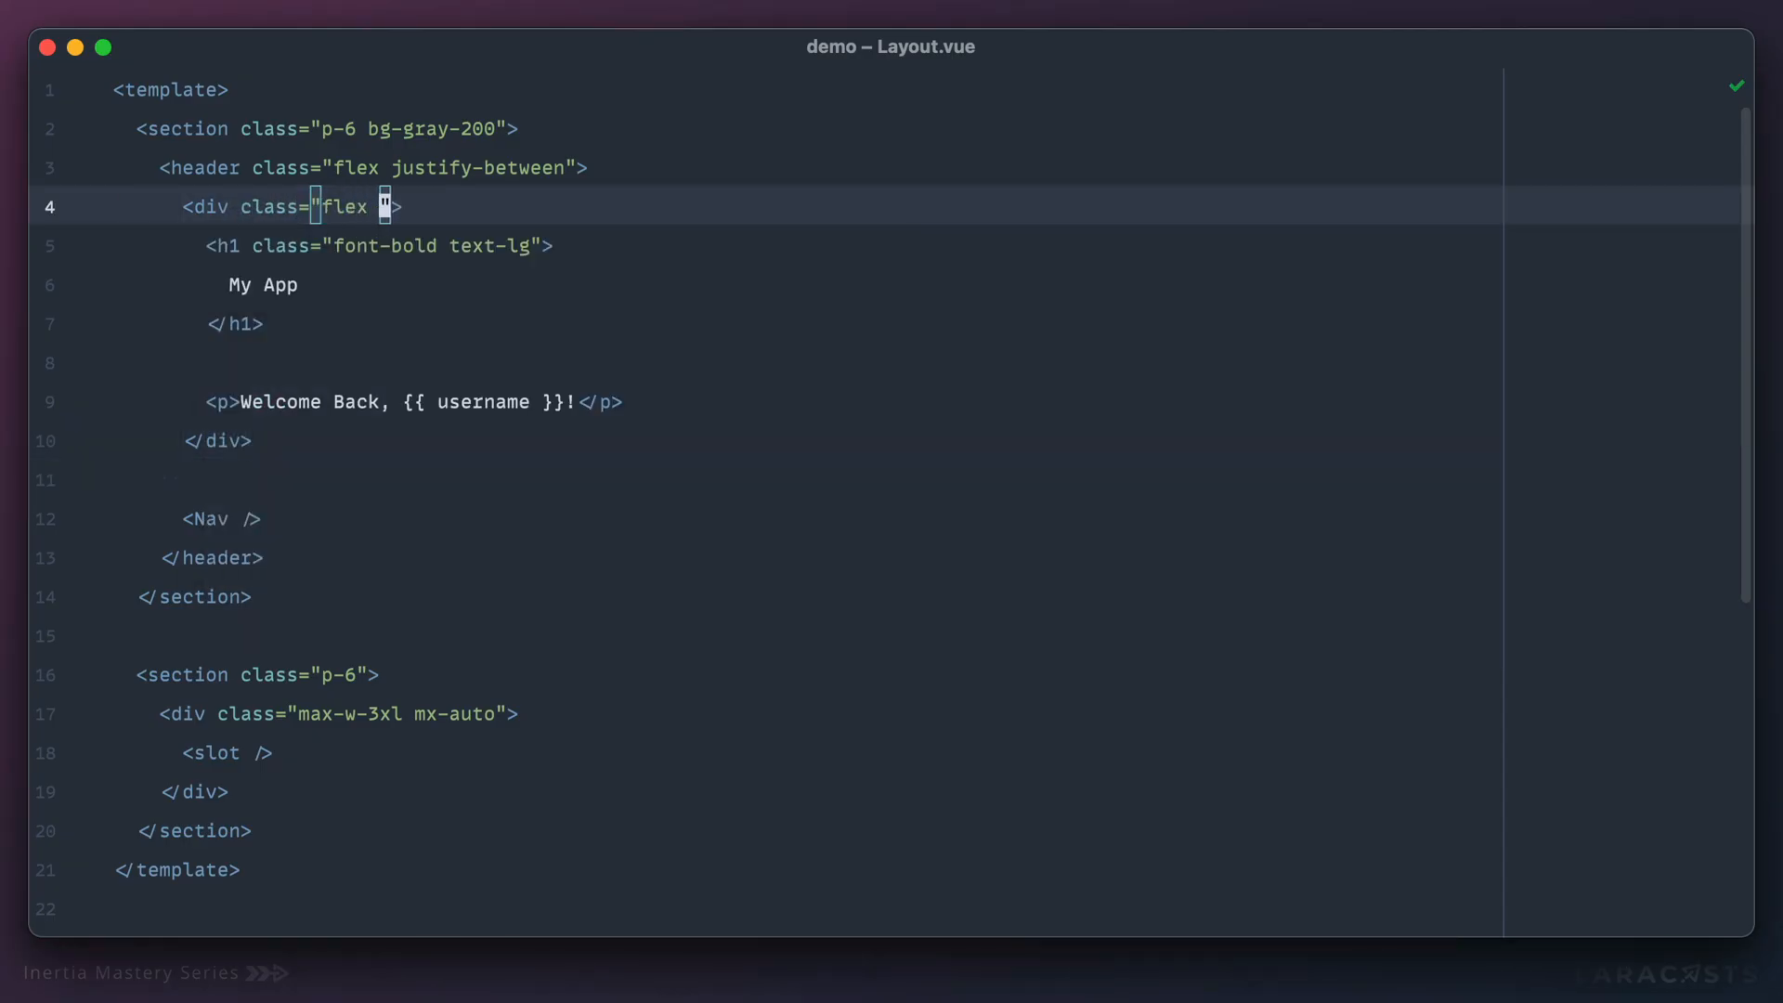
pyautogui.write('items-center')
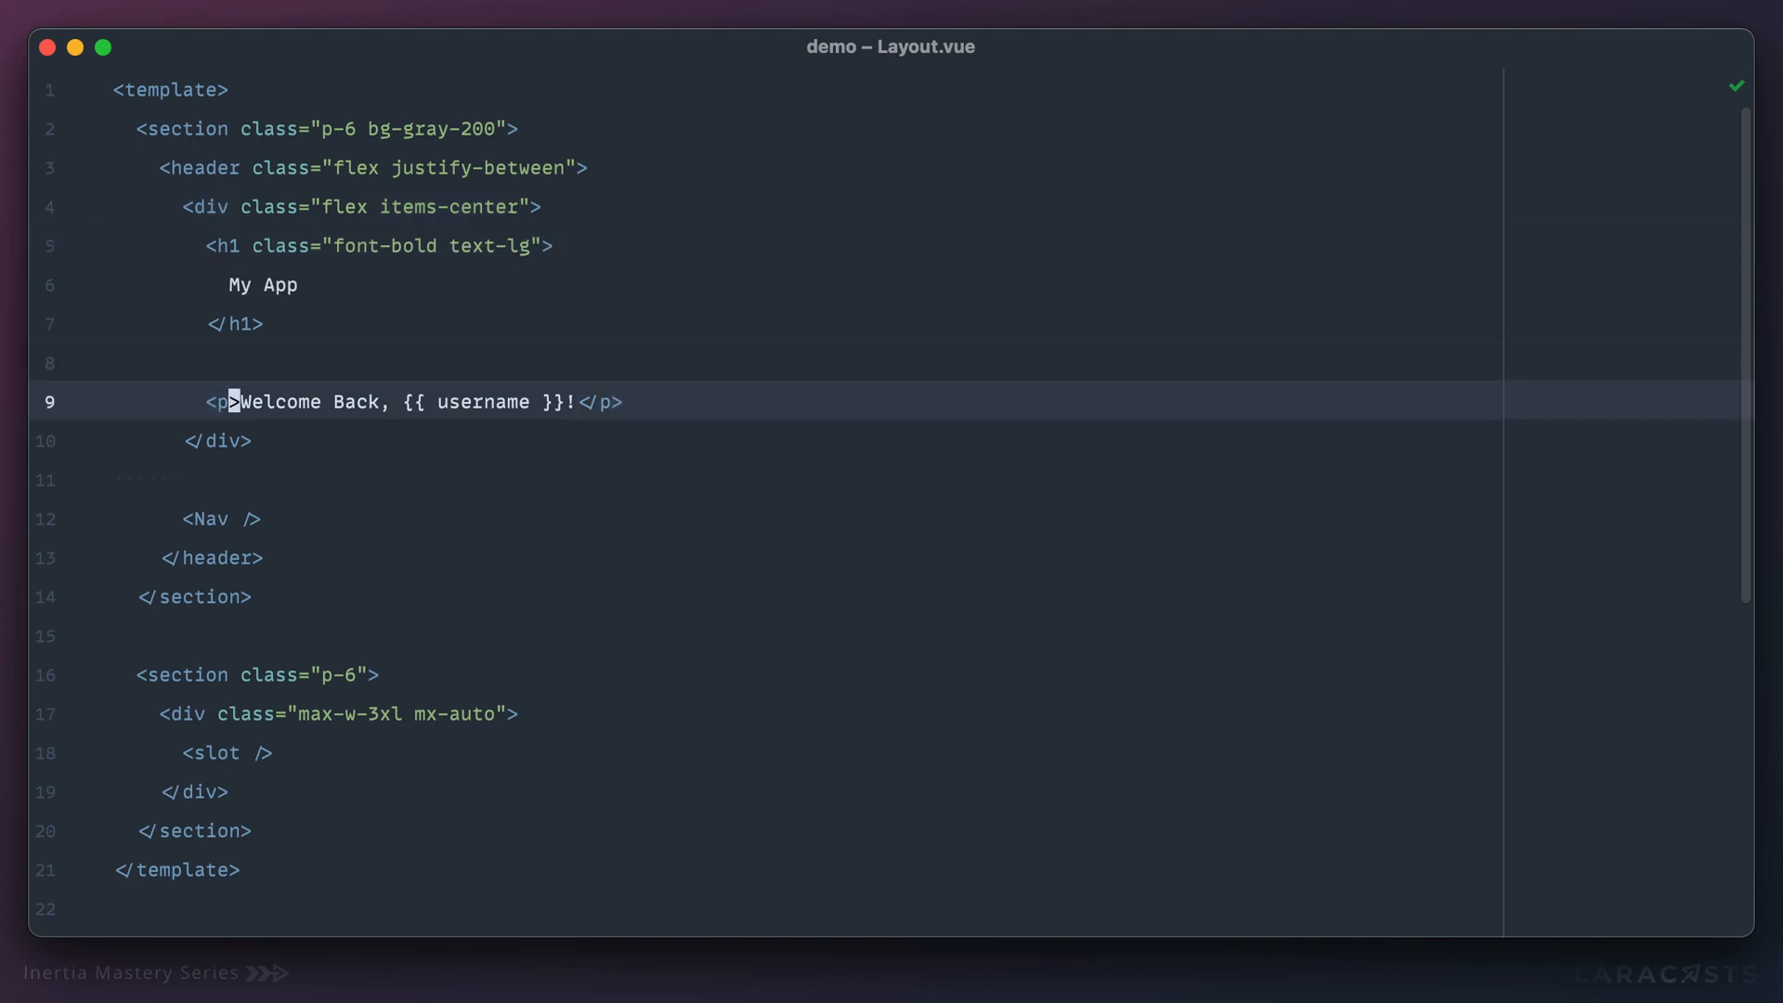
pyautogui.write('class="text-sm">')
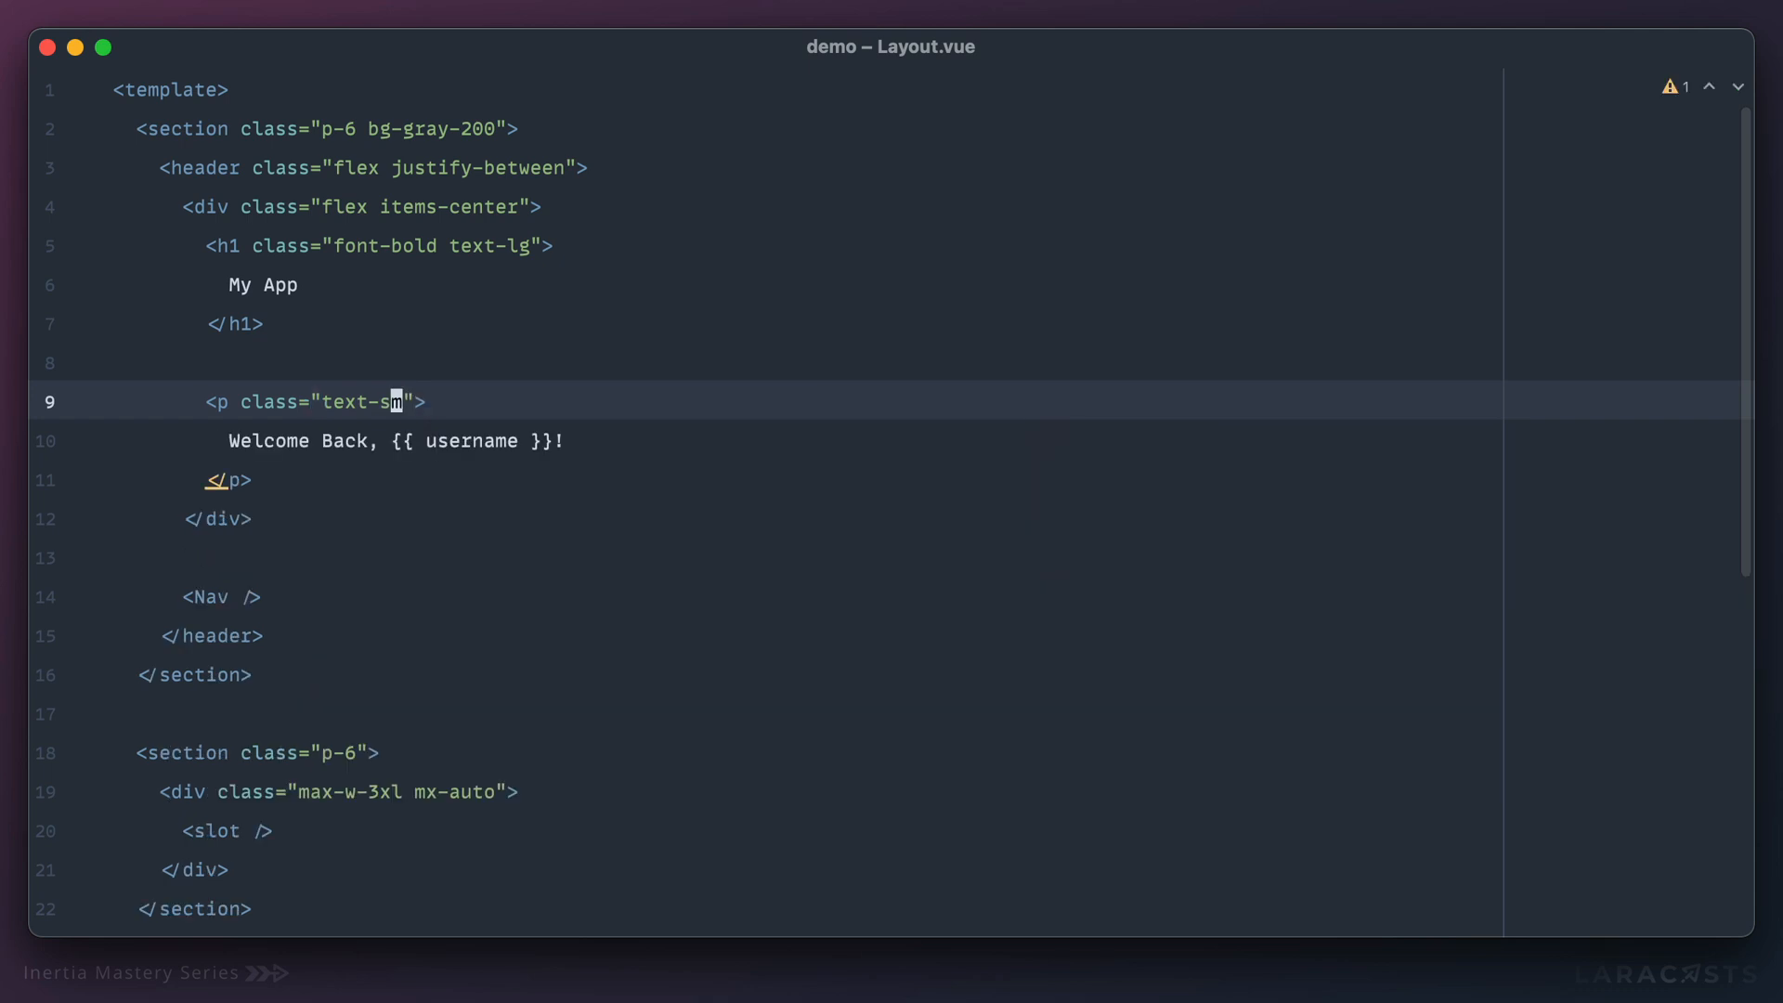
pyautogui.write('ml-4')
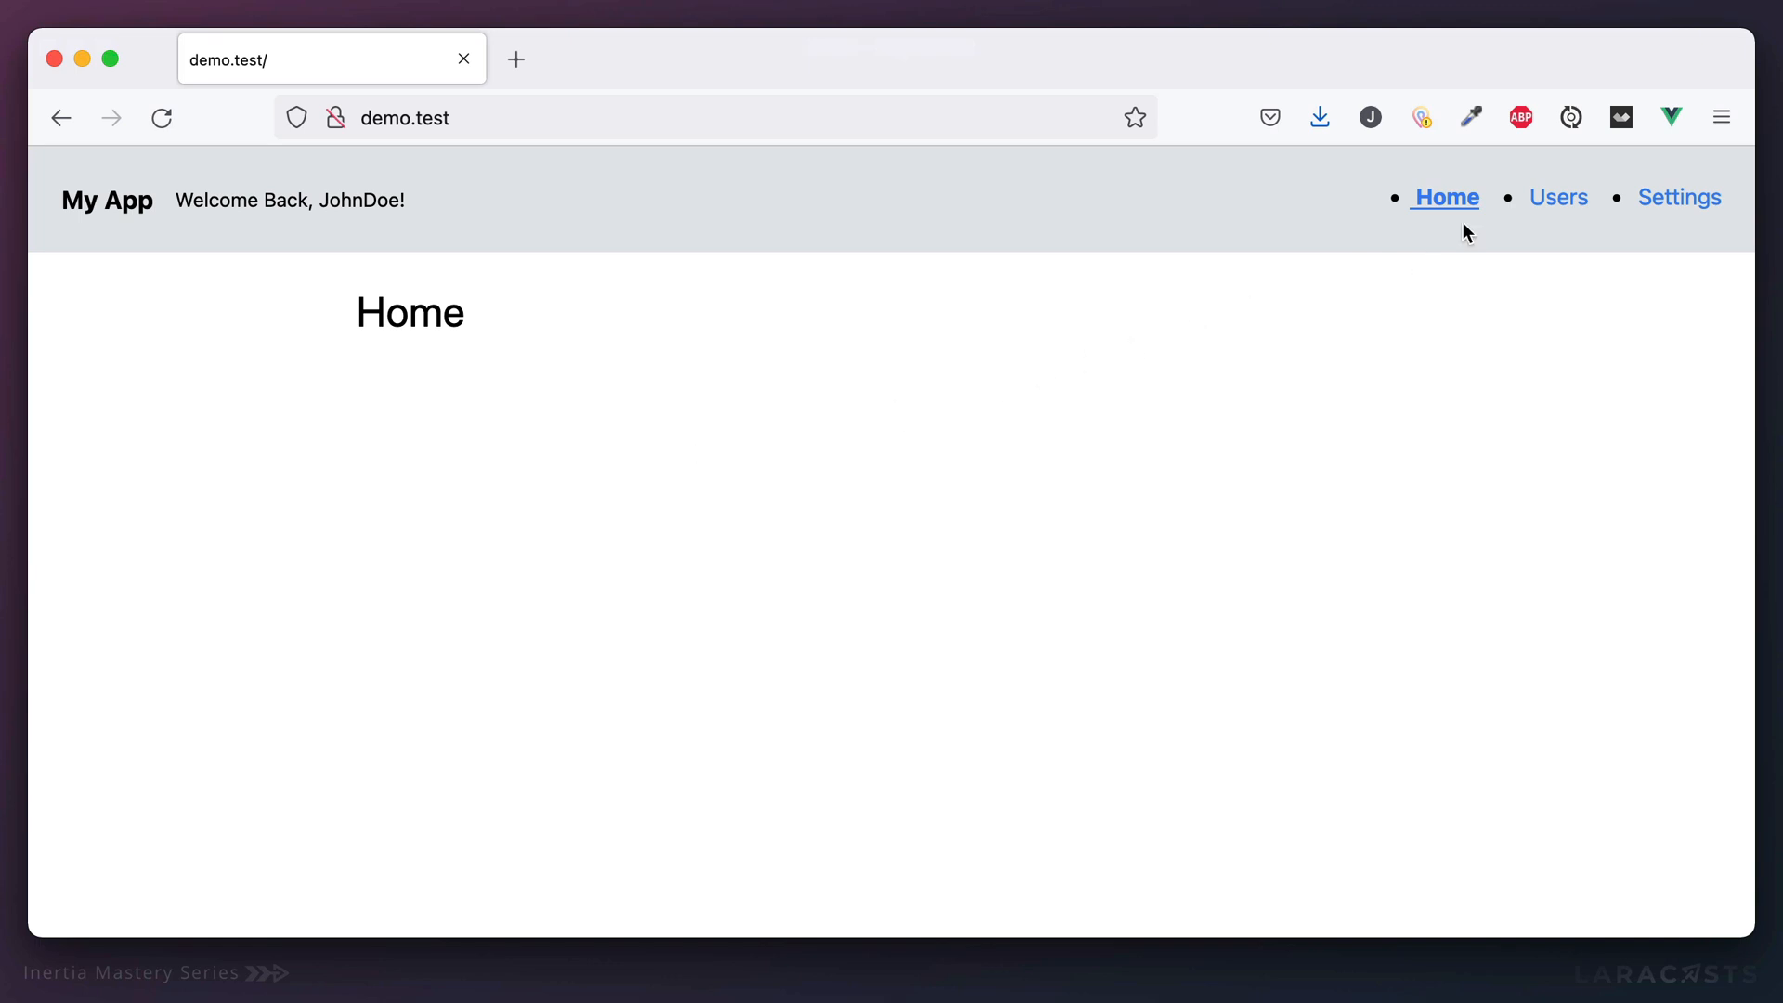
# Visit another page of the app in Firefox to check the greeting.
pyautogui.click(1557, 197)
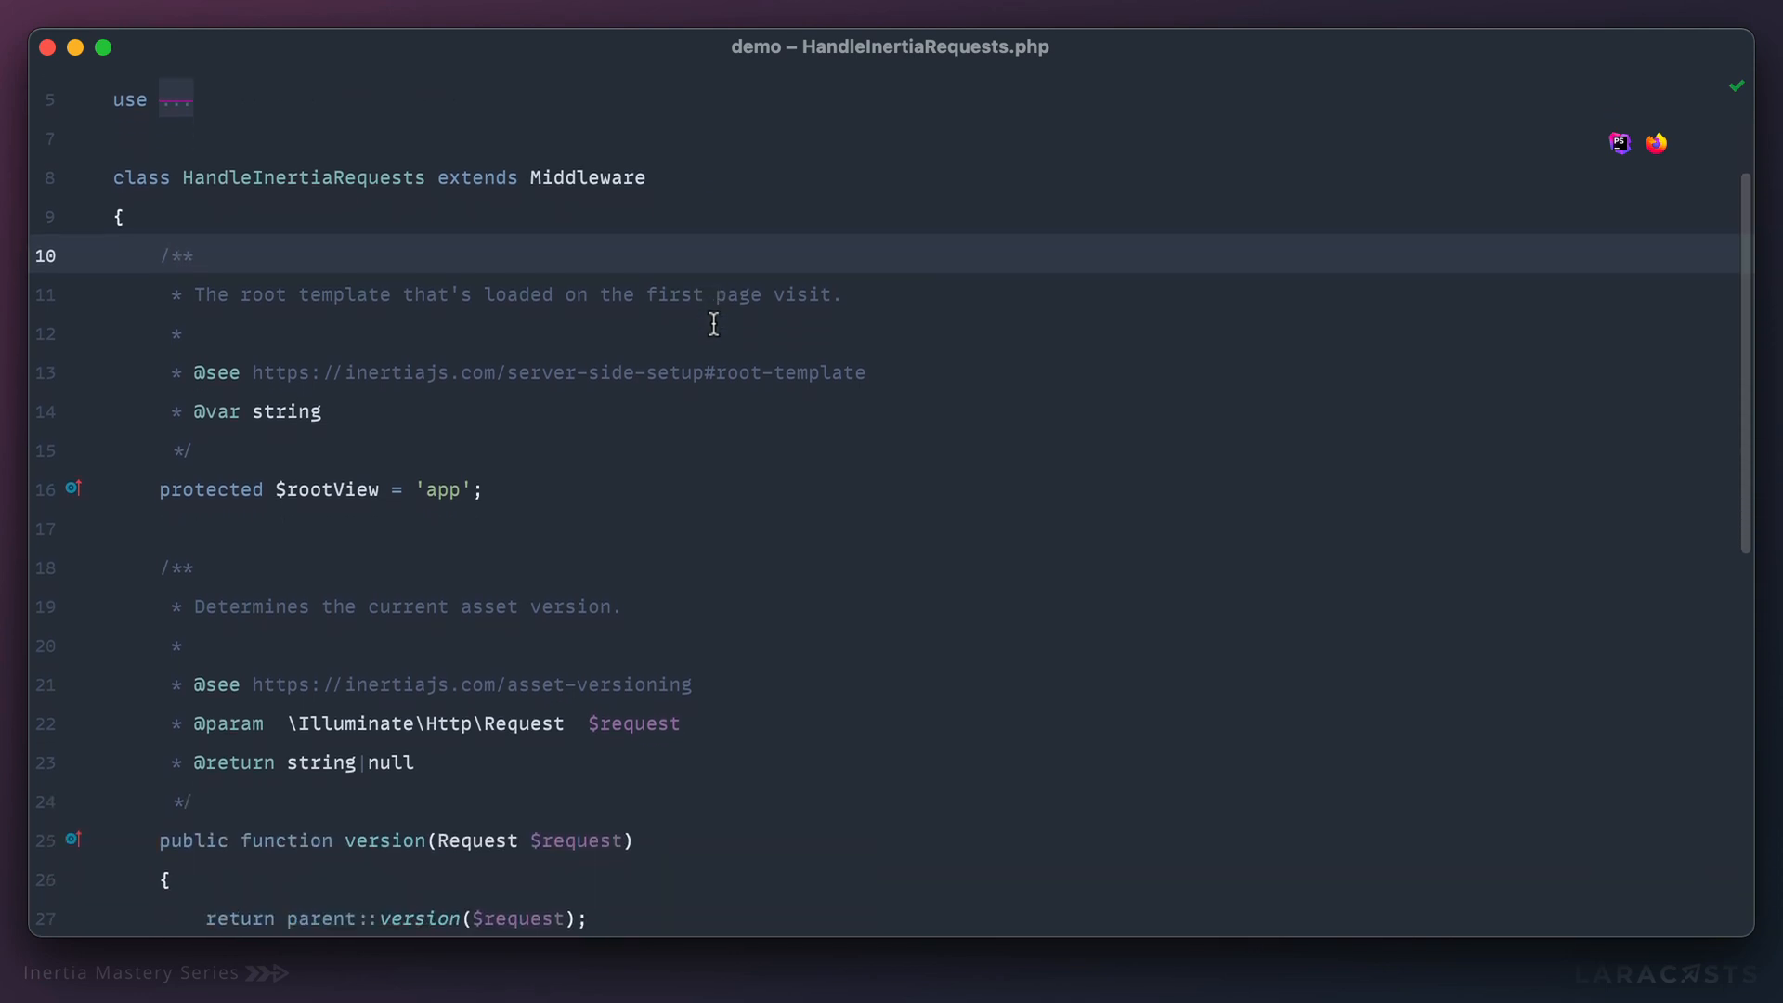
# Scroll down to the share() method in HandleInertiaRequests.php.
pyautogui.scroll(-3)
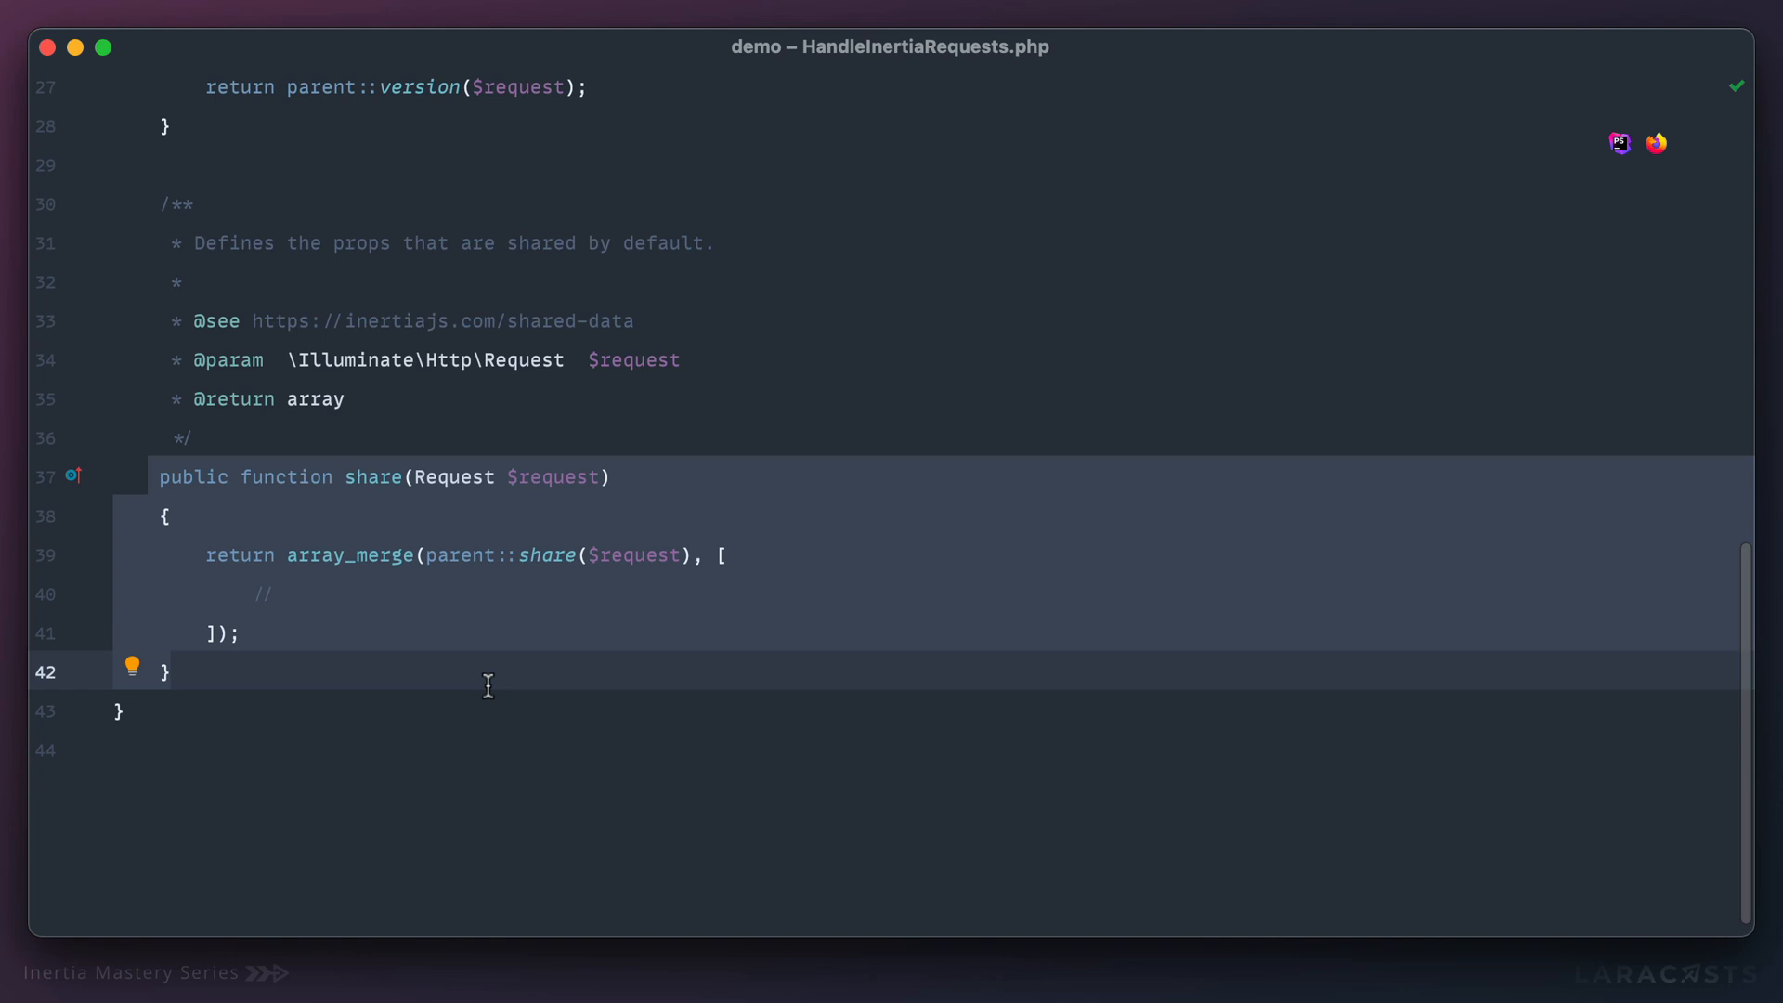
pyautogui.moveTo(642, 302)
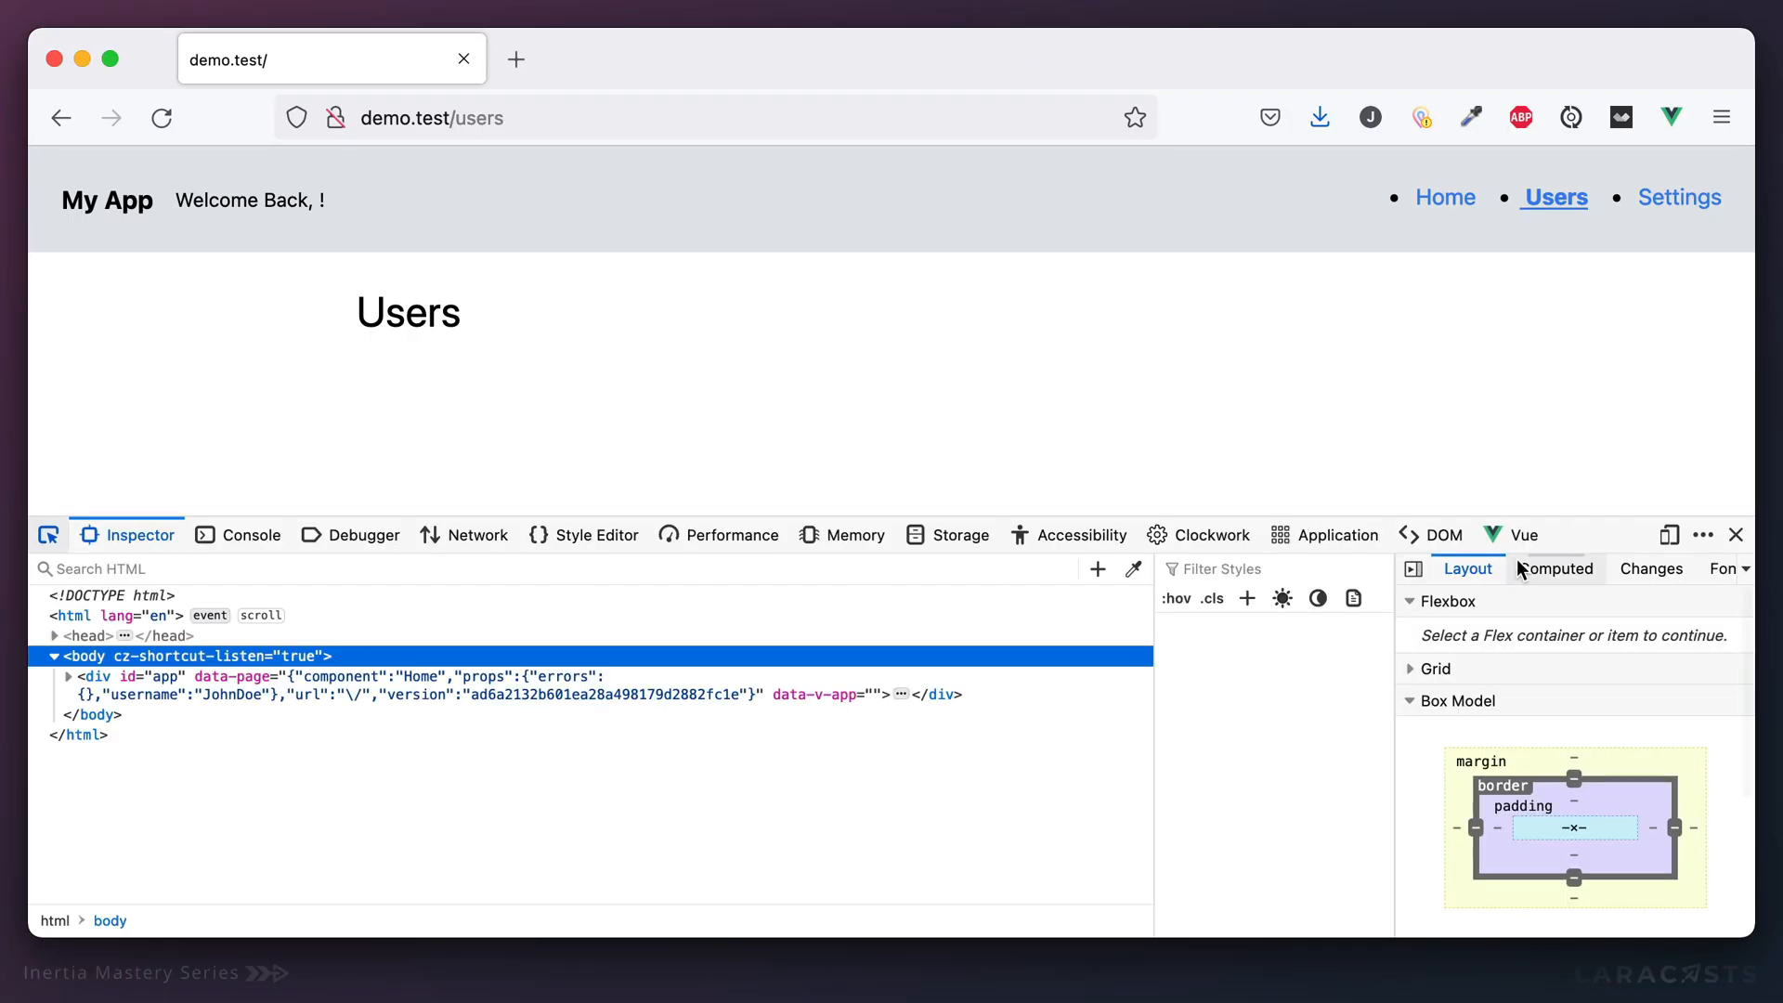
# In the Vue devtools, select <Inertia> and expand initialPage props.
pyautogui.click(1522, 535)
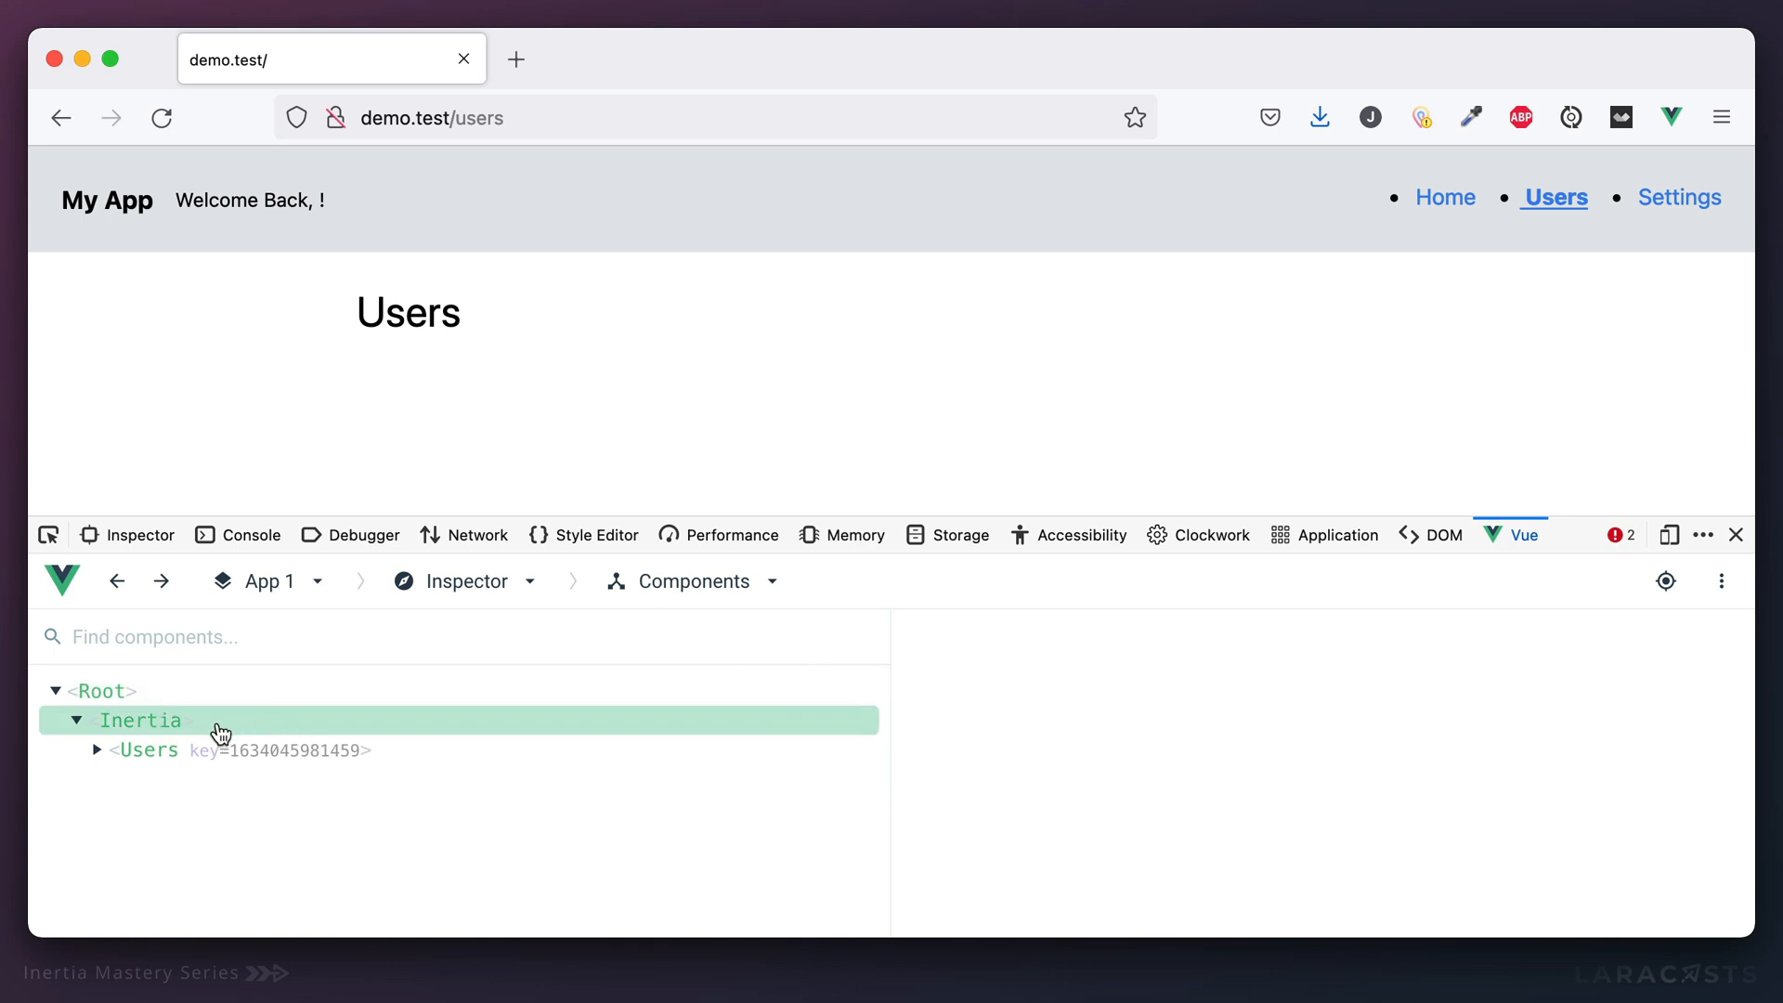
pyautogui.click(139, 720)
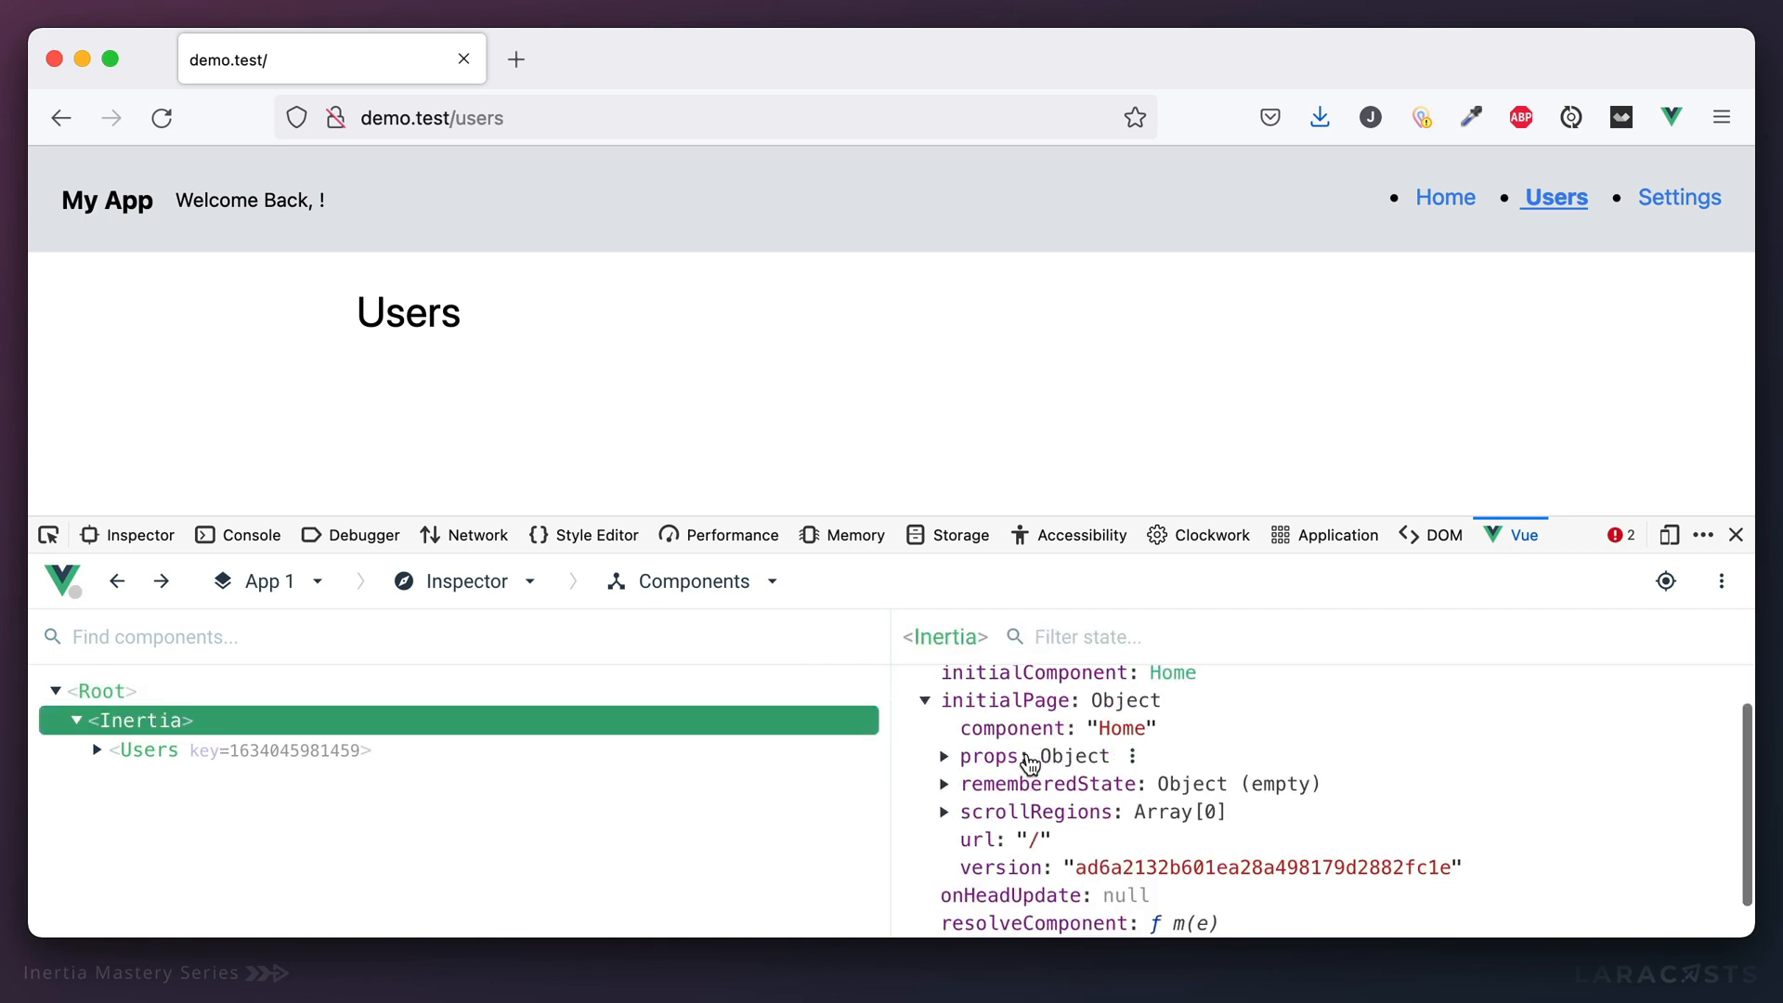
pyautogui.click(946, 756)
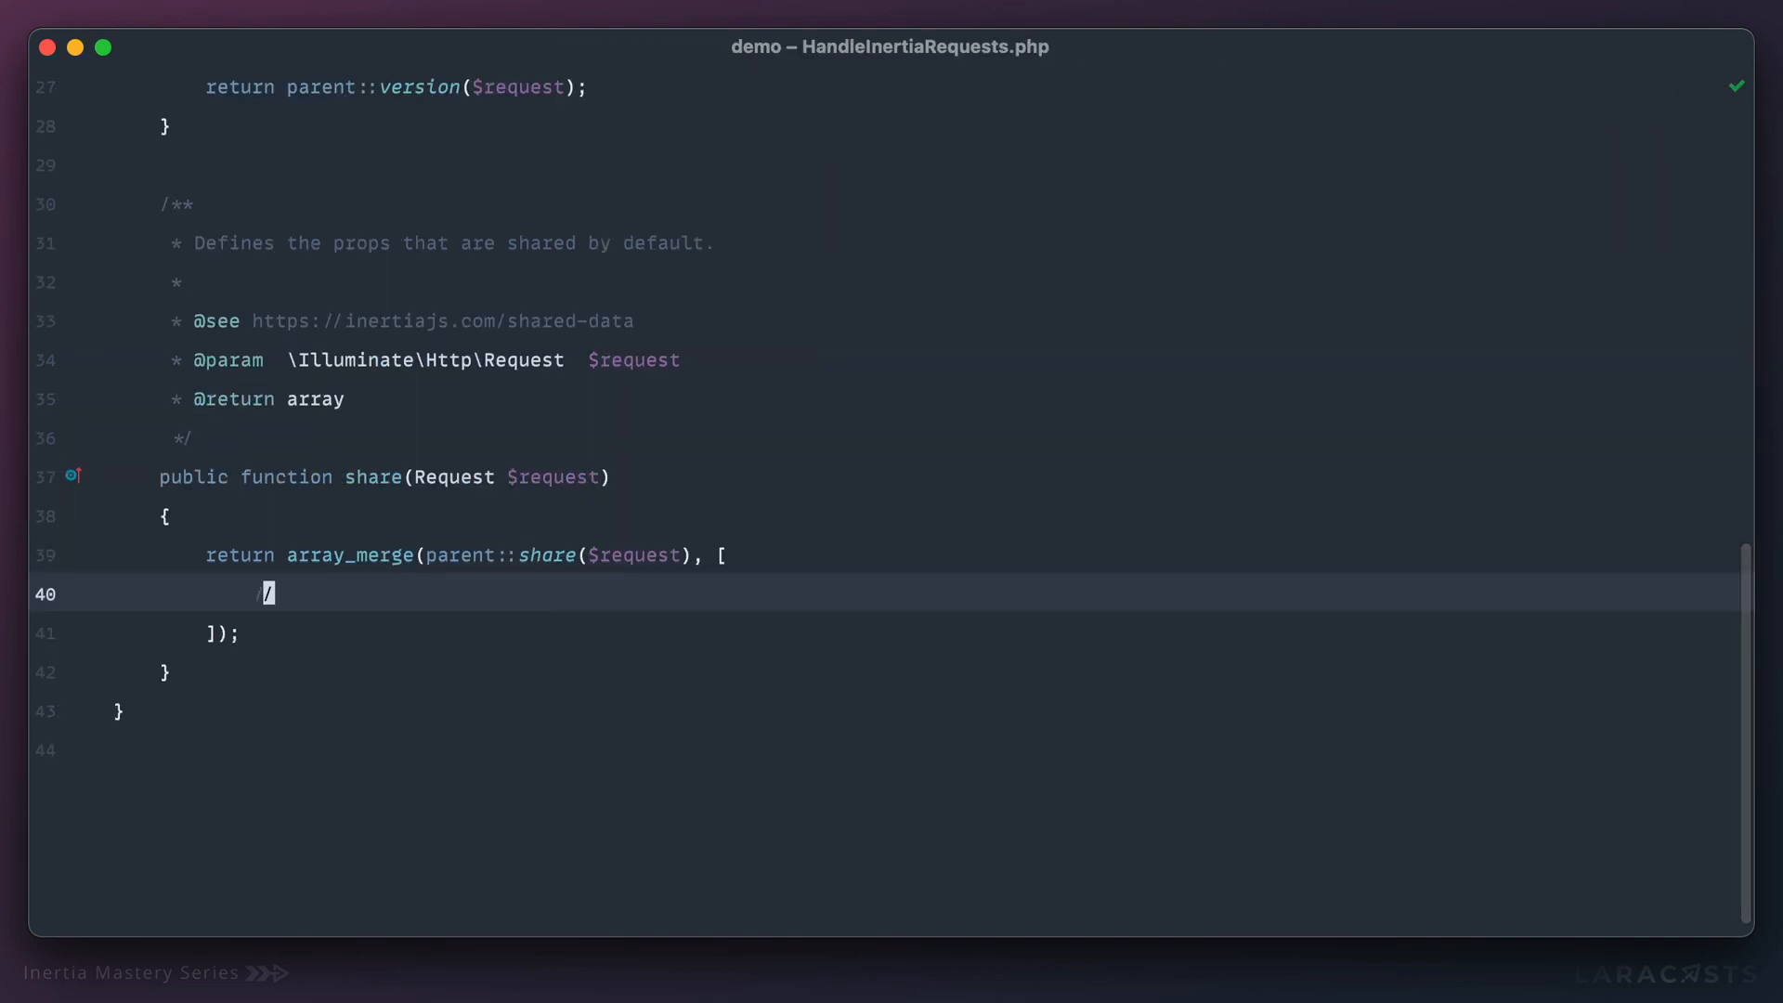
# Share 'foo' => 'bar' and verify it in <Inertia> props on Users and Settings.
pyautogui.write("'foo' => 'b")
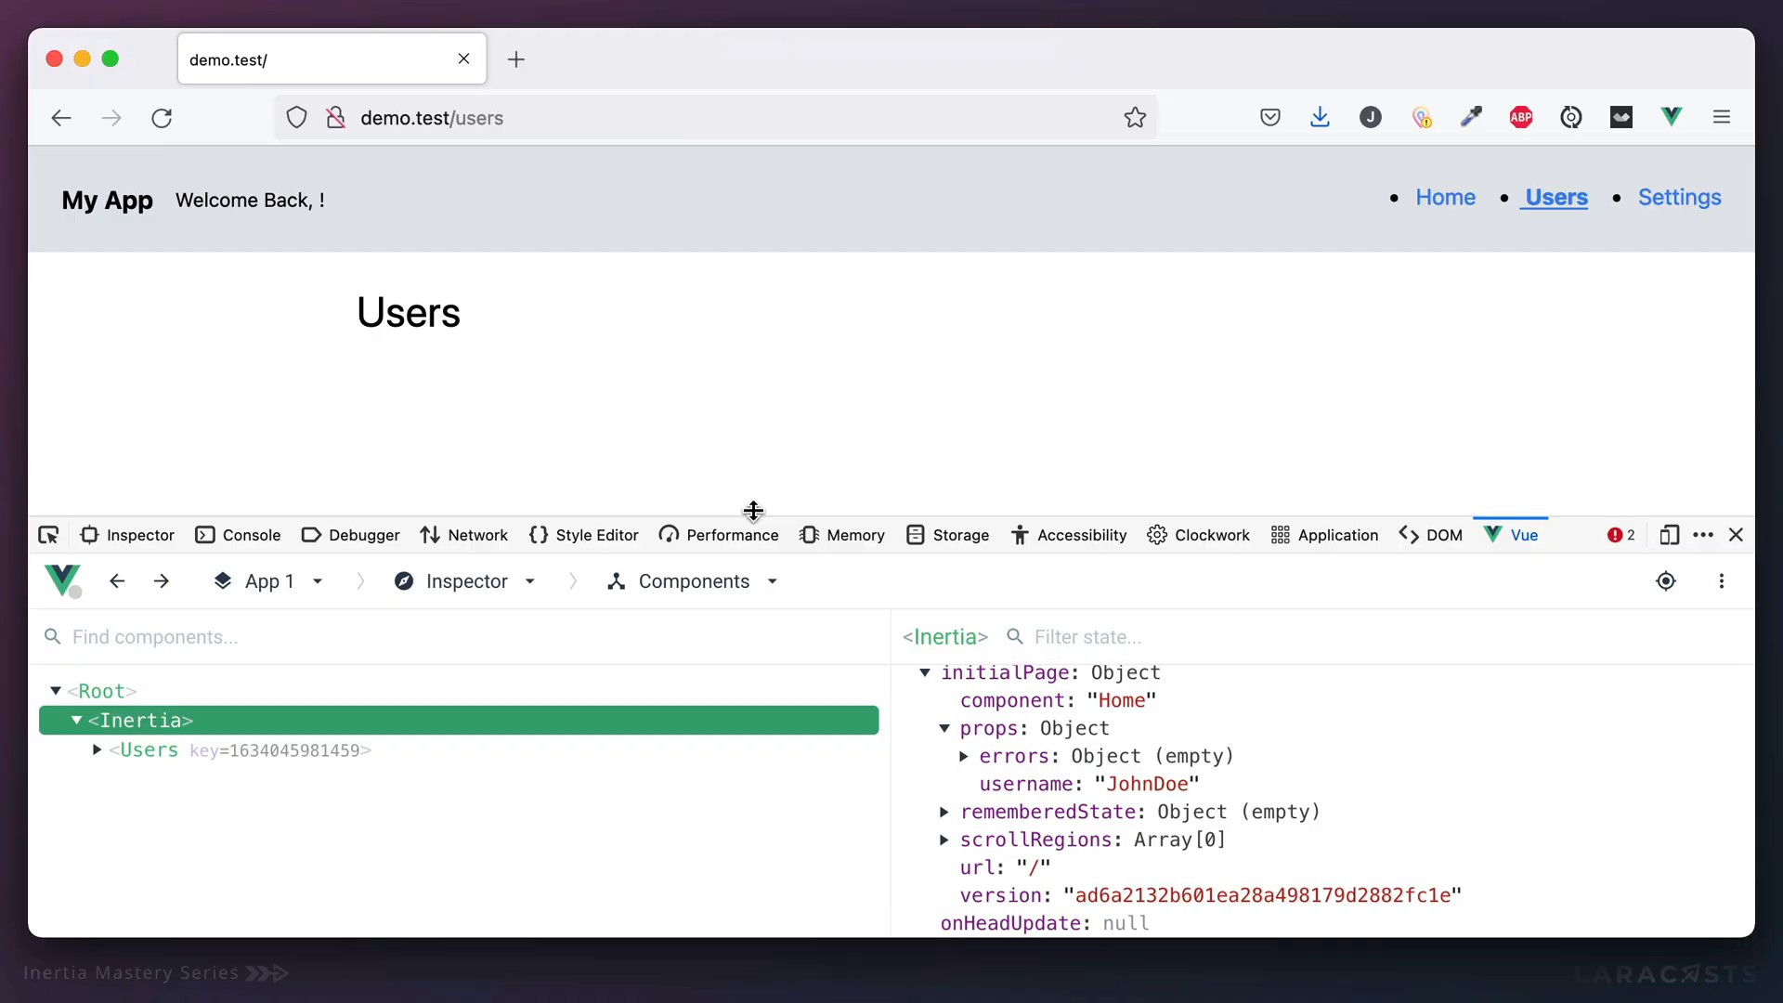
pyautogui.click(149, 750)
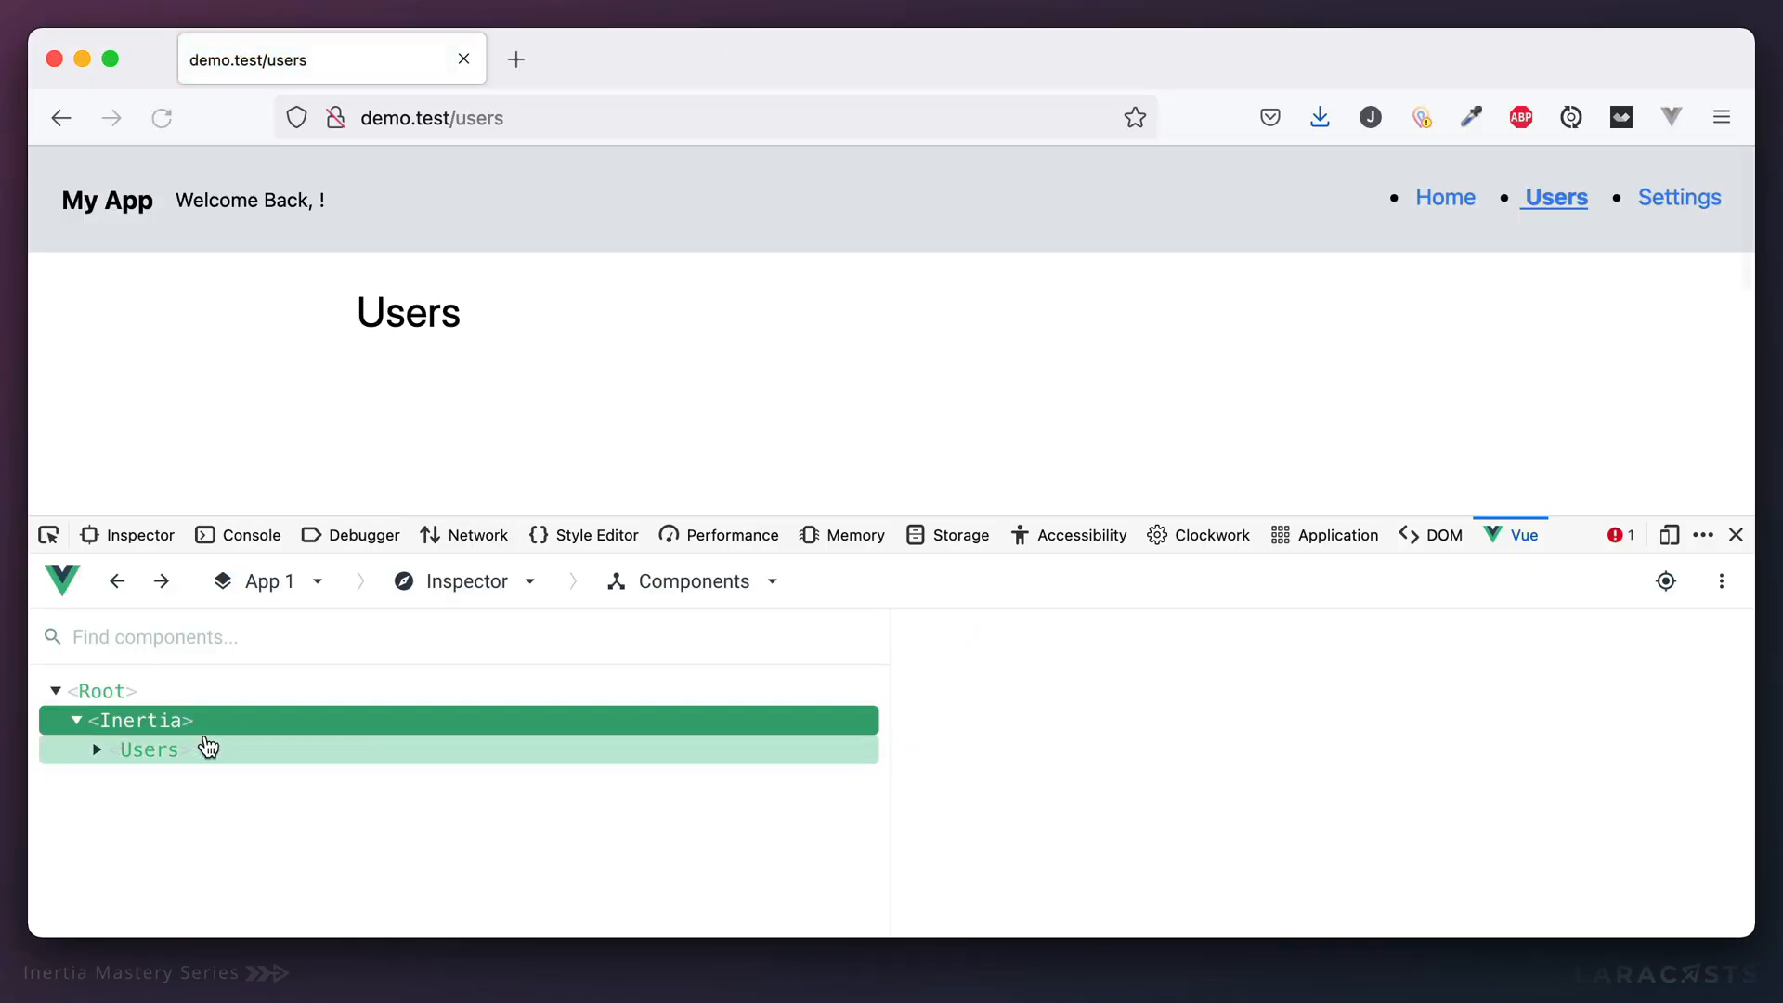
pyautogui.click(130, 719)
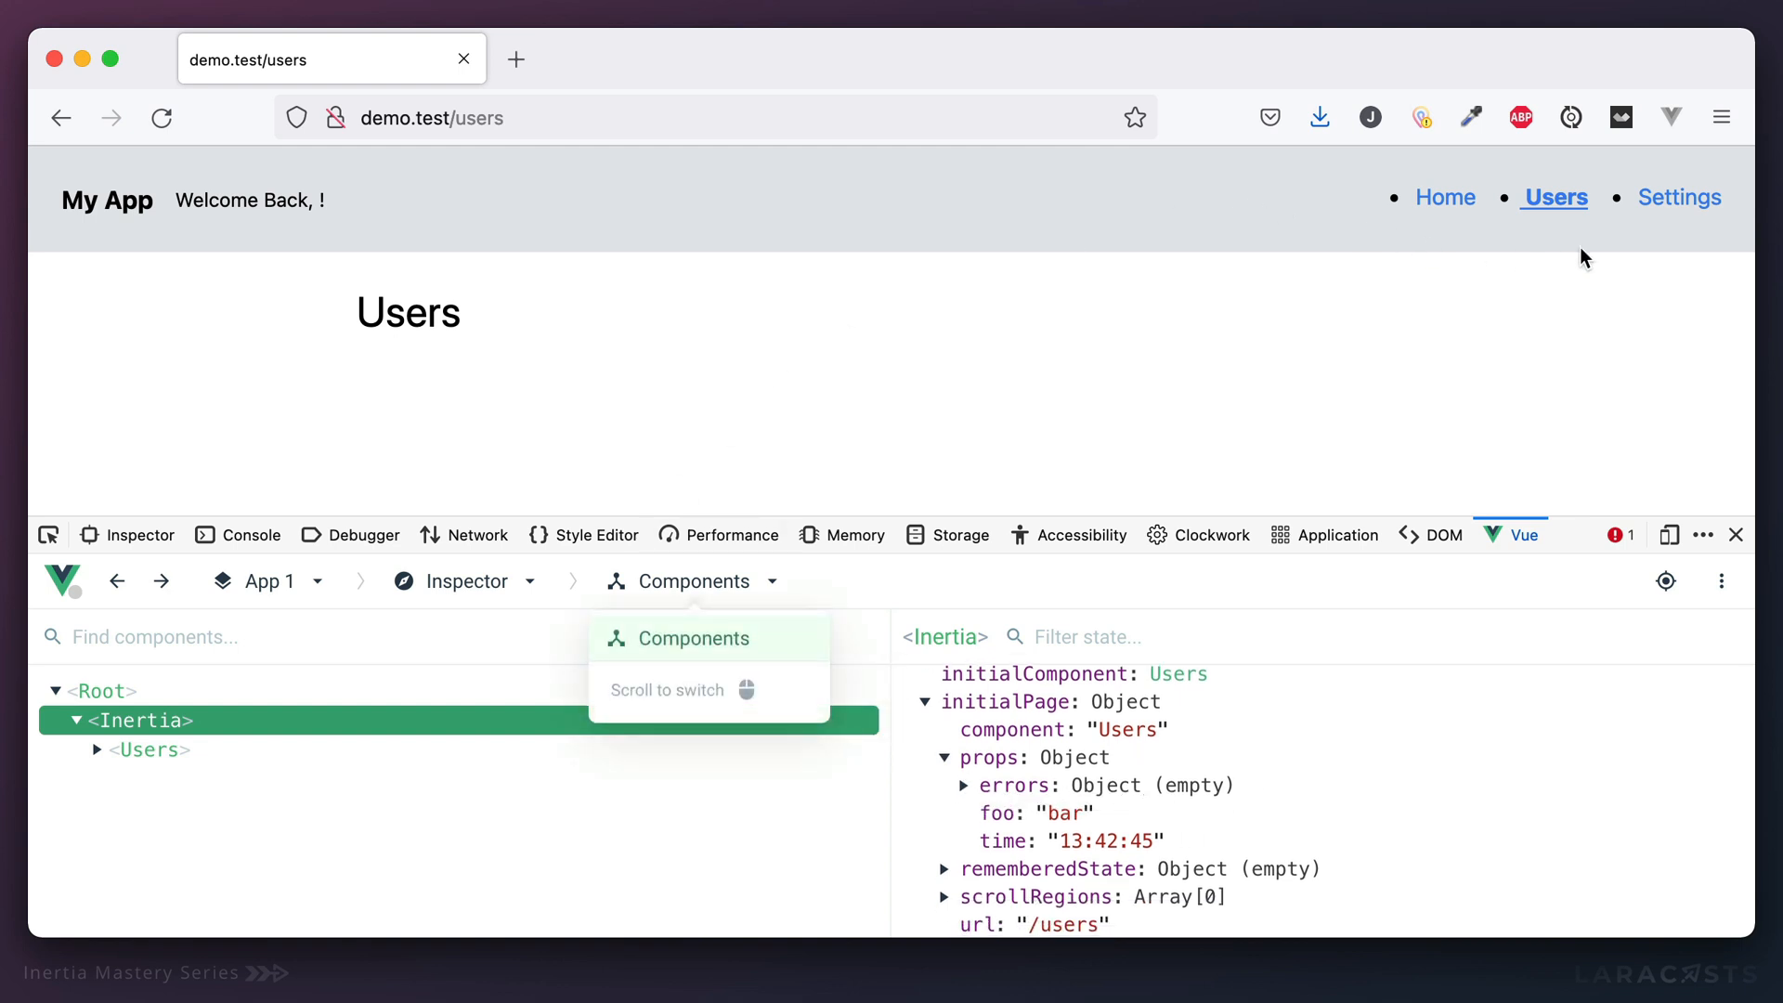
pyautogui.click(1680, 196)
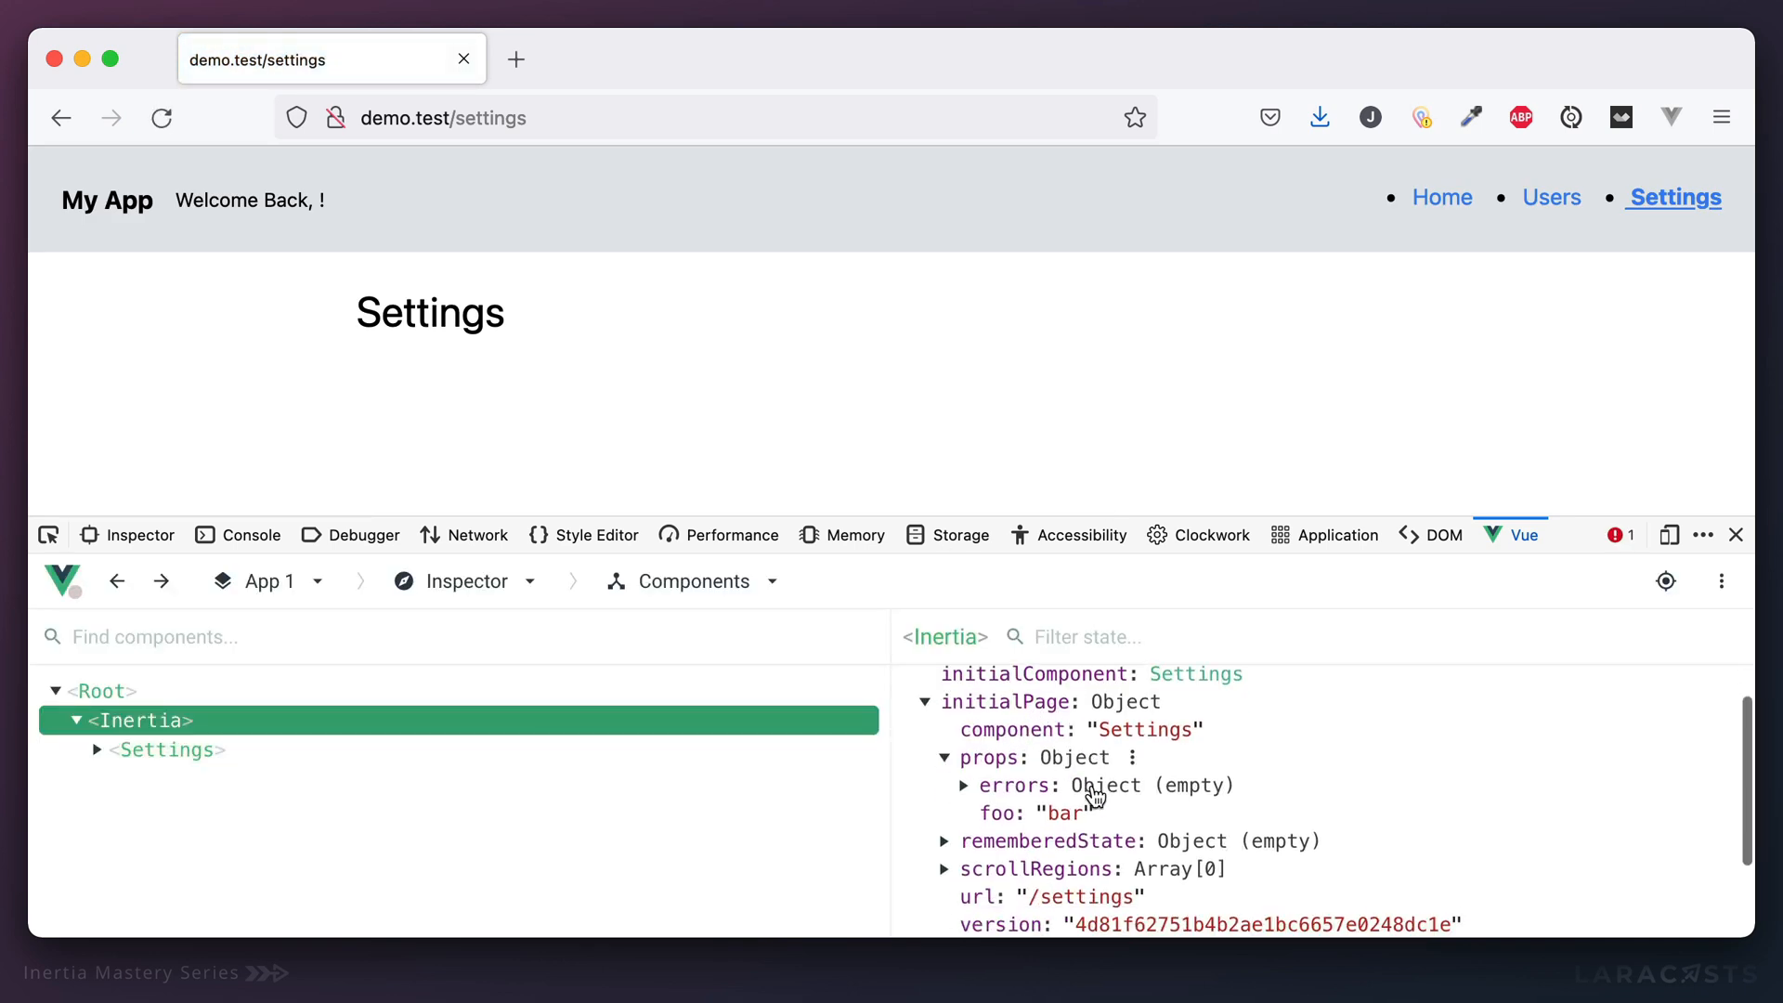
pyautogui.scroll(-3)
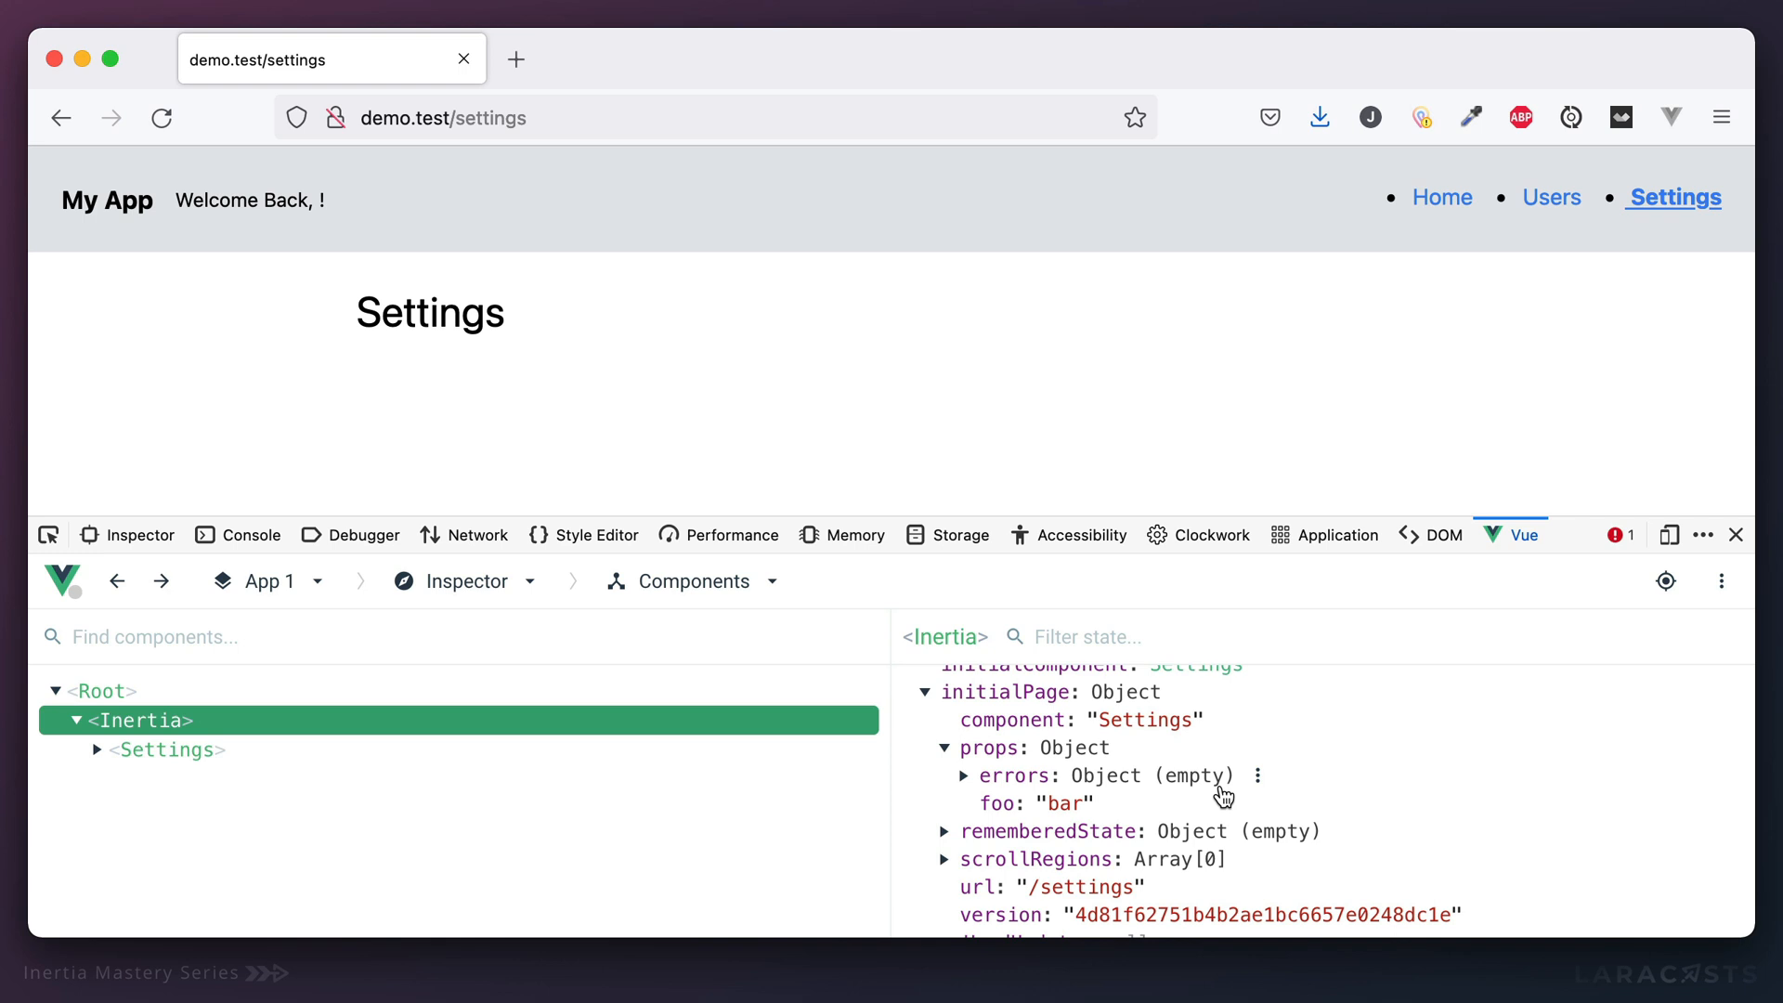
pyautogui.moveTo(1197, 759)
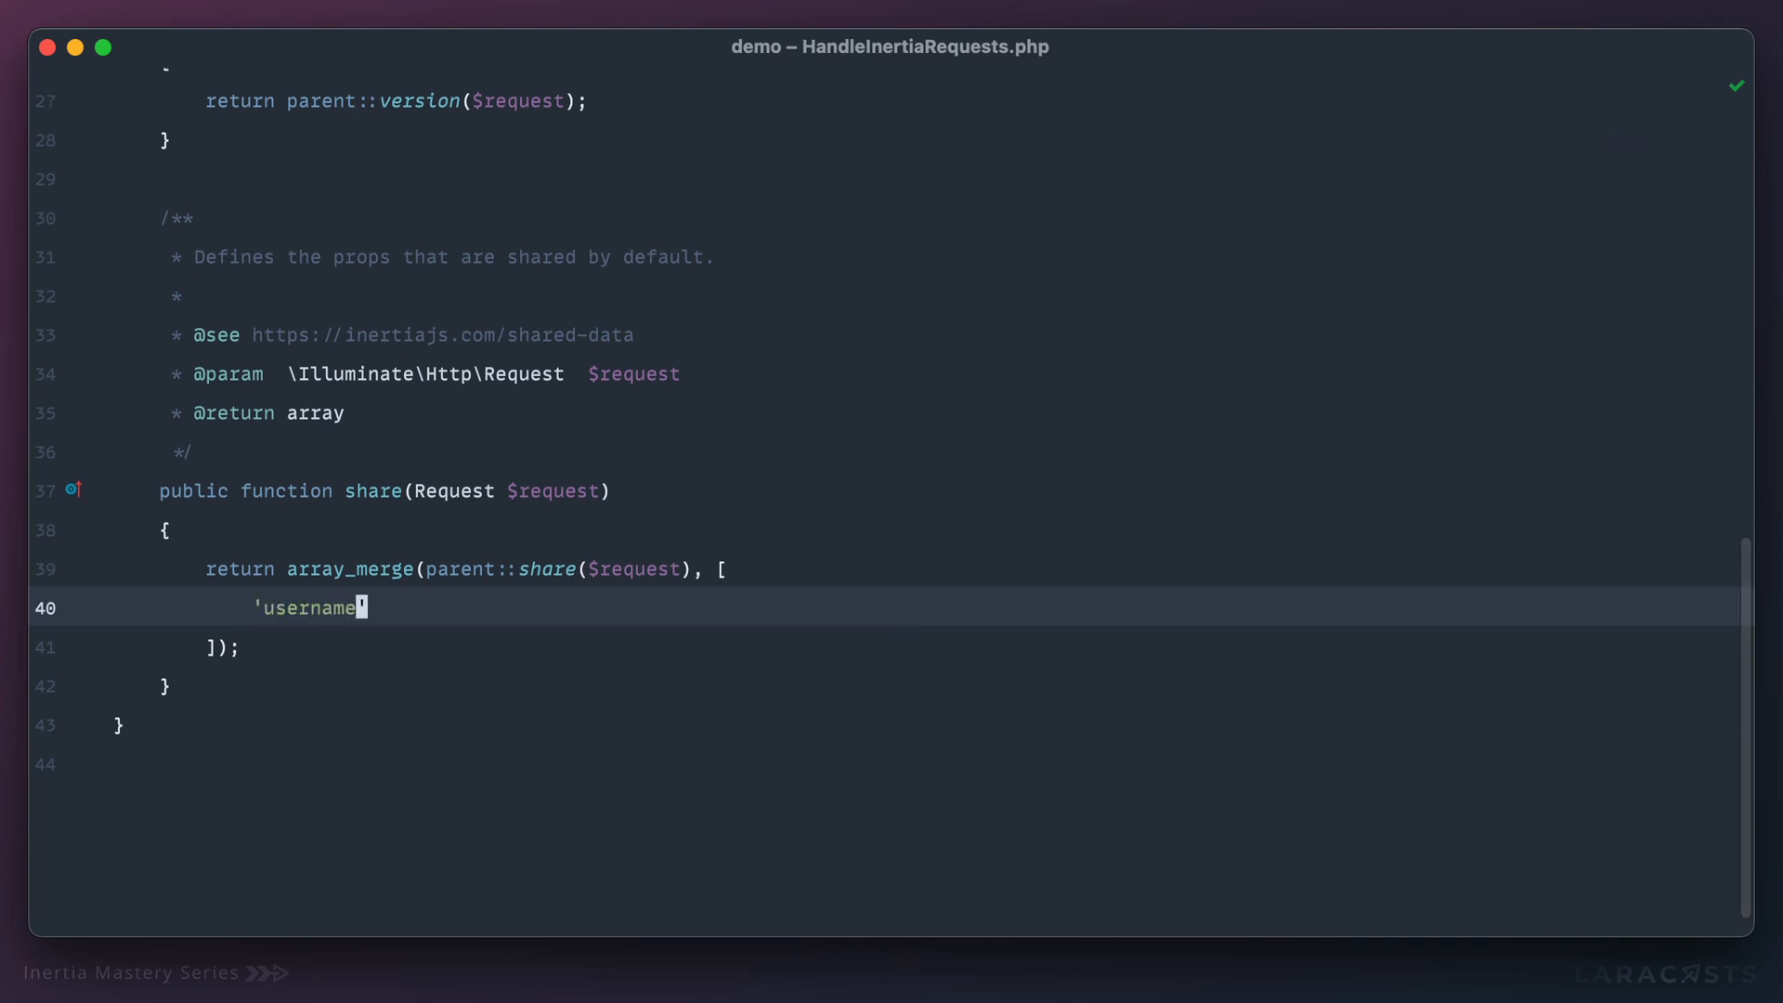
# Type 'auth' => ['user' => ['username' => 'JohnDoe']] into the share() array_merge.
pyautogui.write('aut')
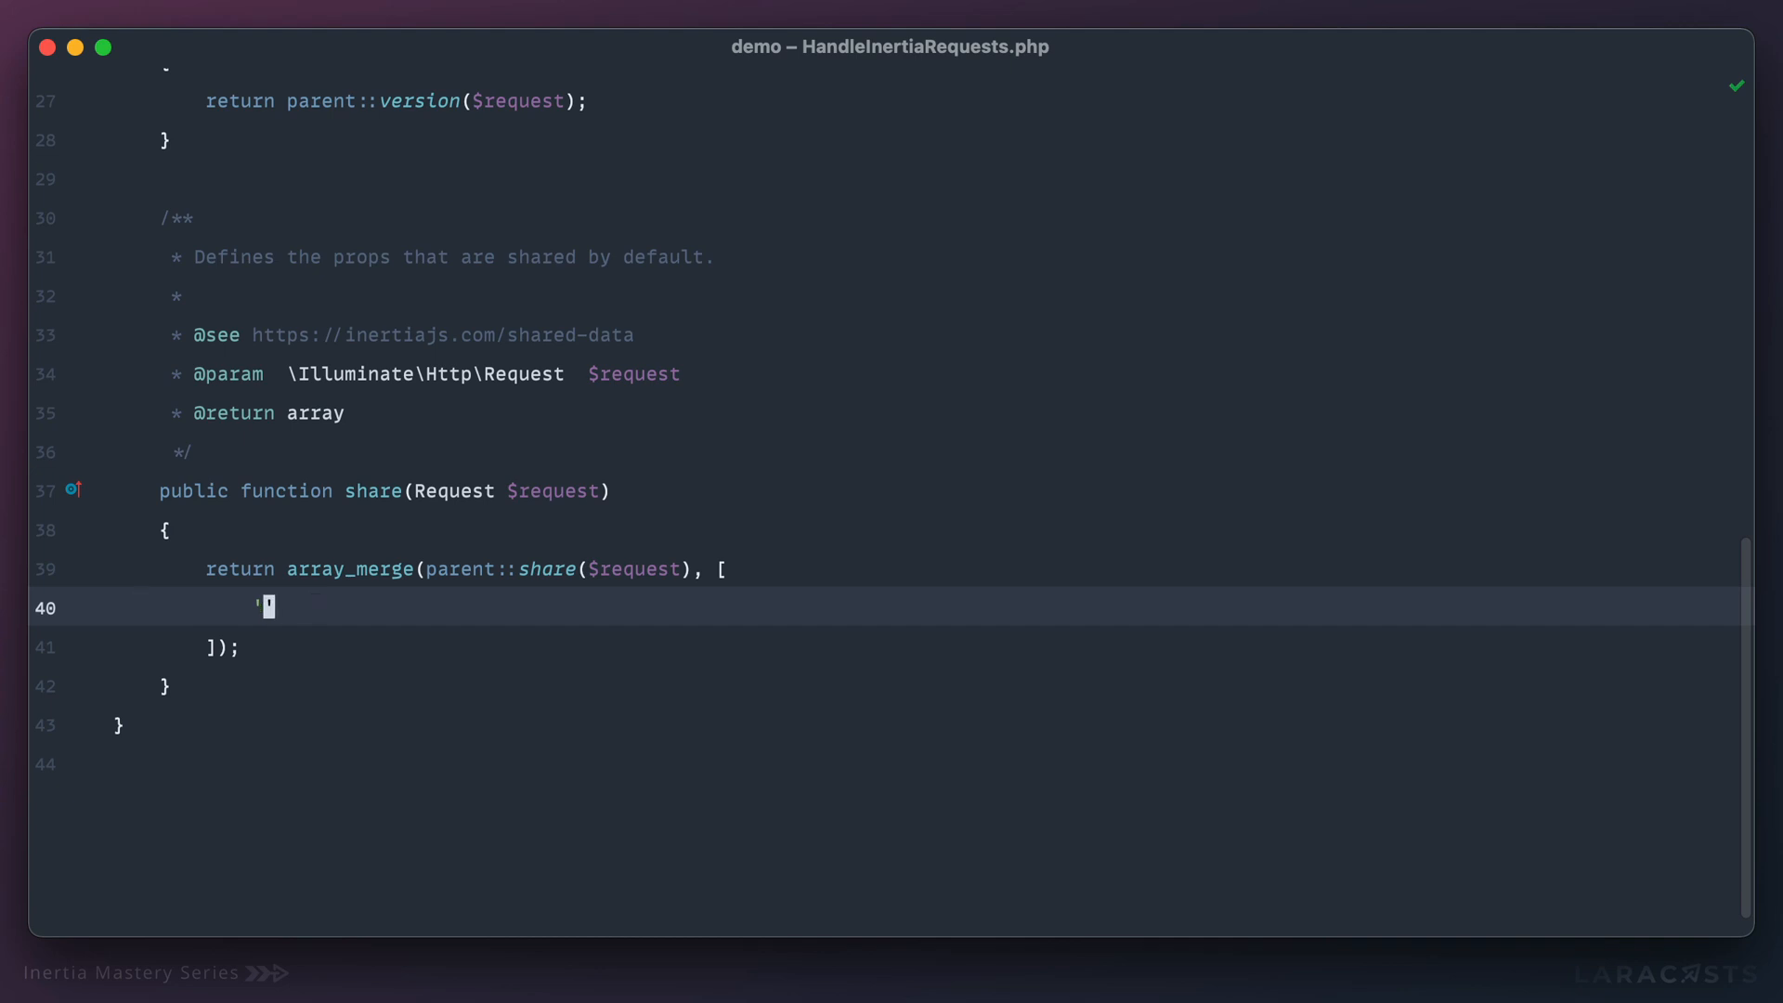
pyautogui.write('username')
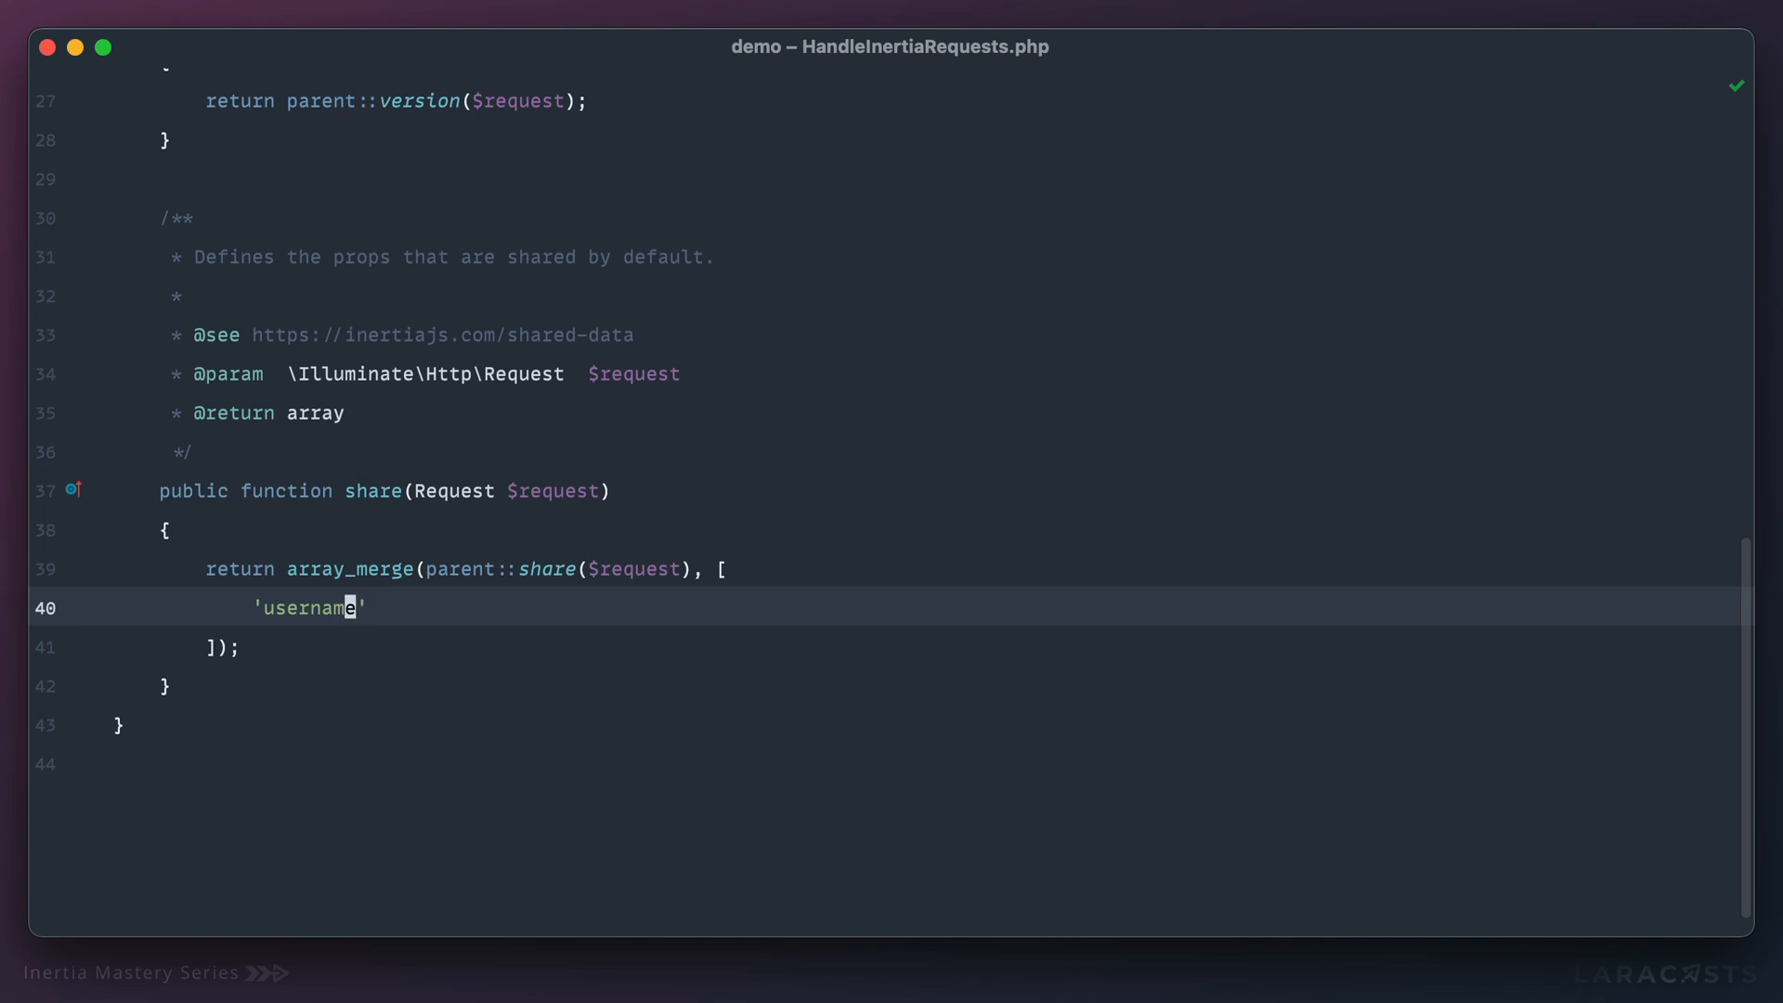
pyautogui.write("auth'")
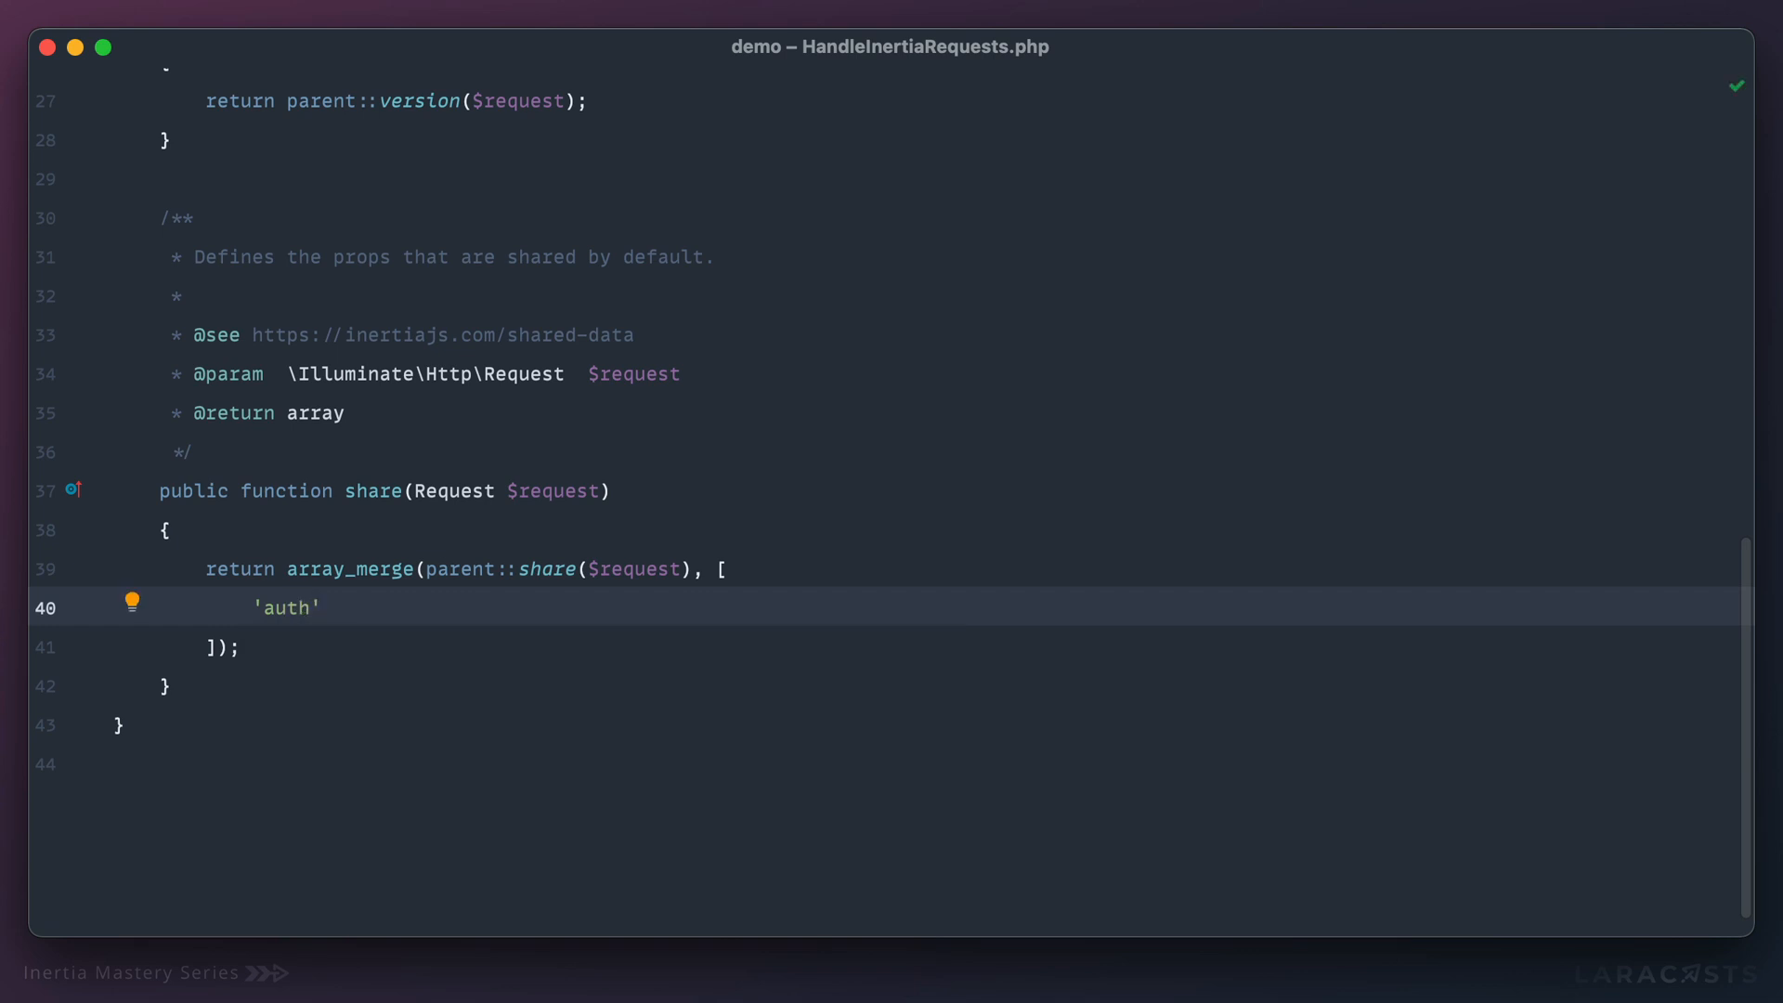
pyautogui.write('=> [')
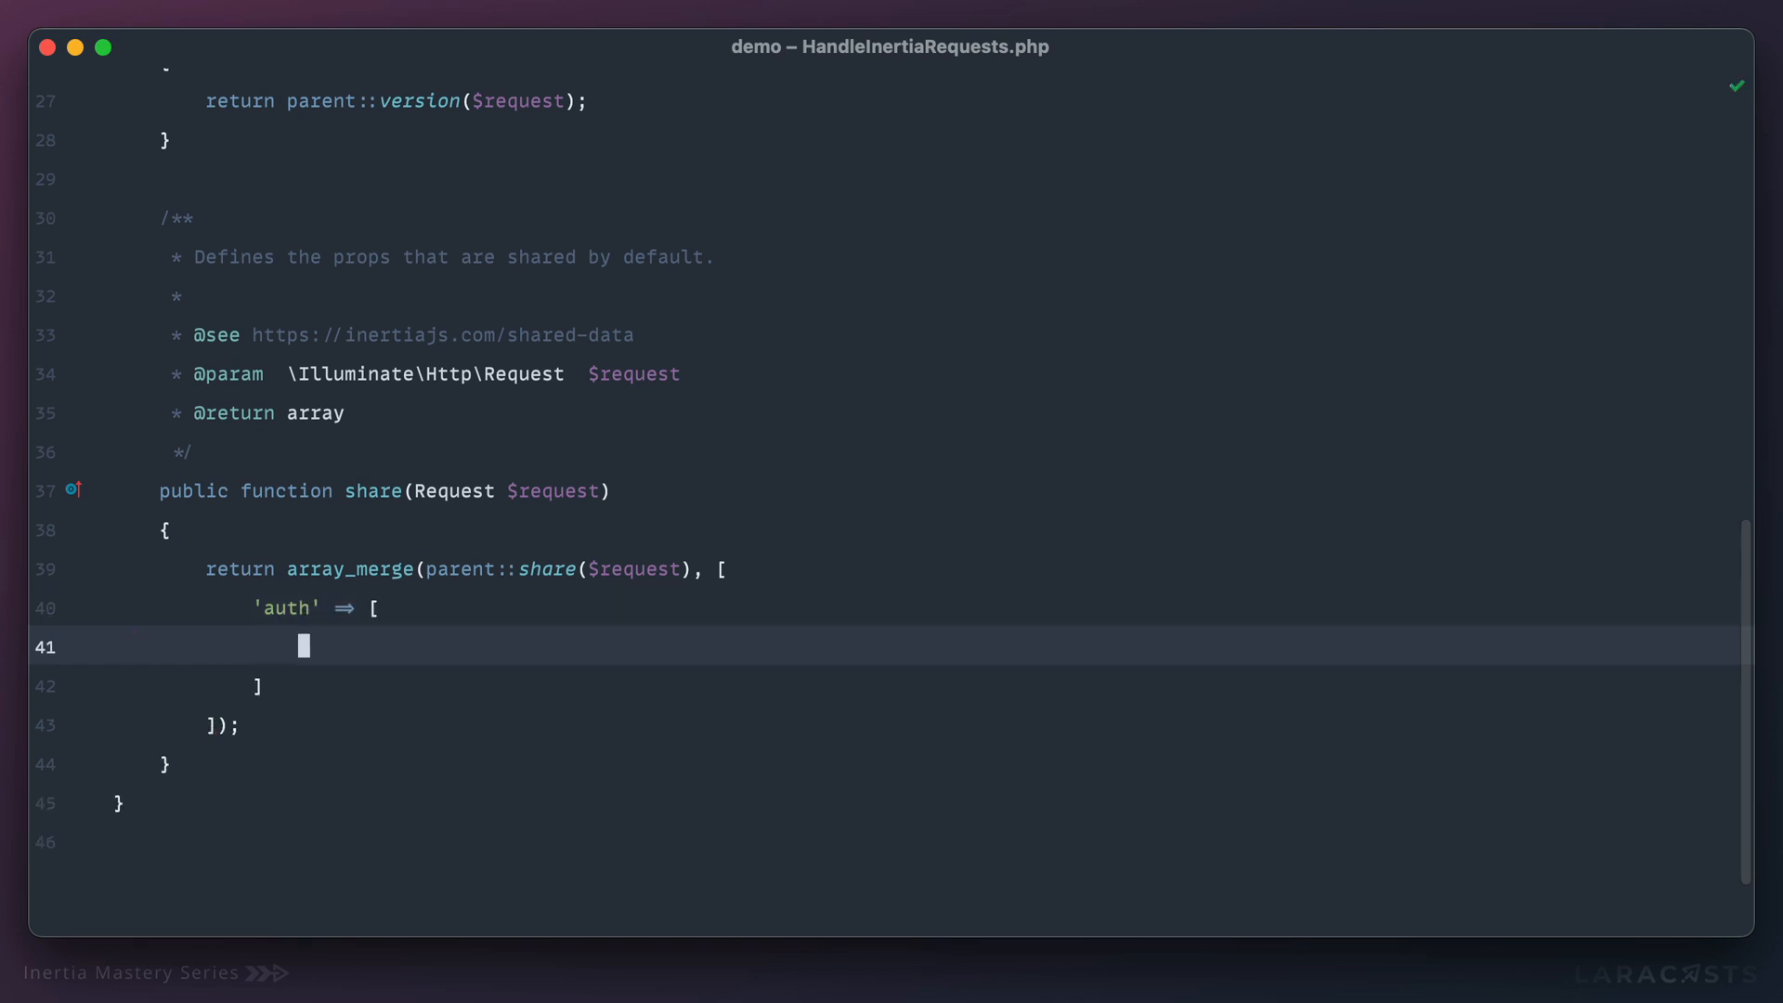
pyautogui.write("'")
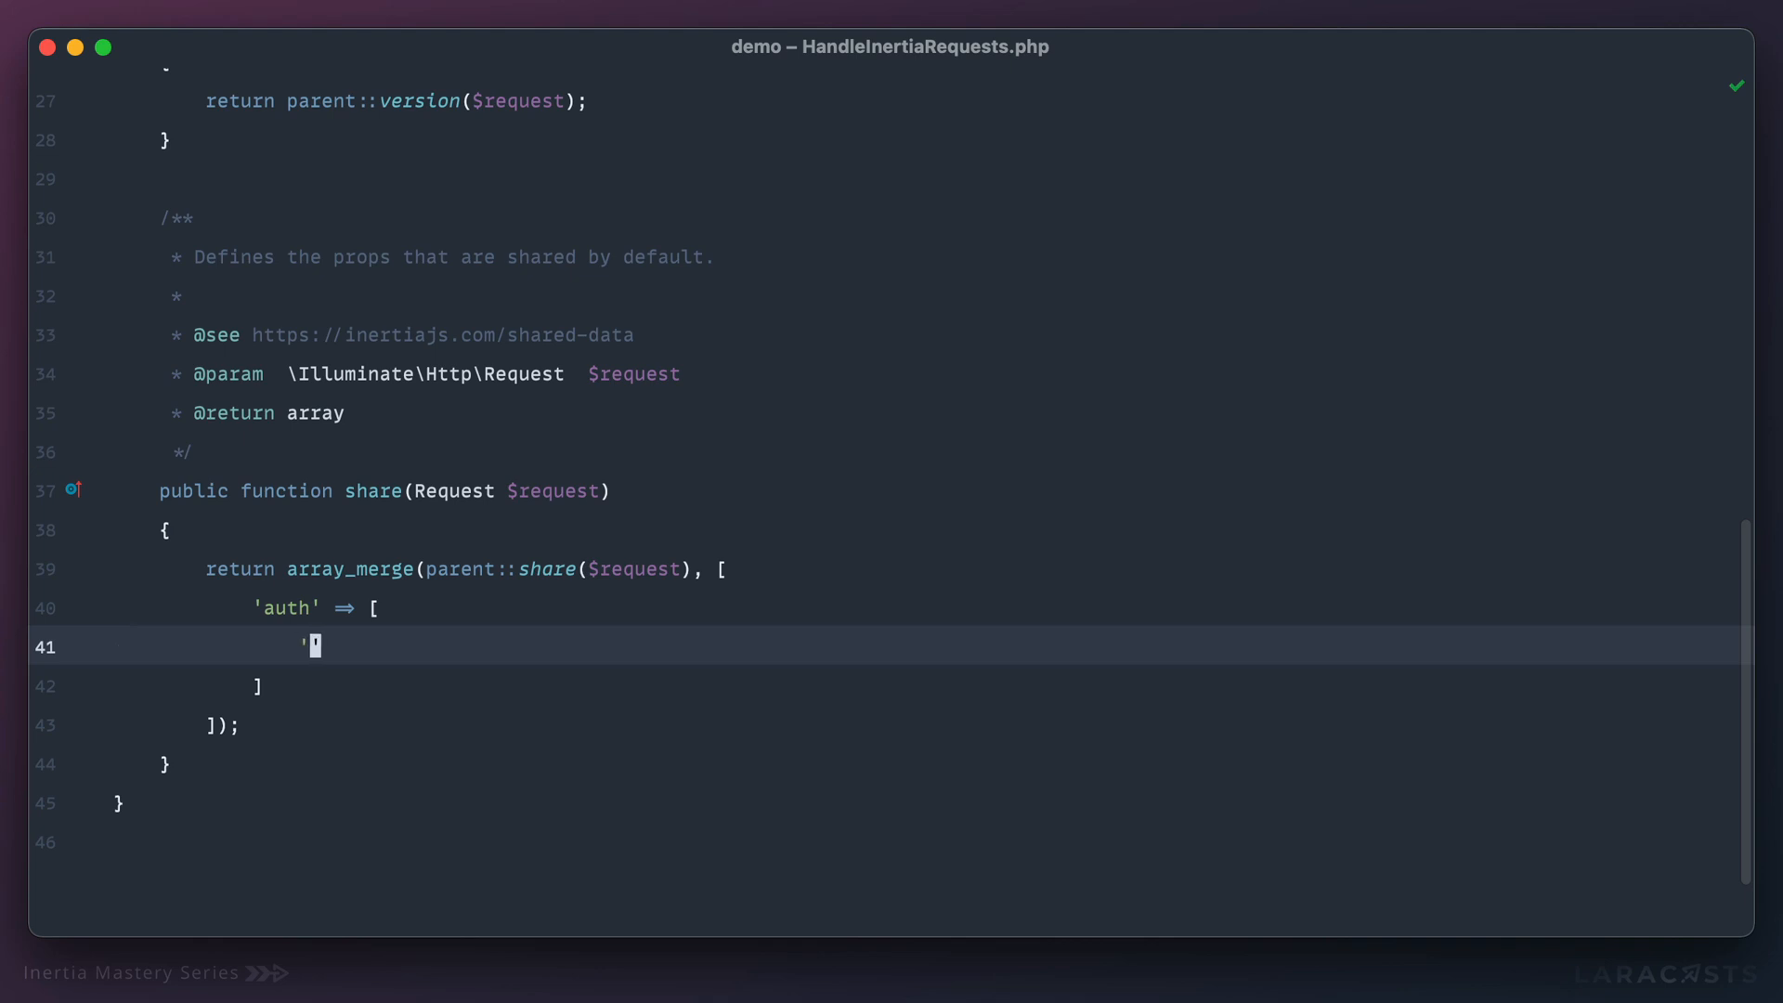
pyautogui.write("'user' => [")
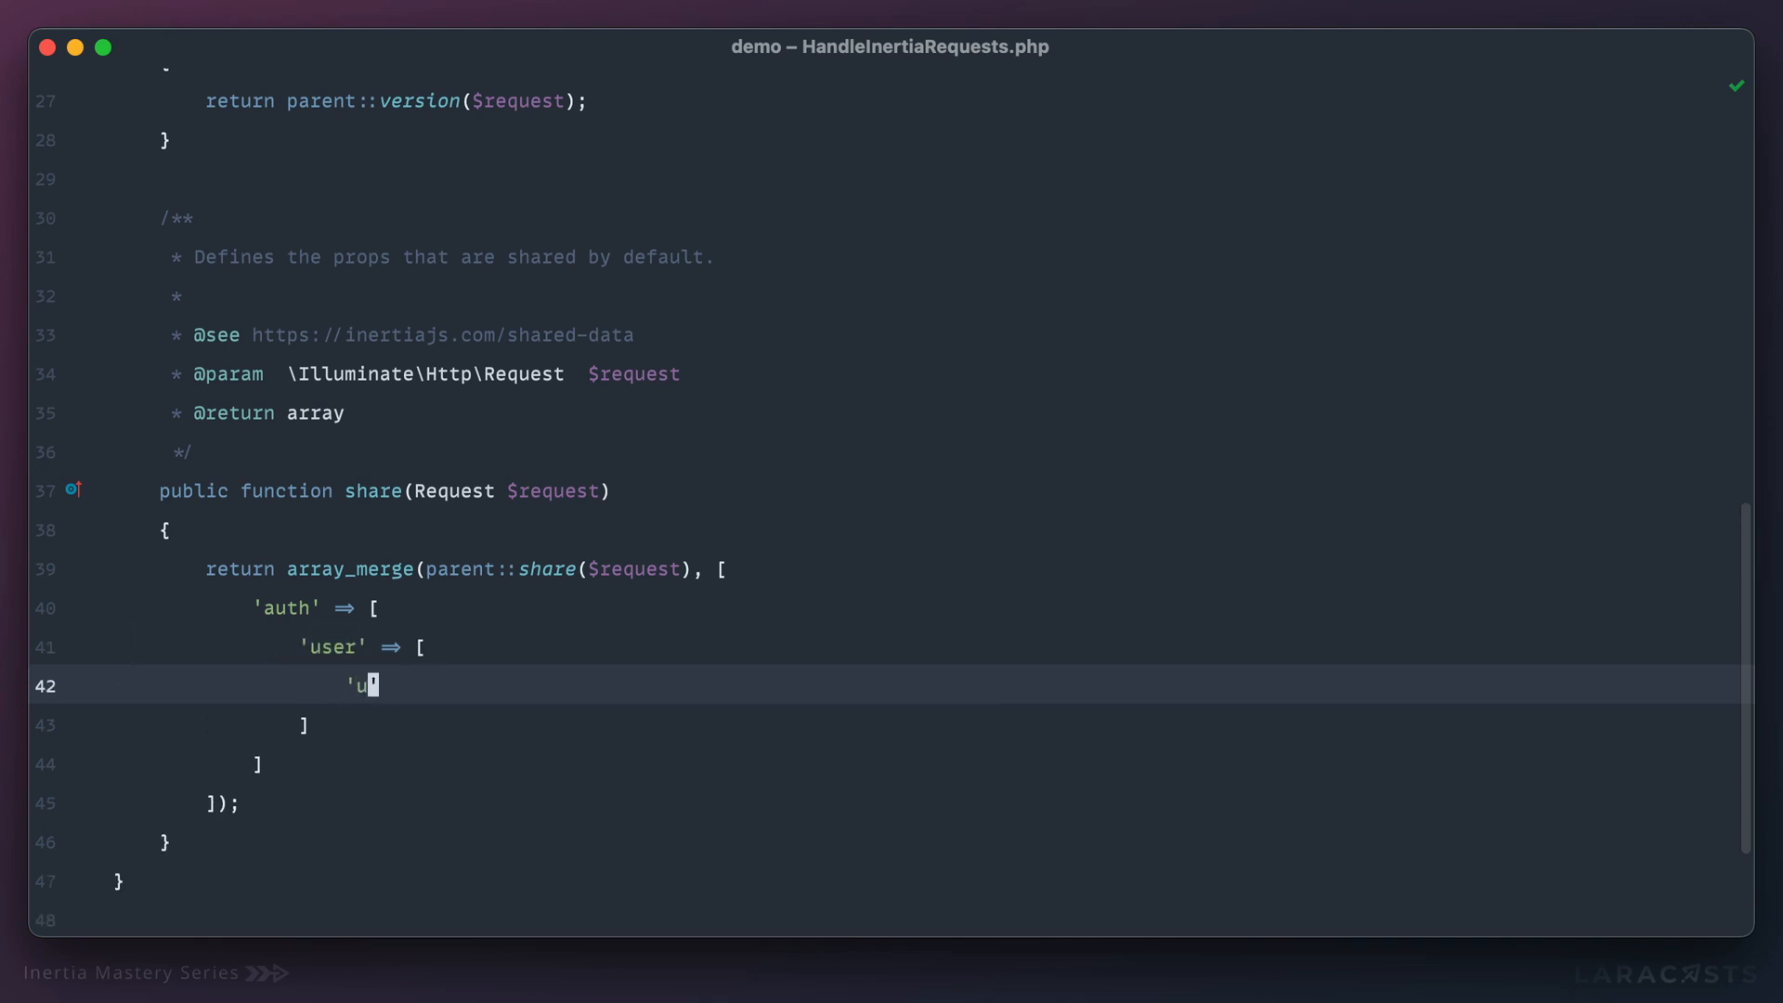
pyautogui.write("sername' =>")
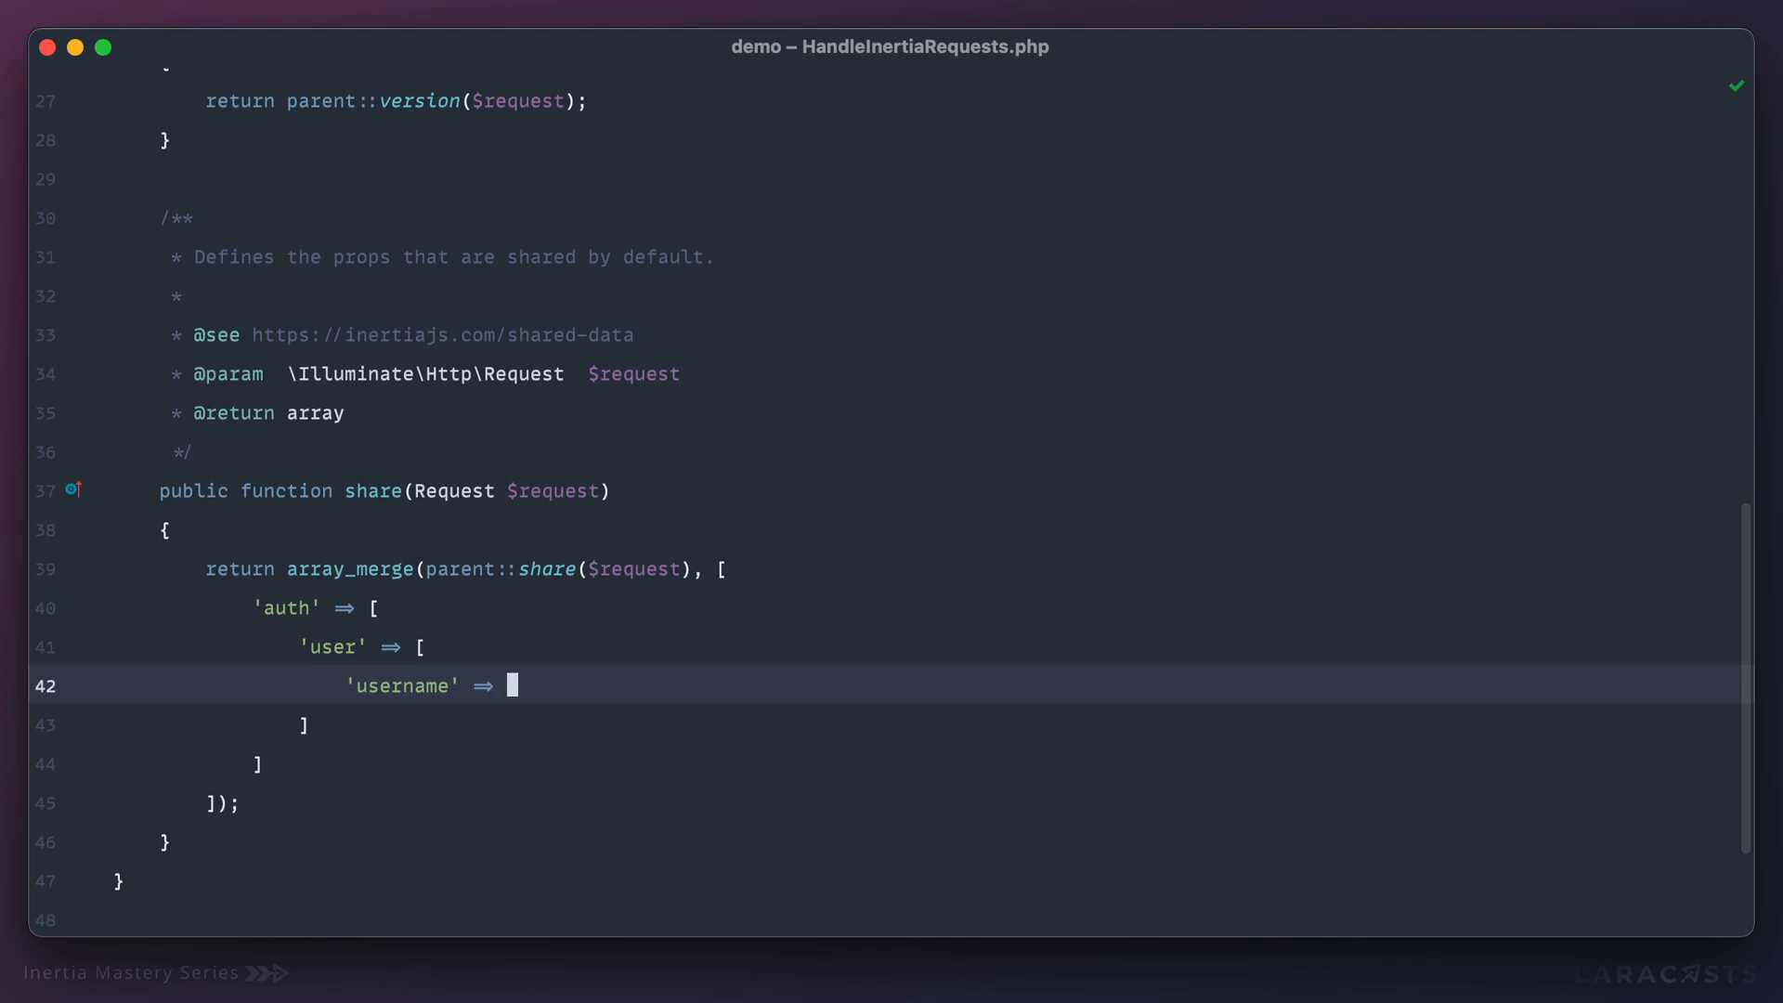
pyautogui.write("'JohnDoe'")
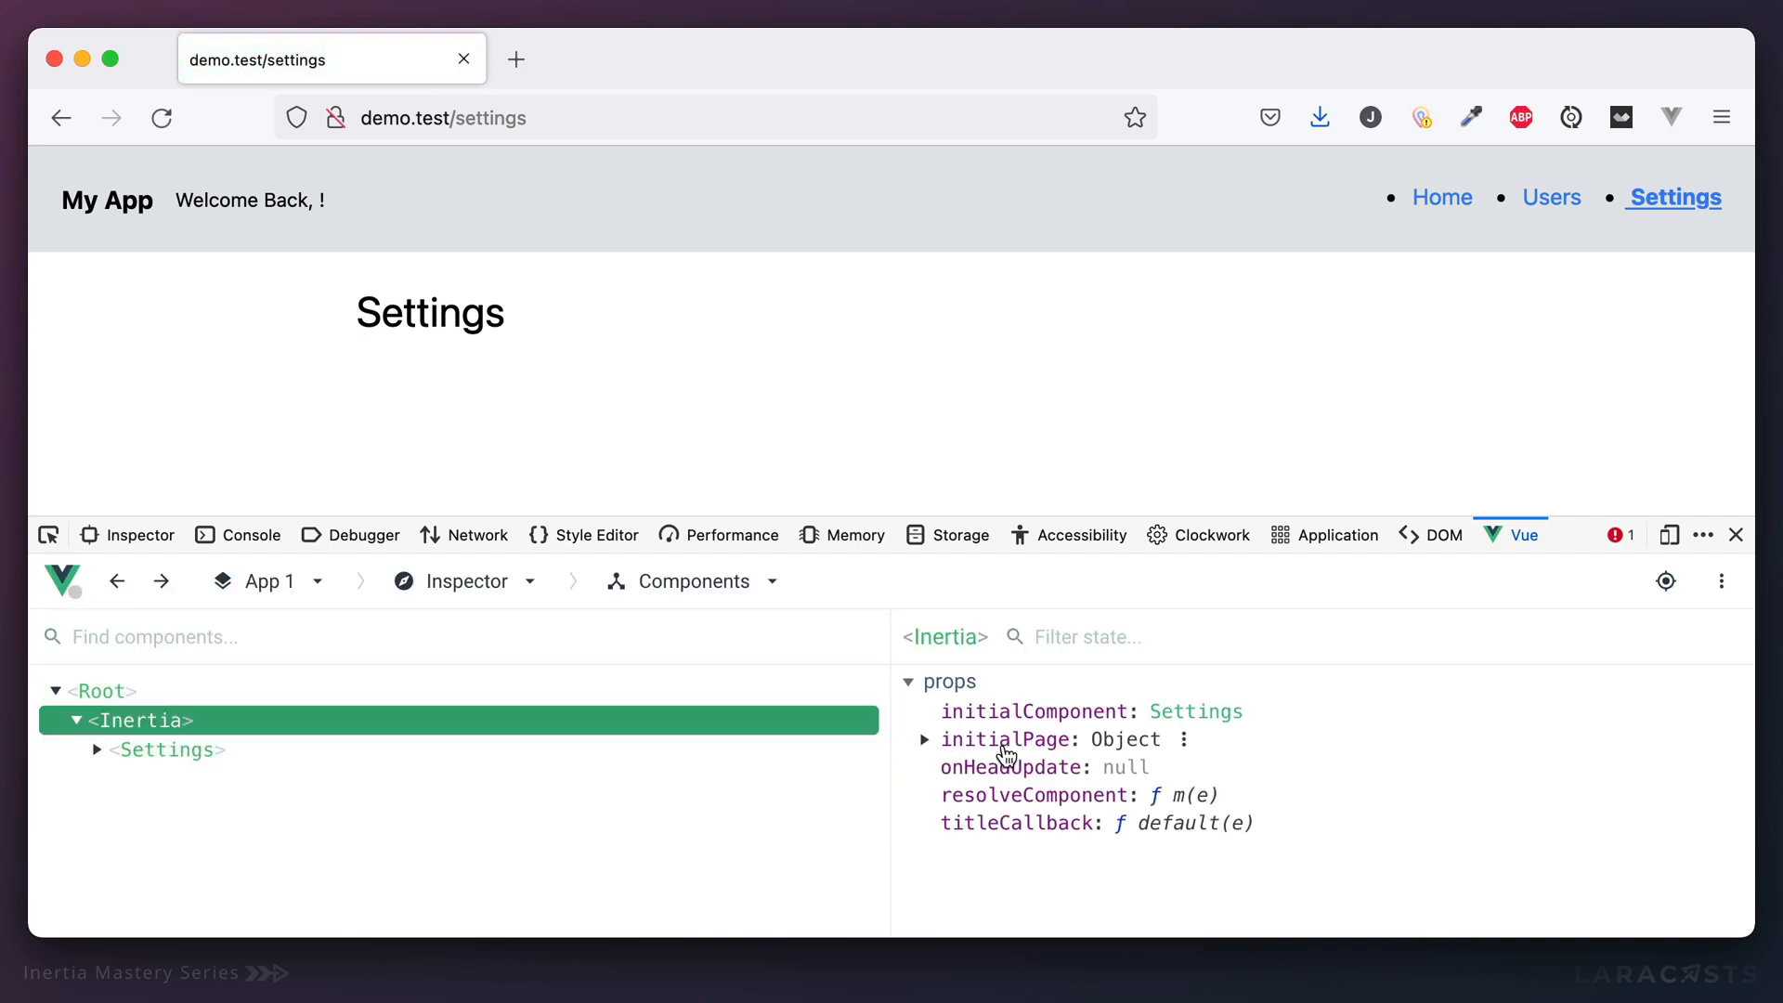
# Expand initialPage and the auth object in the Settings page's Inertia props.
pyautogui.click(924, 739)
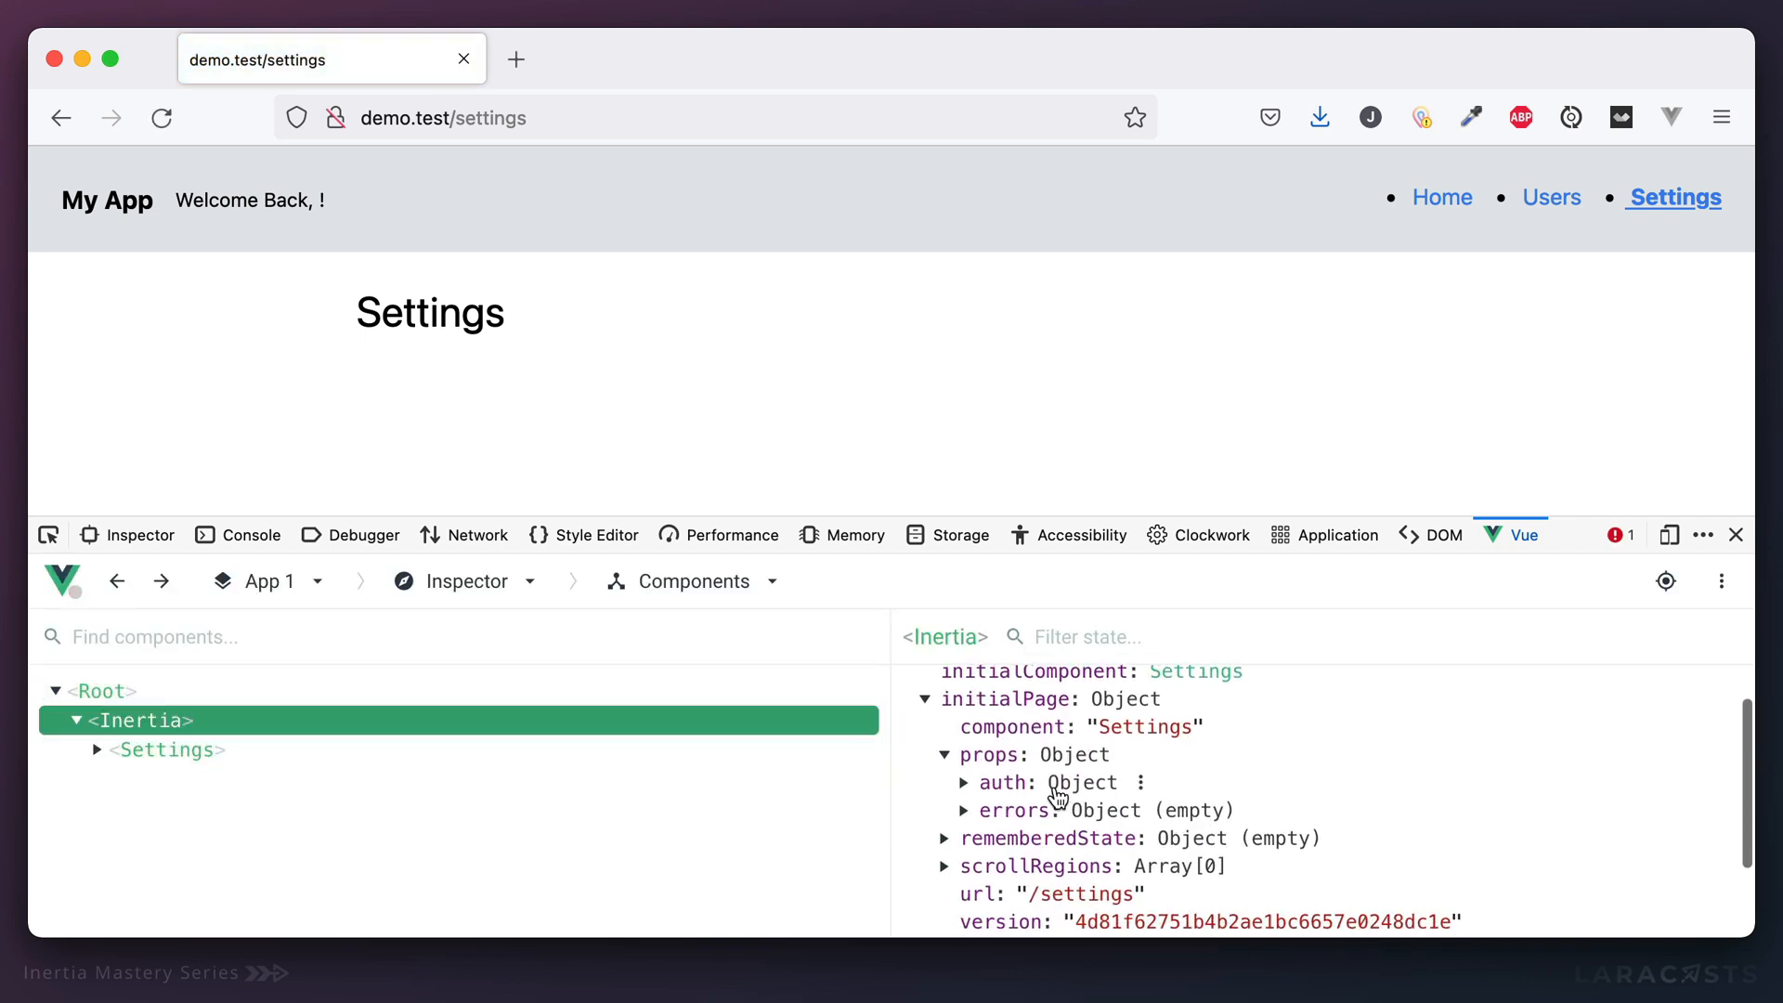
pyautogui.click(963, 783)
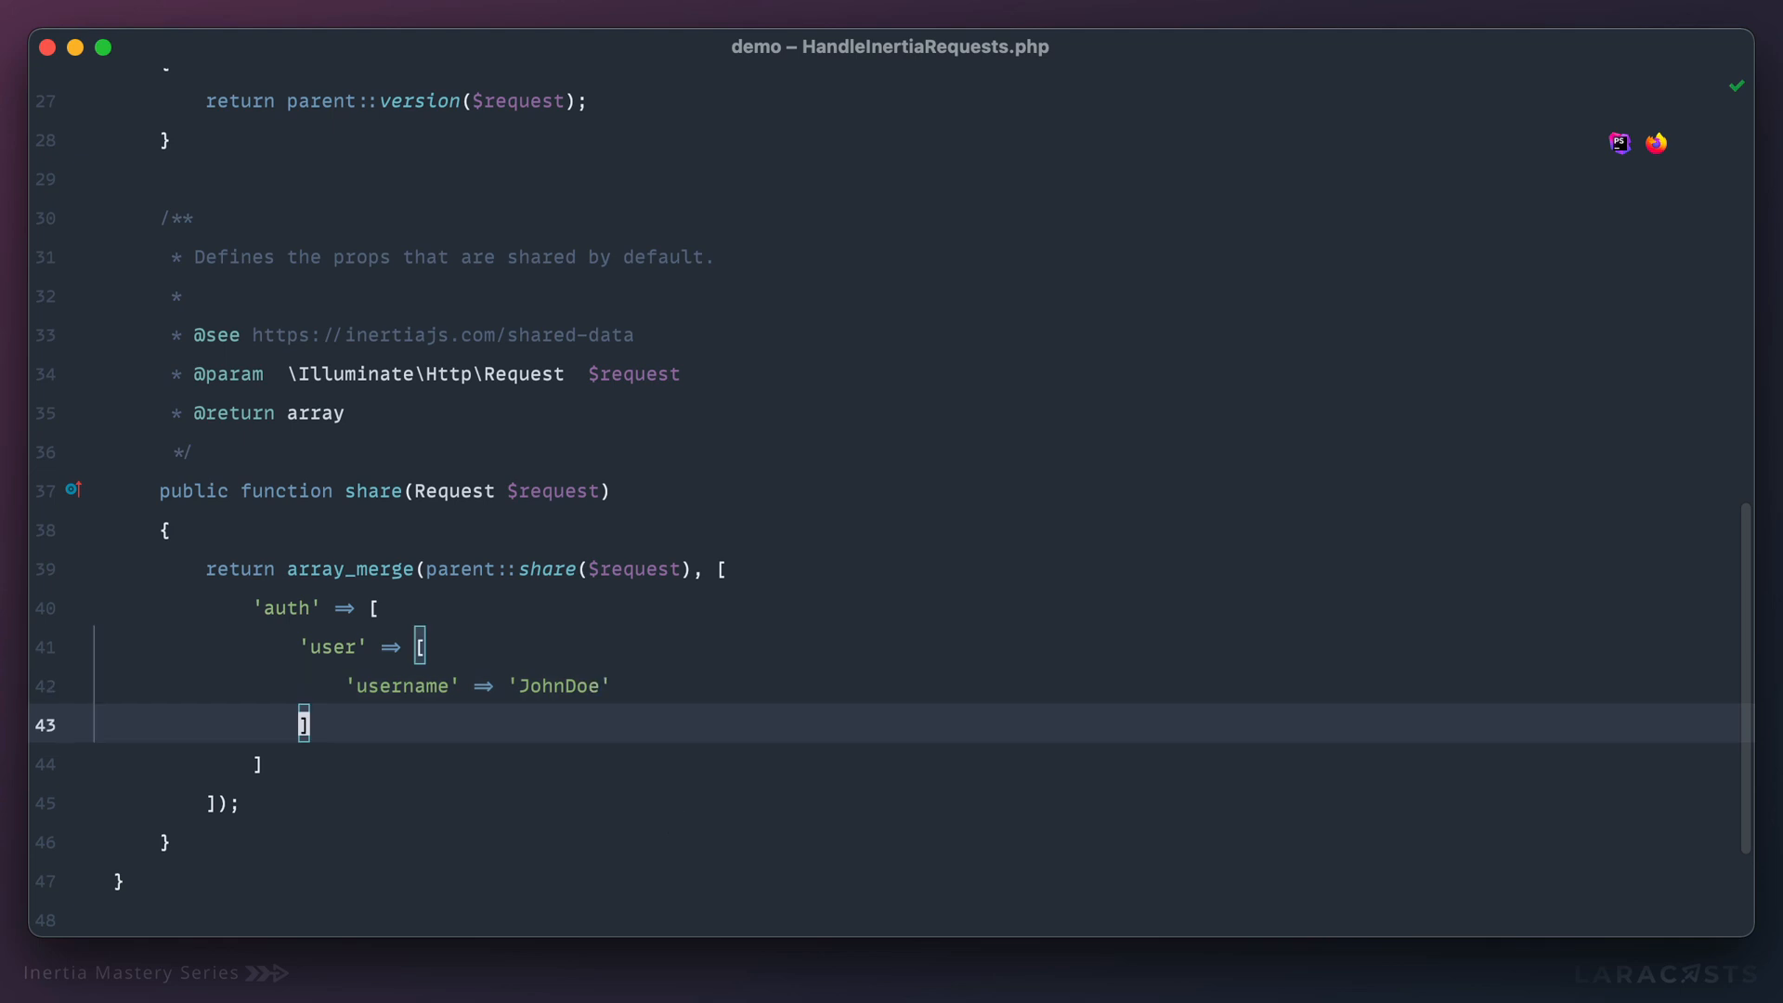
# Try auth()->user(), revert to username 'JohnDoe', then search files for 'Layou'.
pyautogui.write('auth()->')
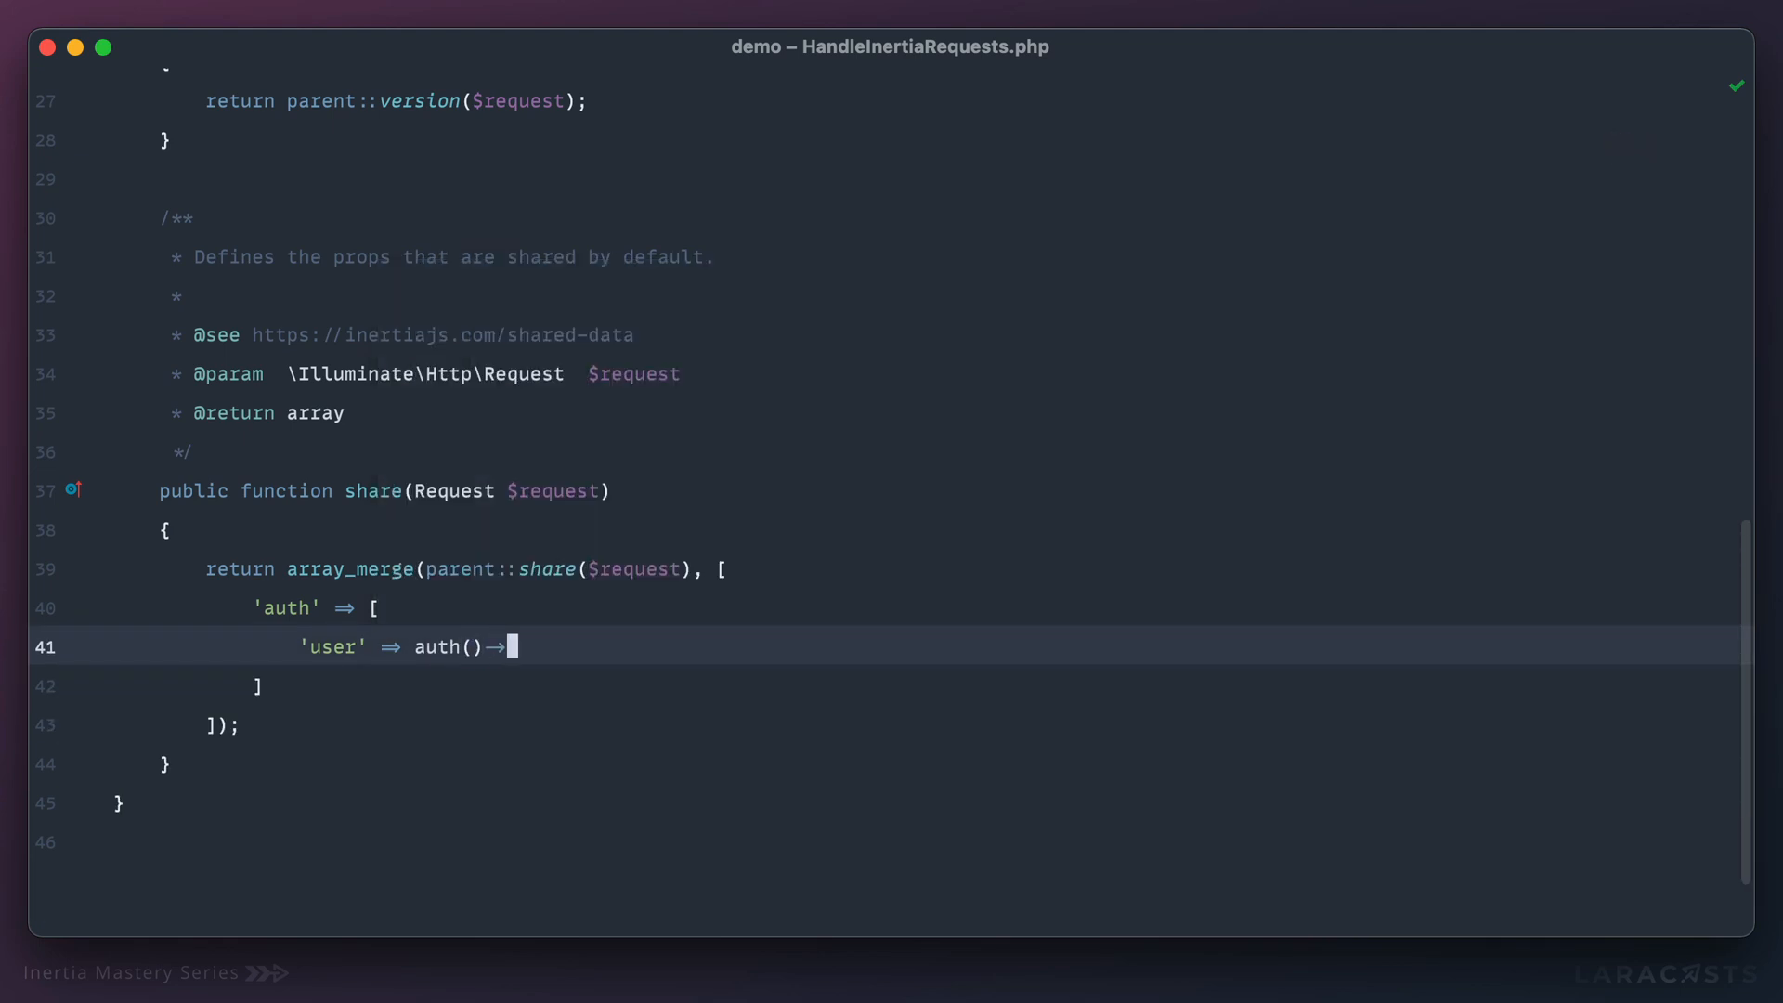
pyautogui.write('user()')
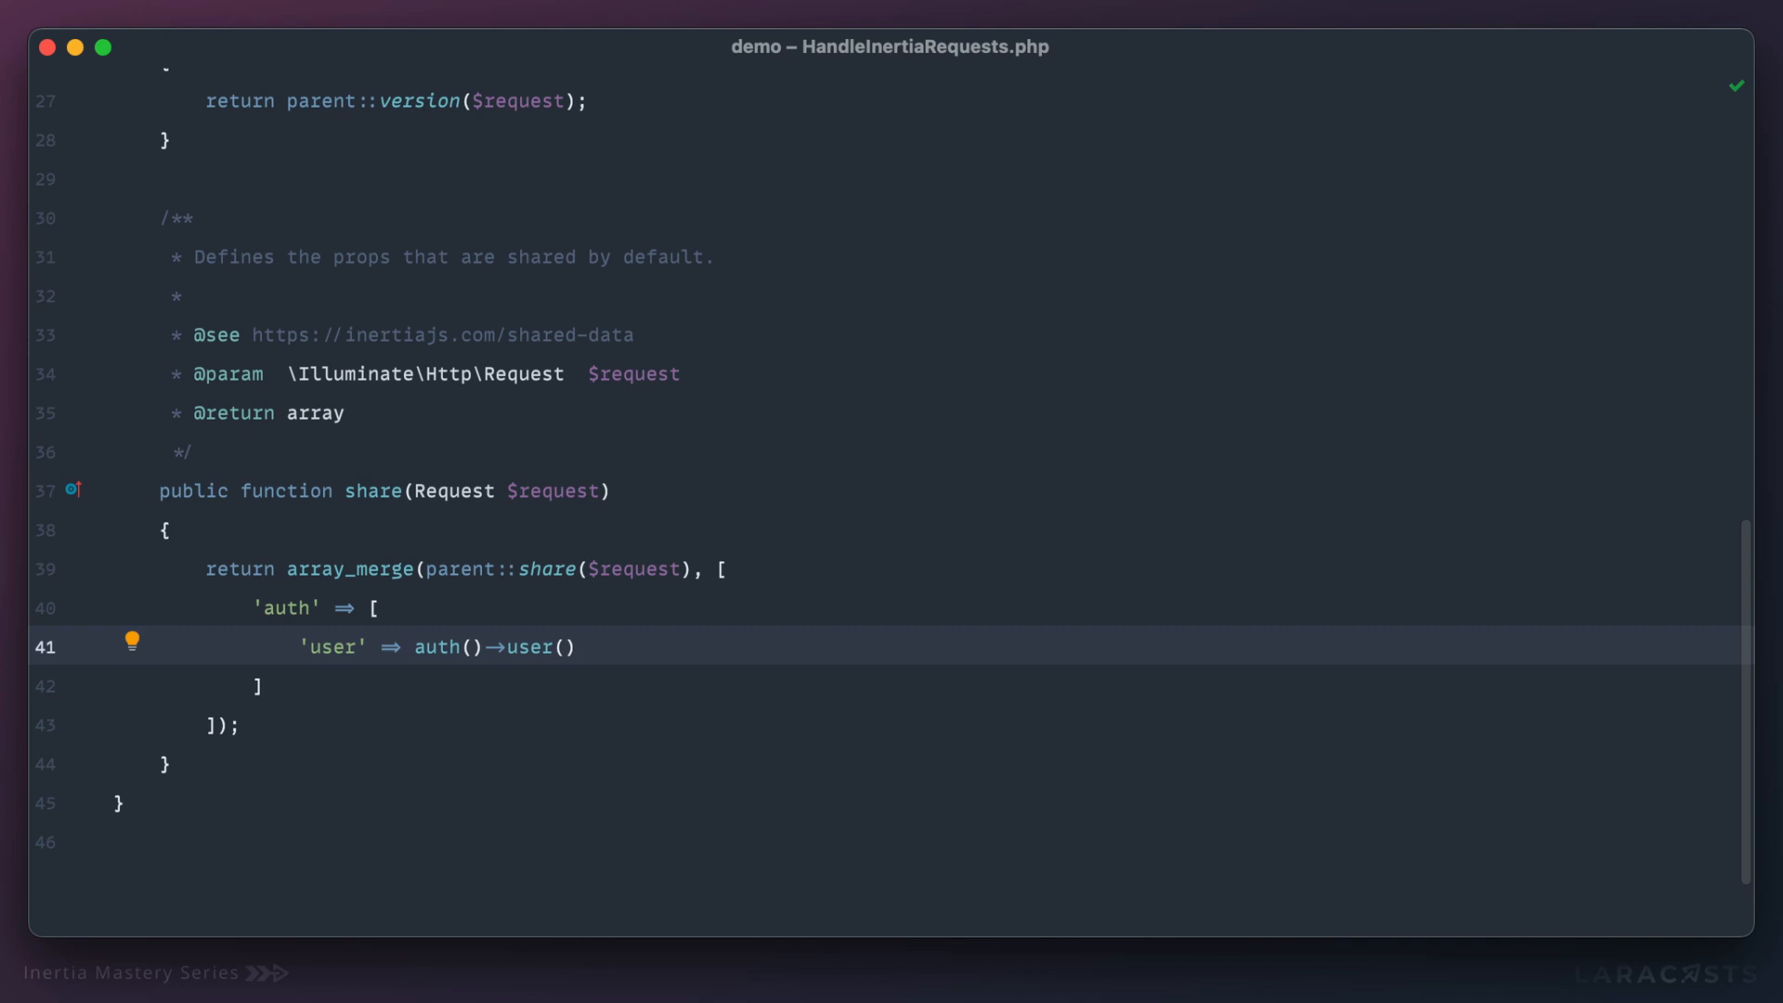
pyautogui.click(417, 646)
pyautogui.write("'userna")
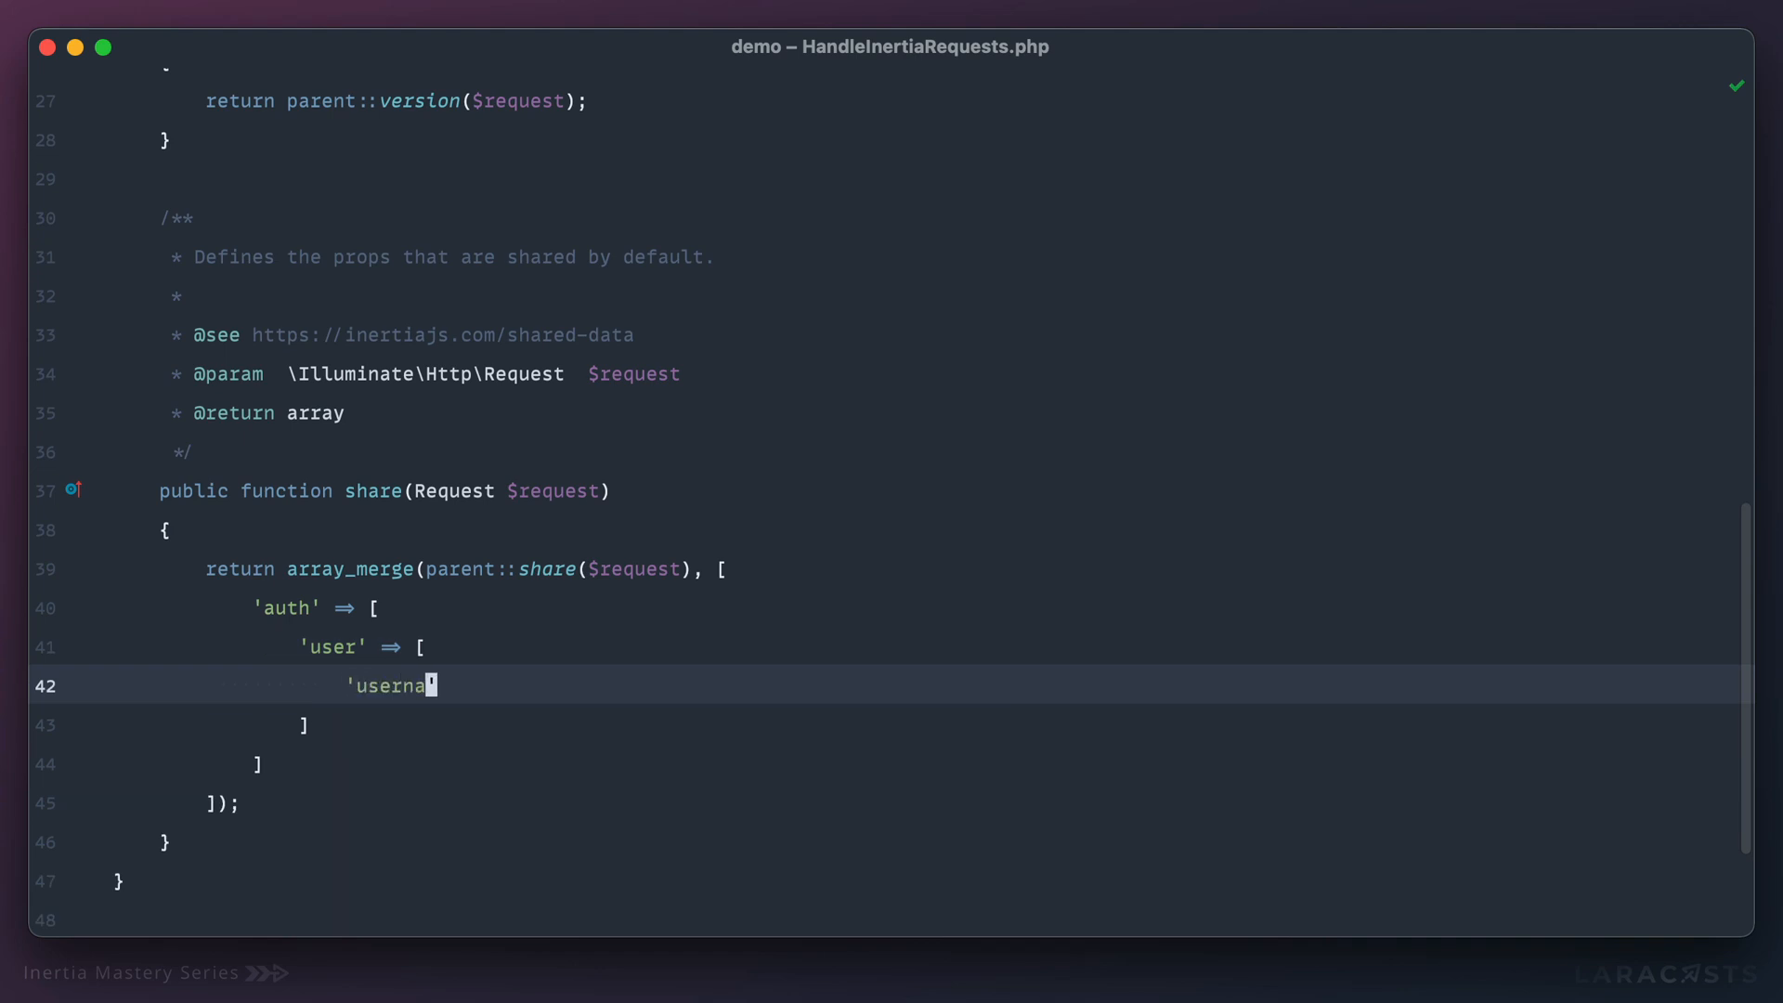
pyautogui.write("me'")
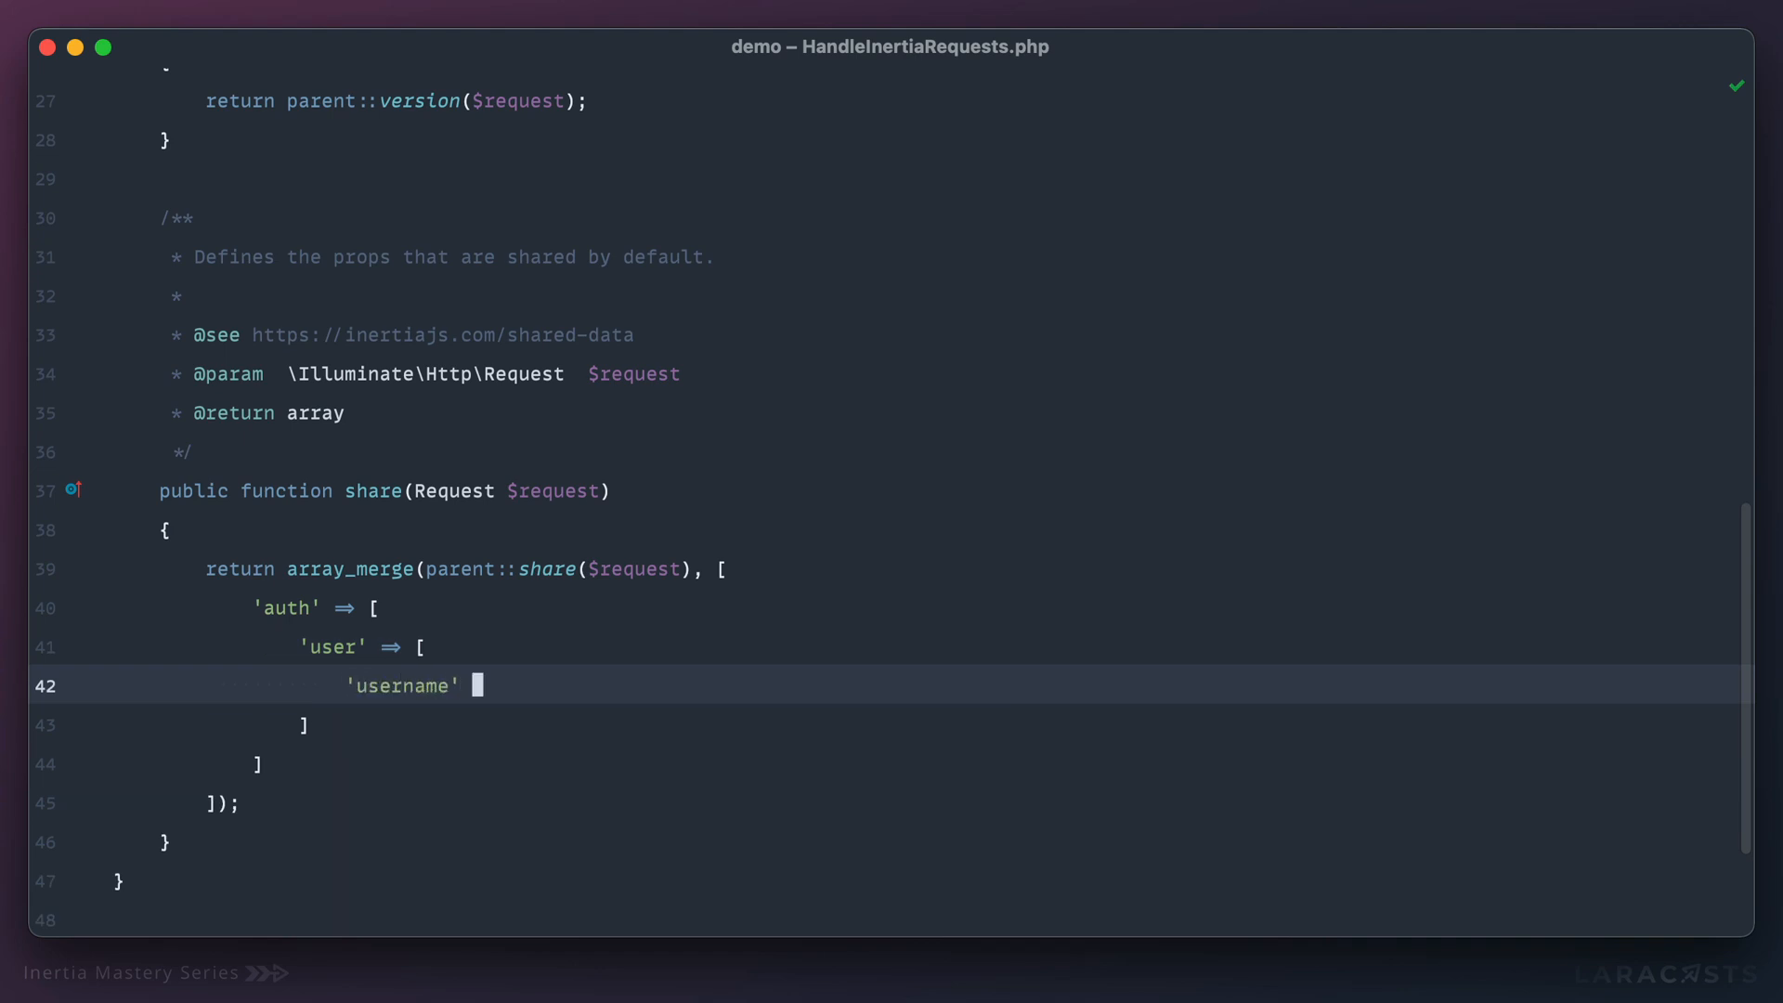
pyautogui.write("=> 'JohnDoe'")
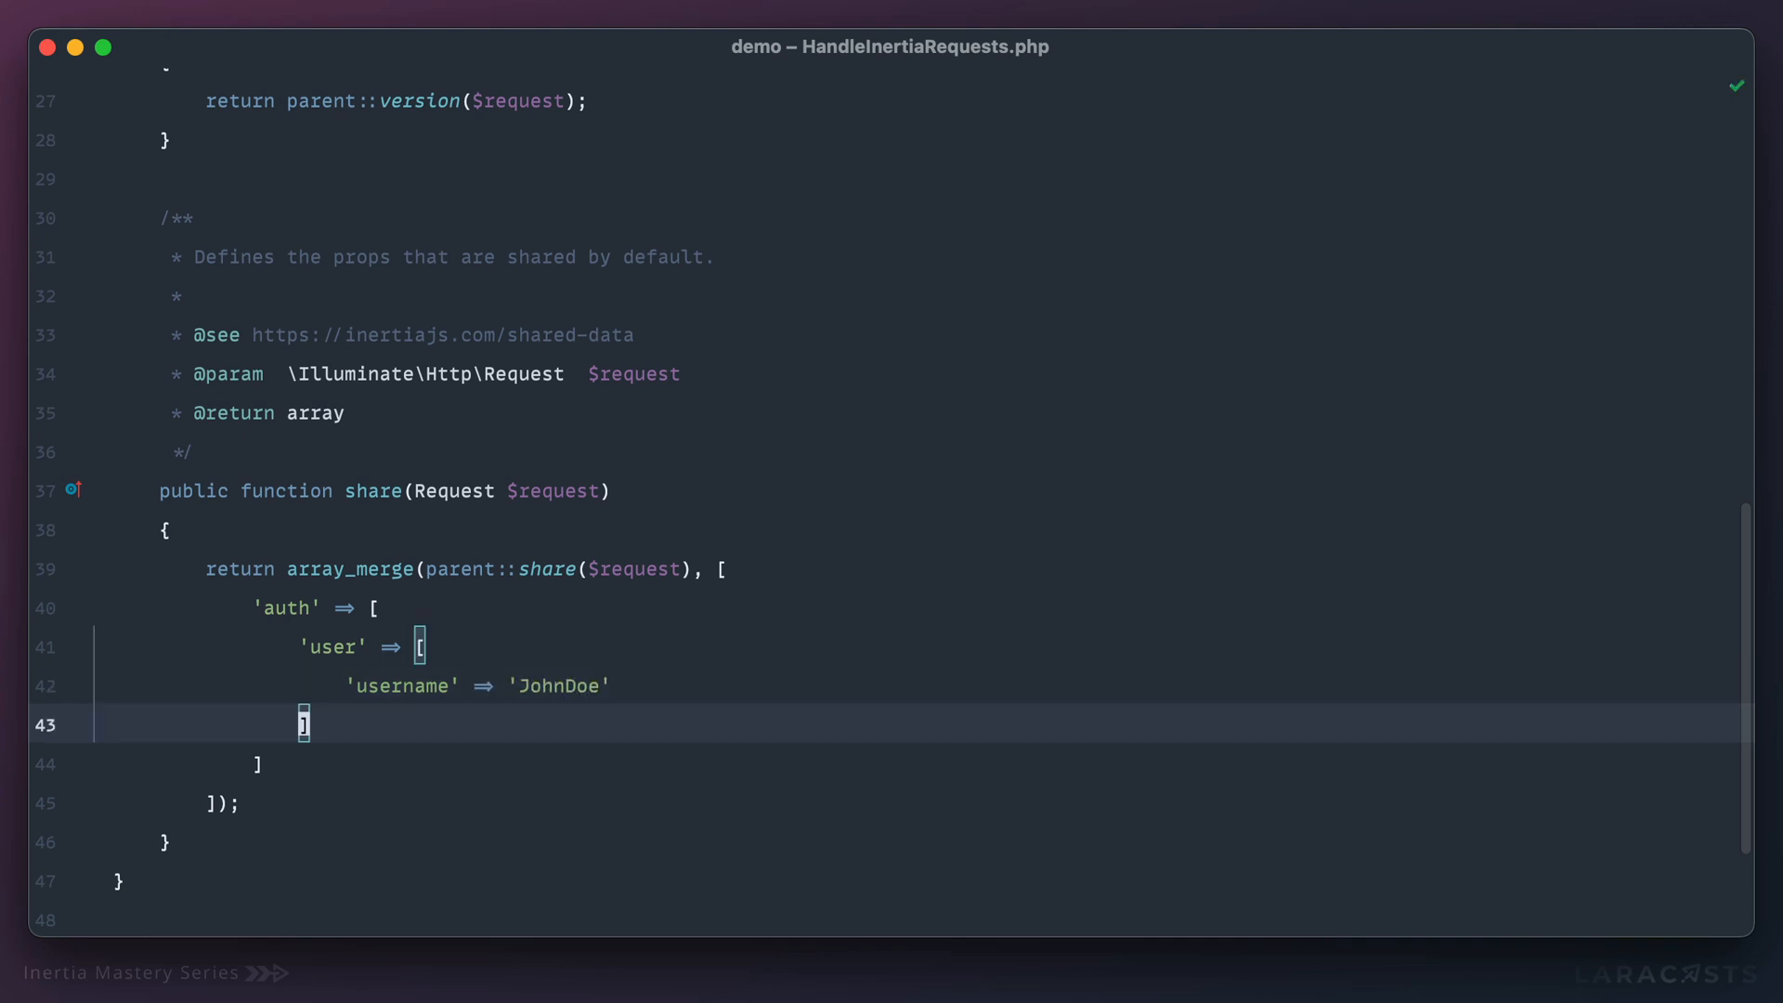
pyautogui.write('Layou')
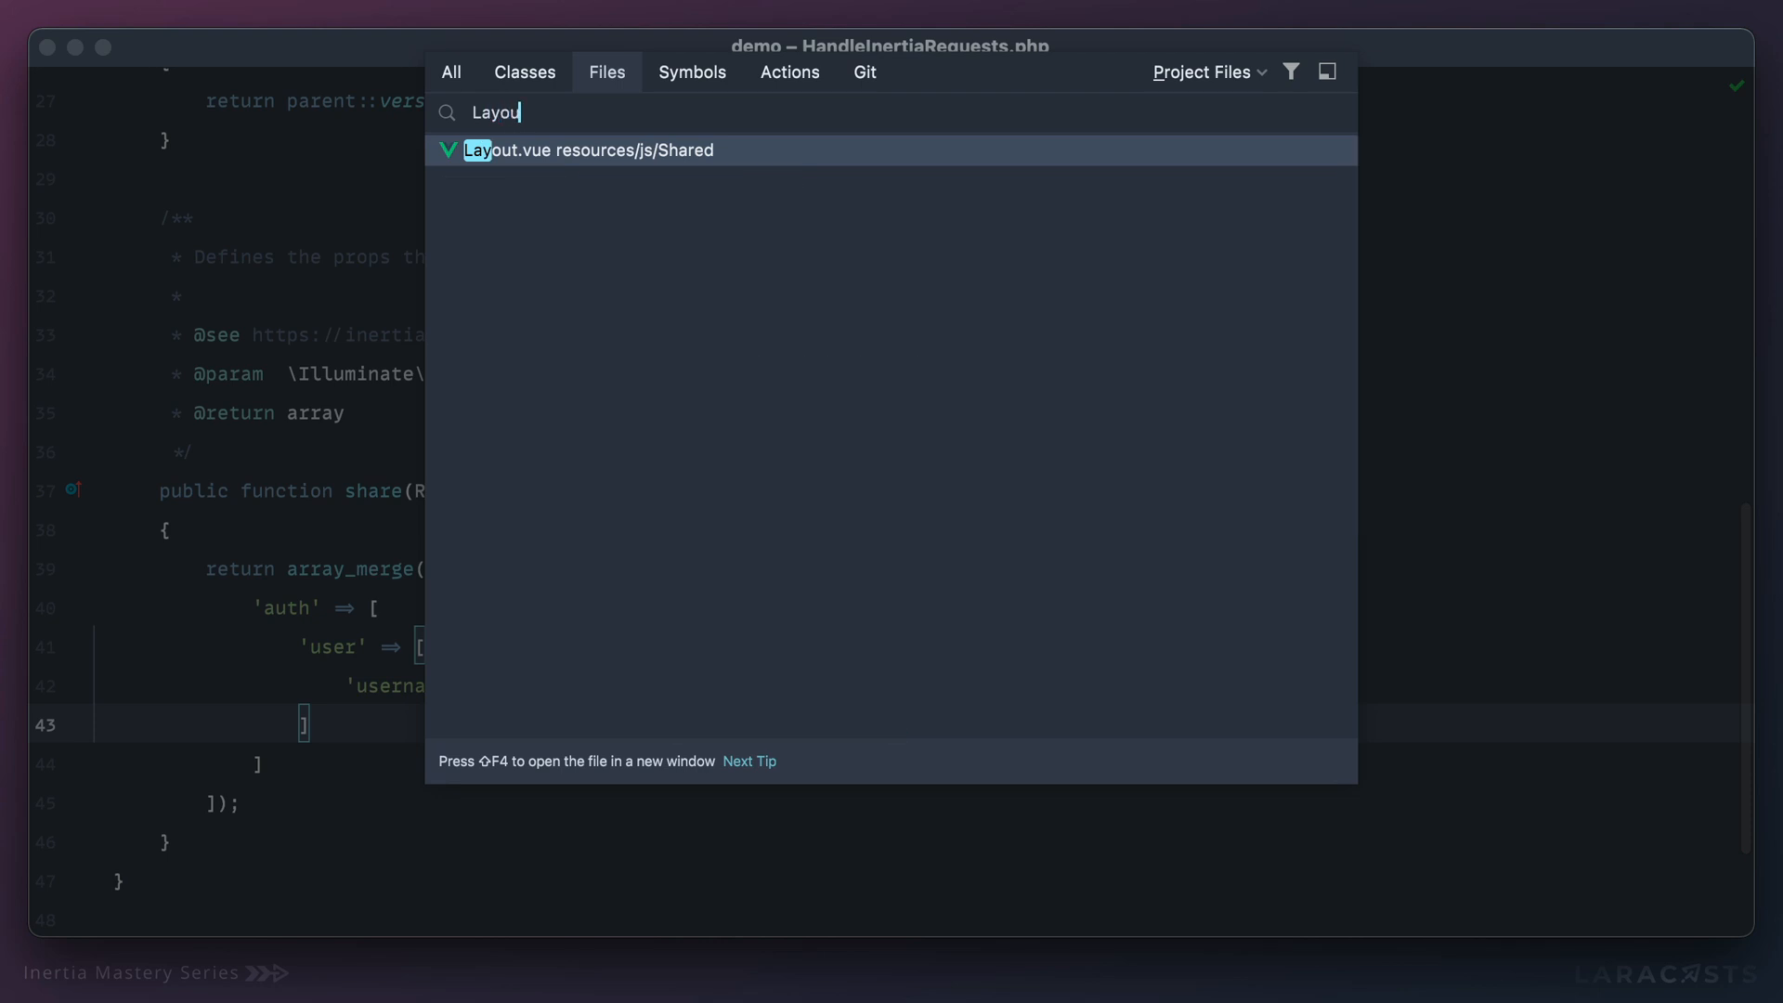
# In Layout.vue, replace {{ username }} with {{ $page.props.auth.user.username }}.
pyautogui.click(579, 150)
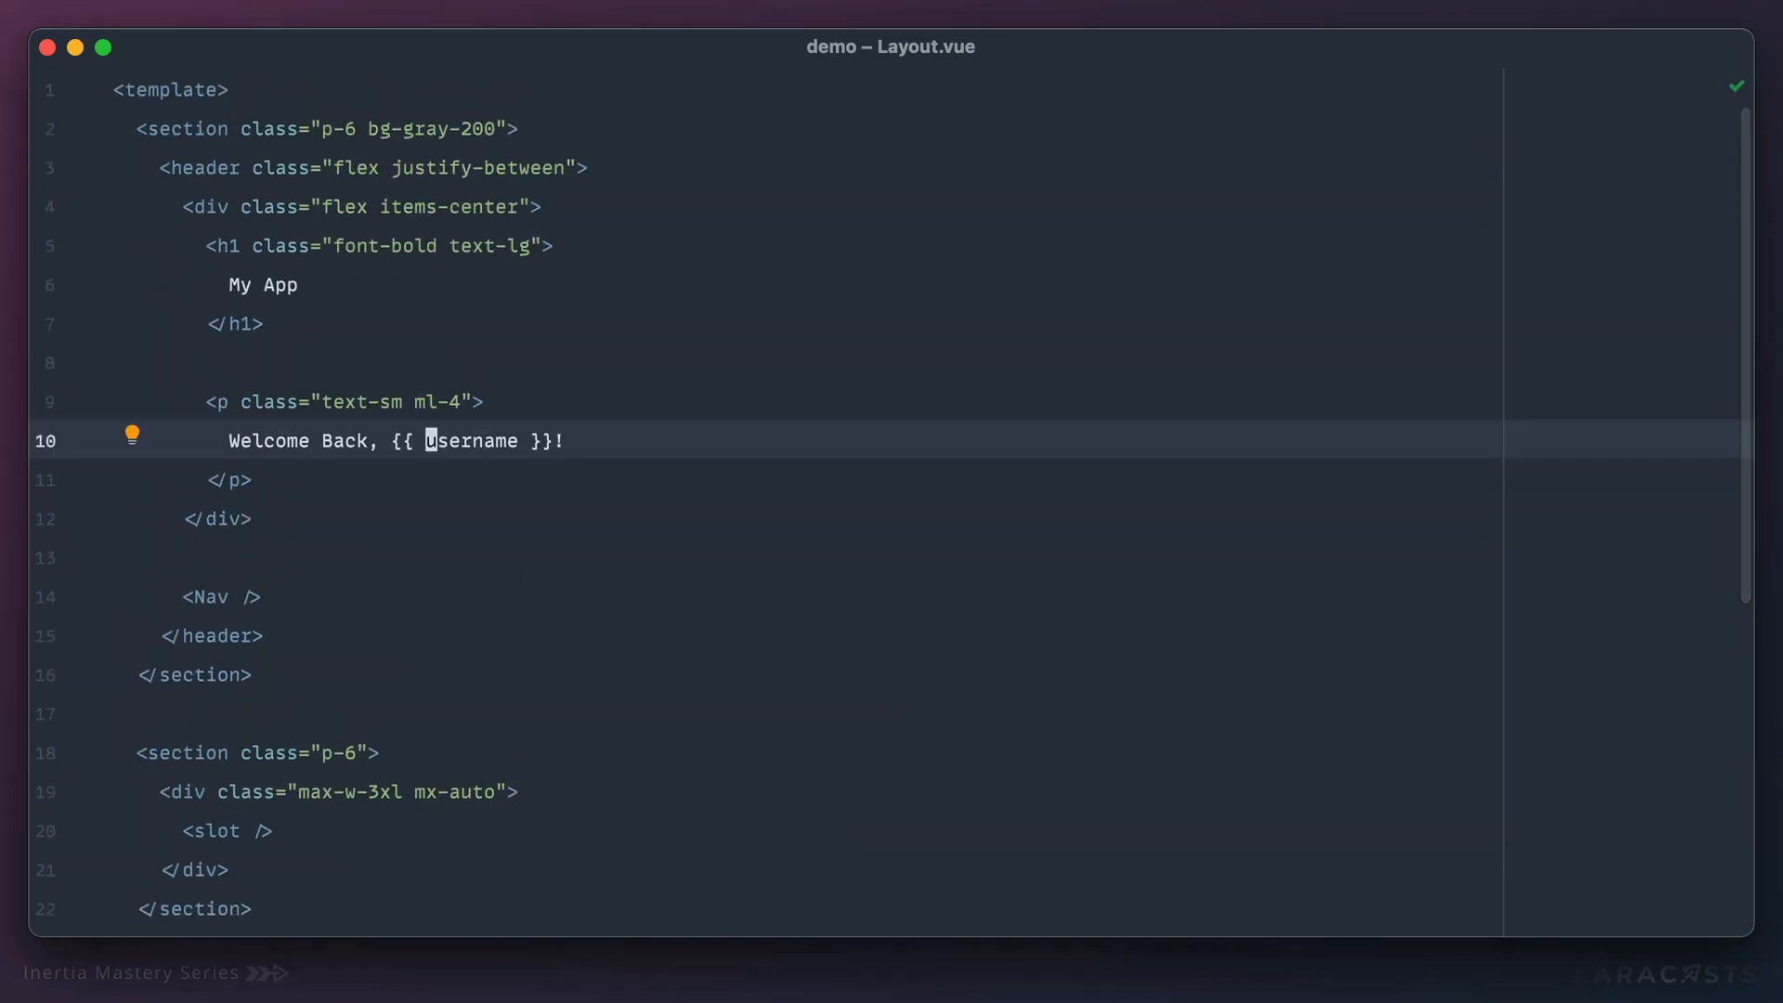
pyautogui.write('$page')
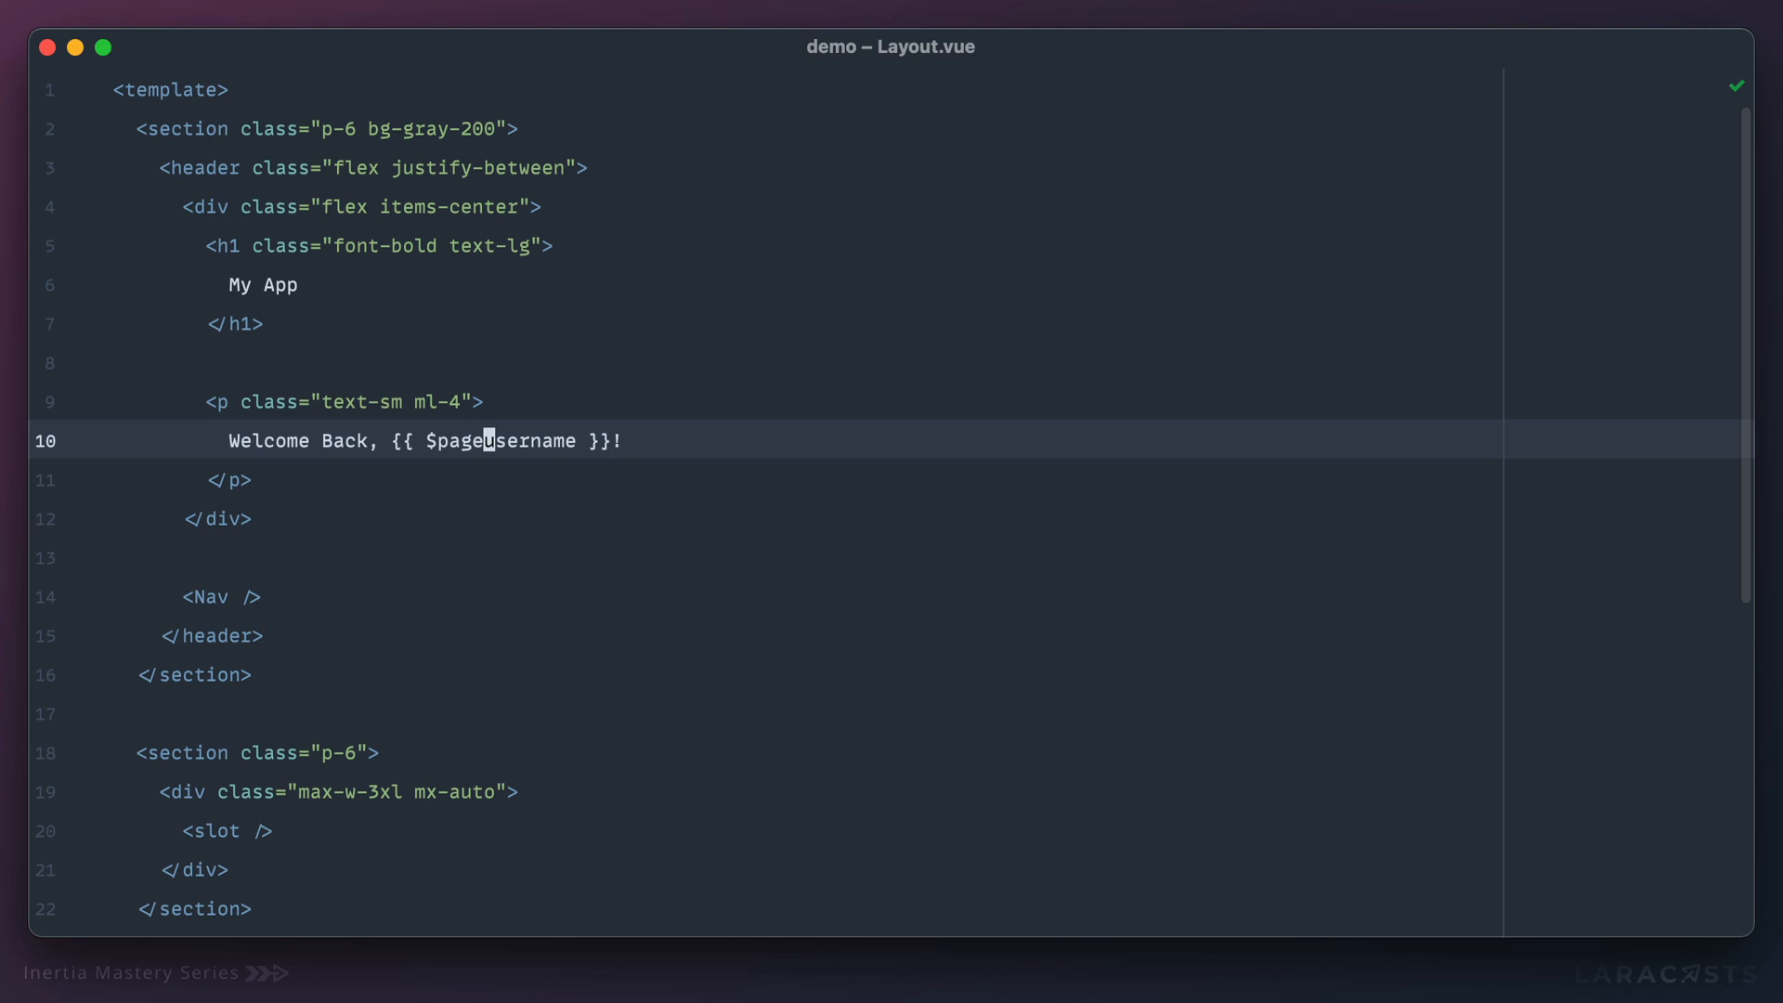
pyautogui.write('.p')
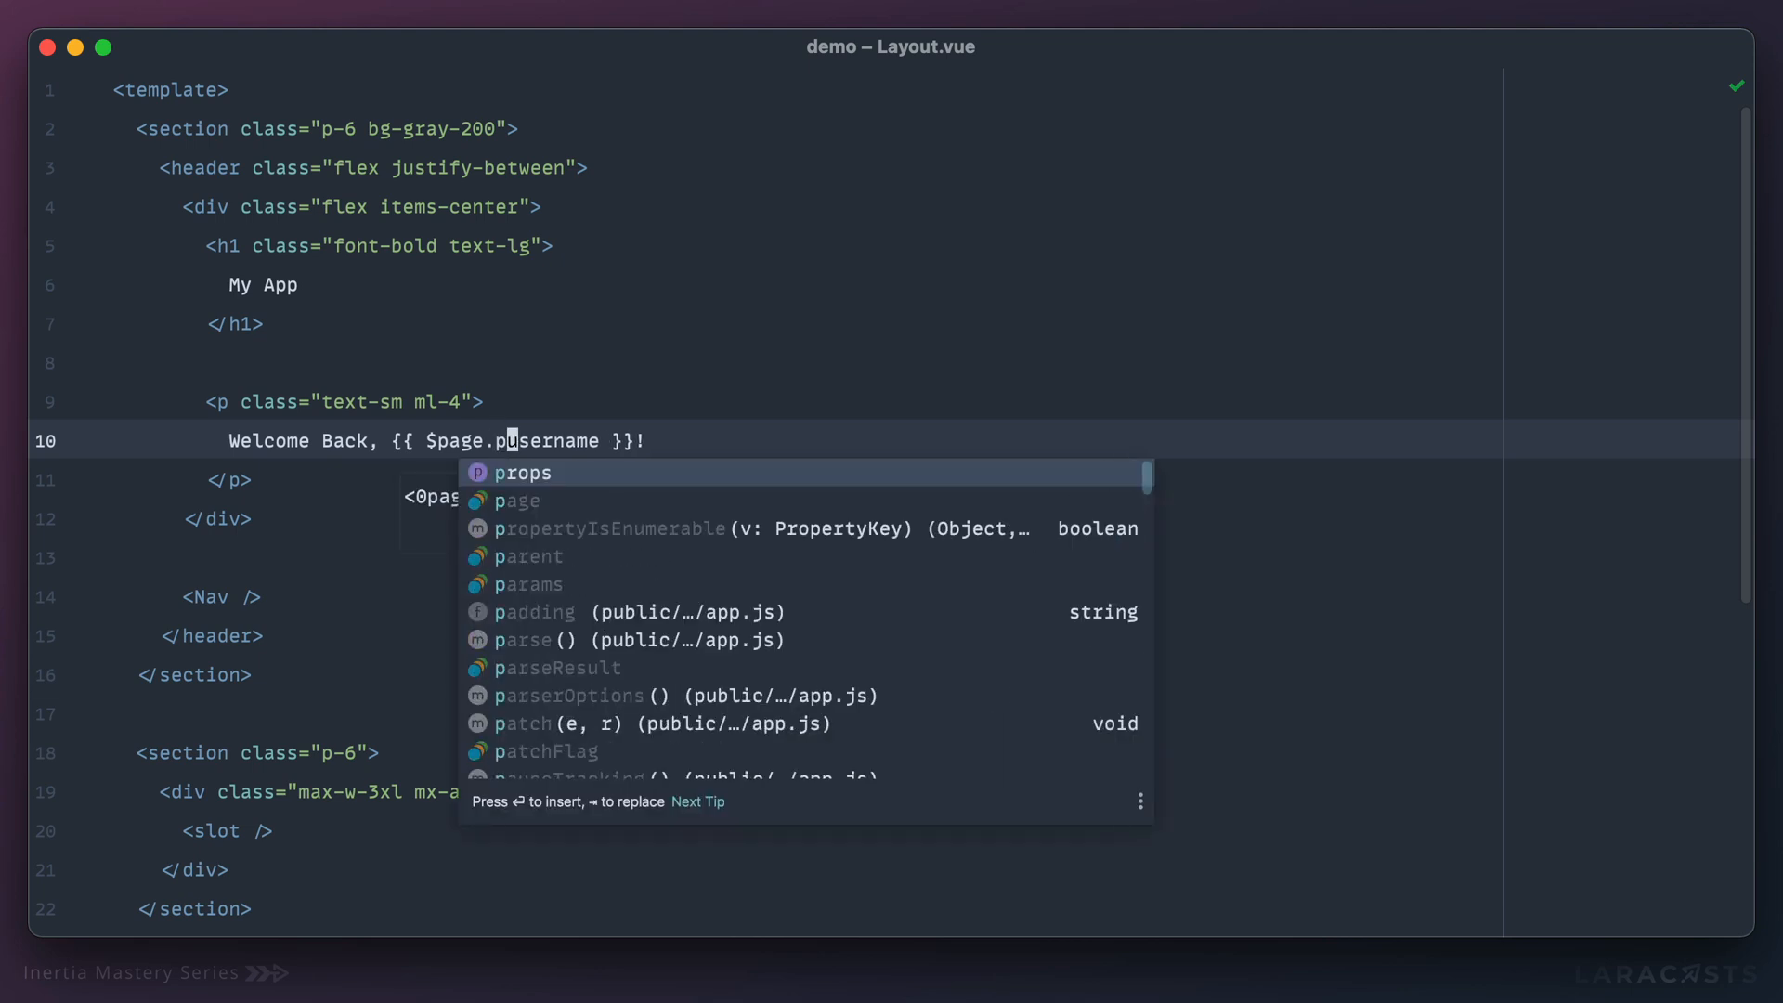
pyautogui.write('rops.auth.')
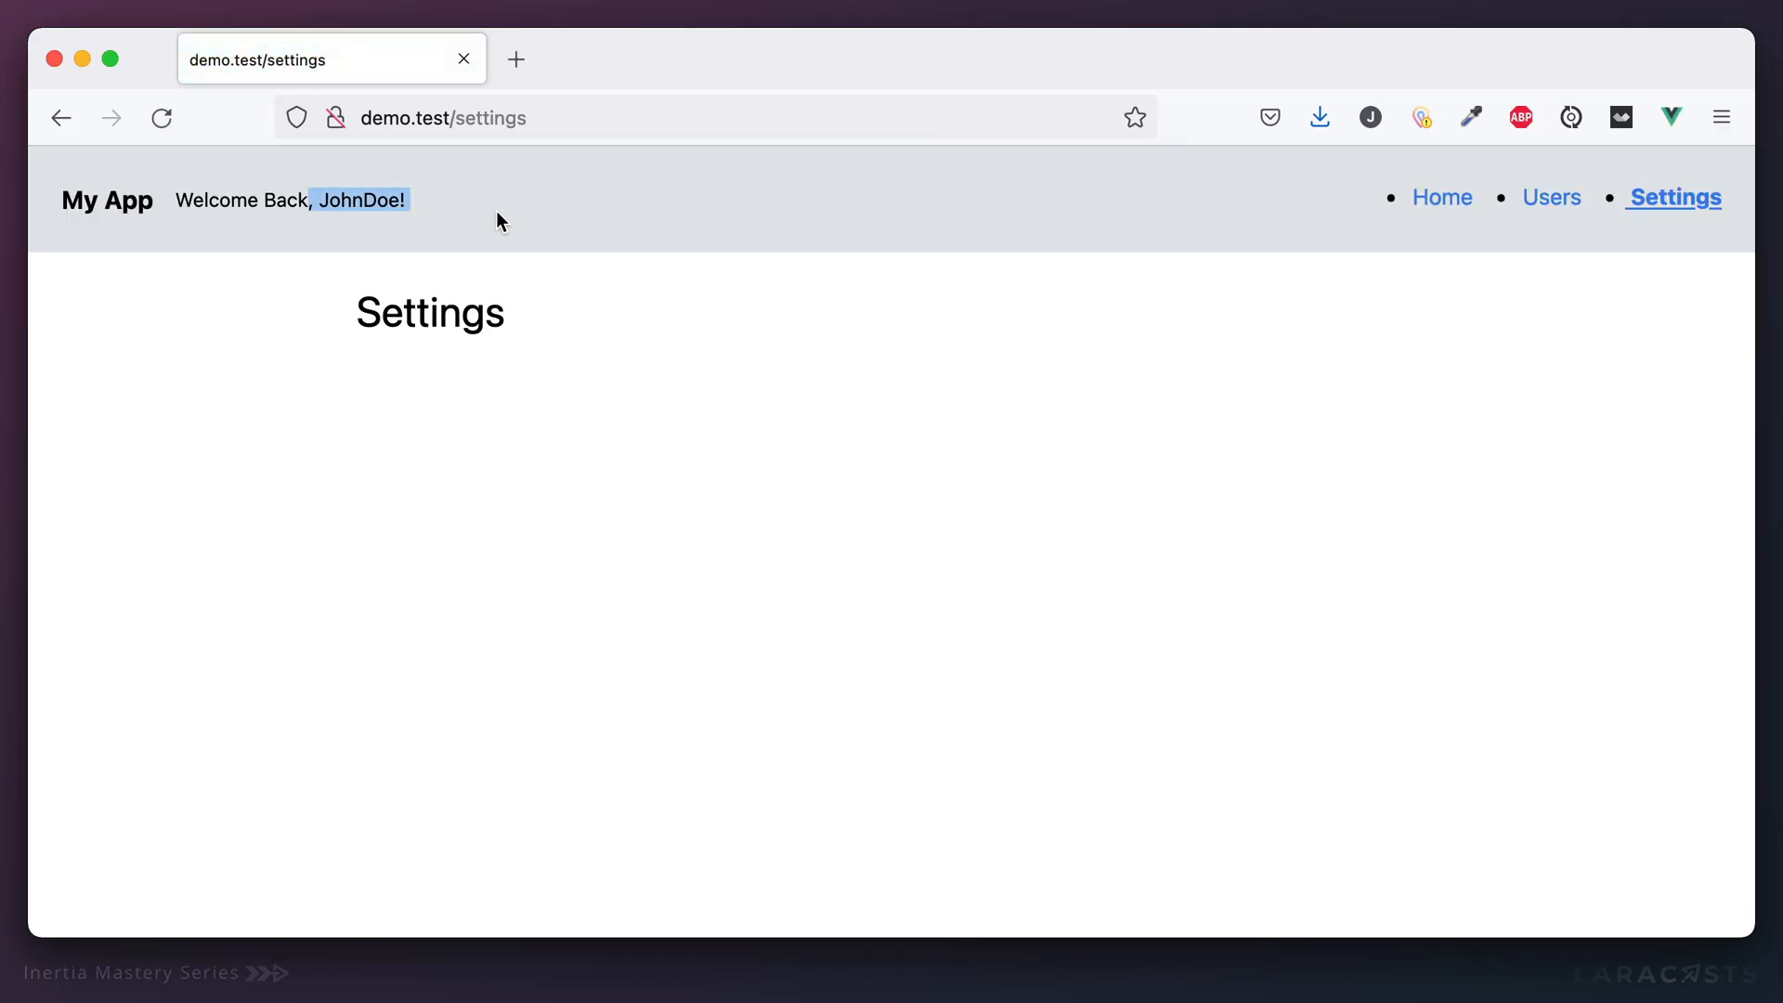
# Inspect the <Inertia> component's initialPage props in Vue devtools to find the auth object.
pyautogui.press('F12')
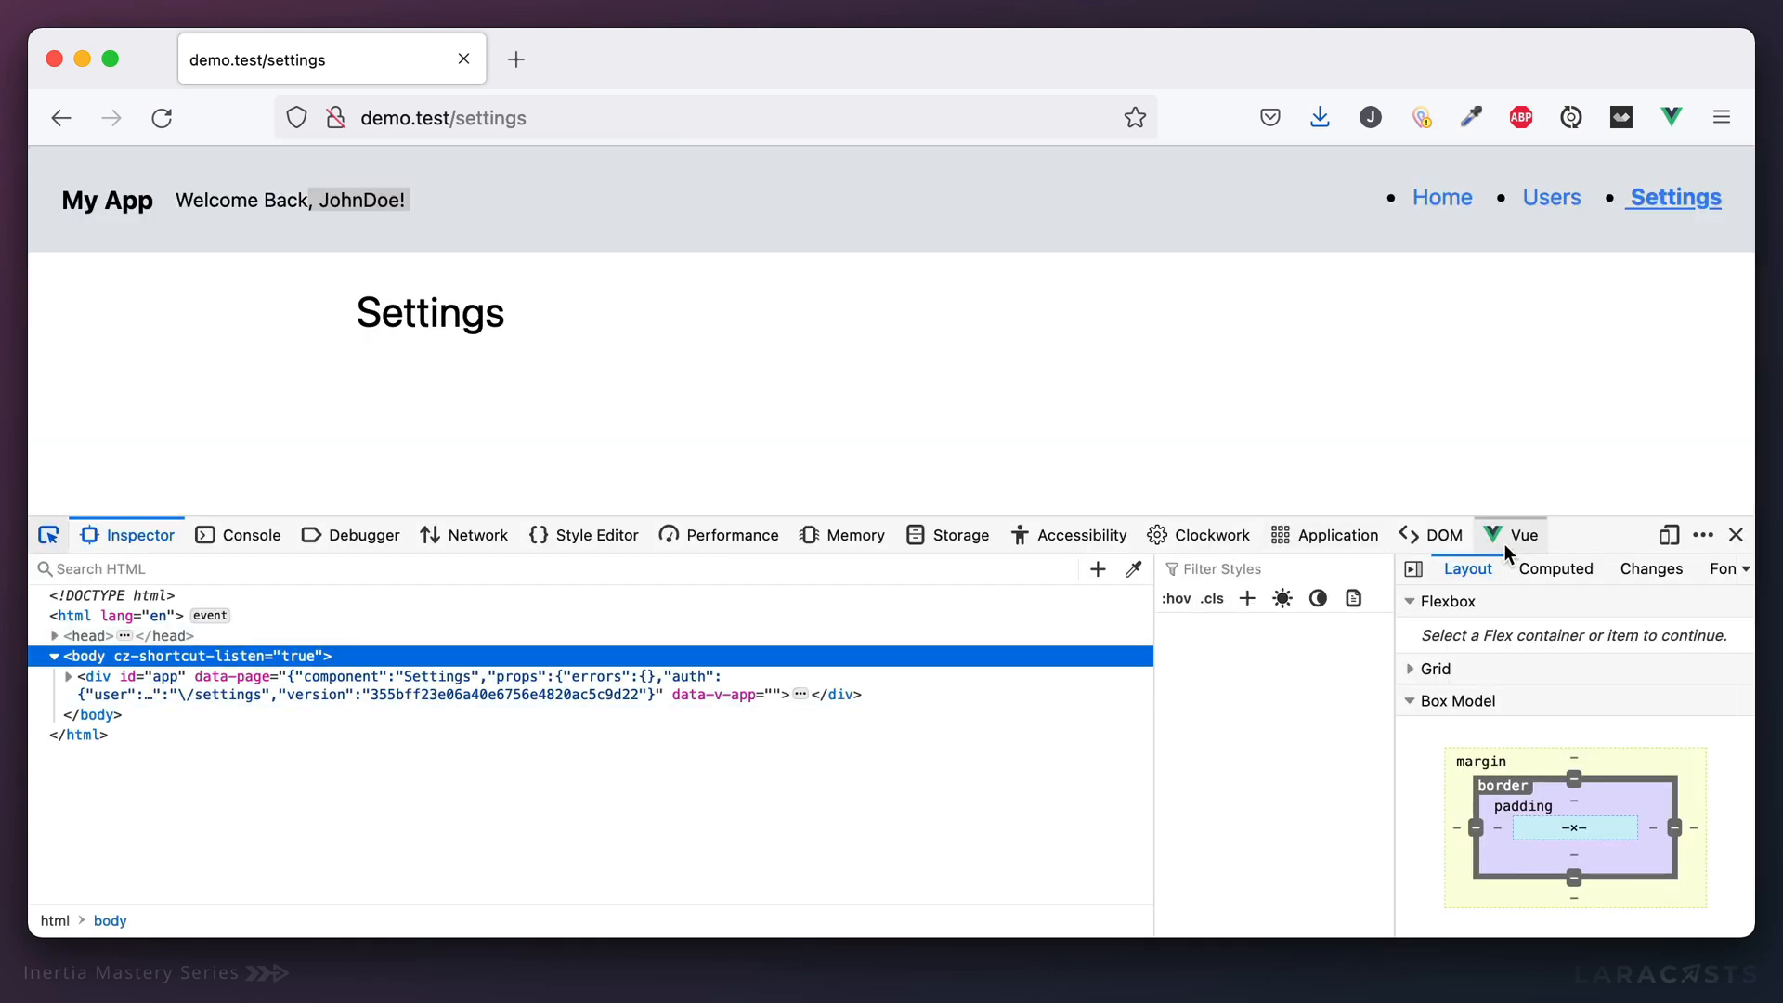
pyautogui.click(1524, 534)
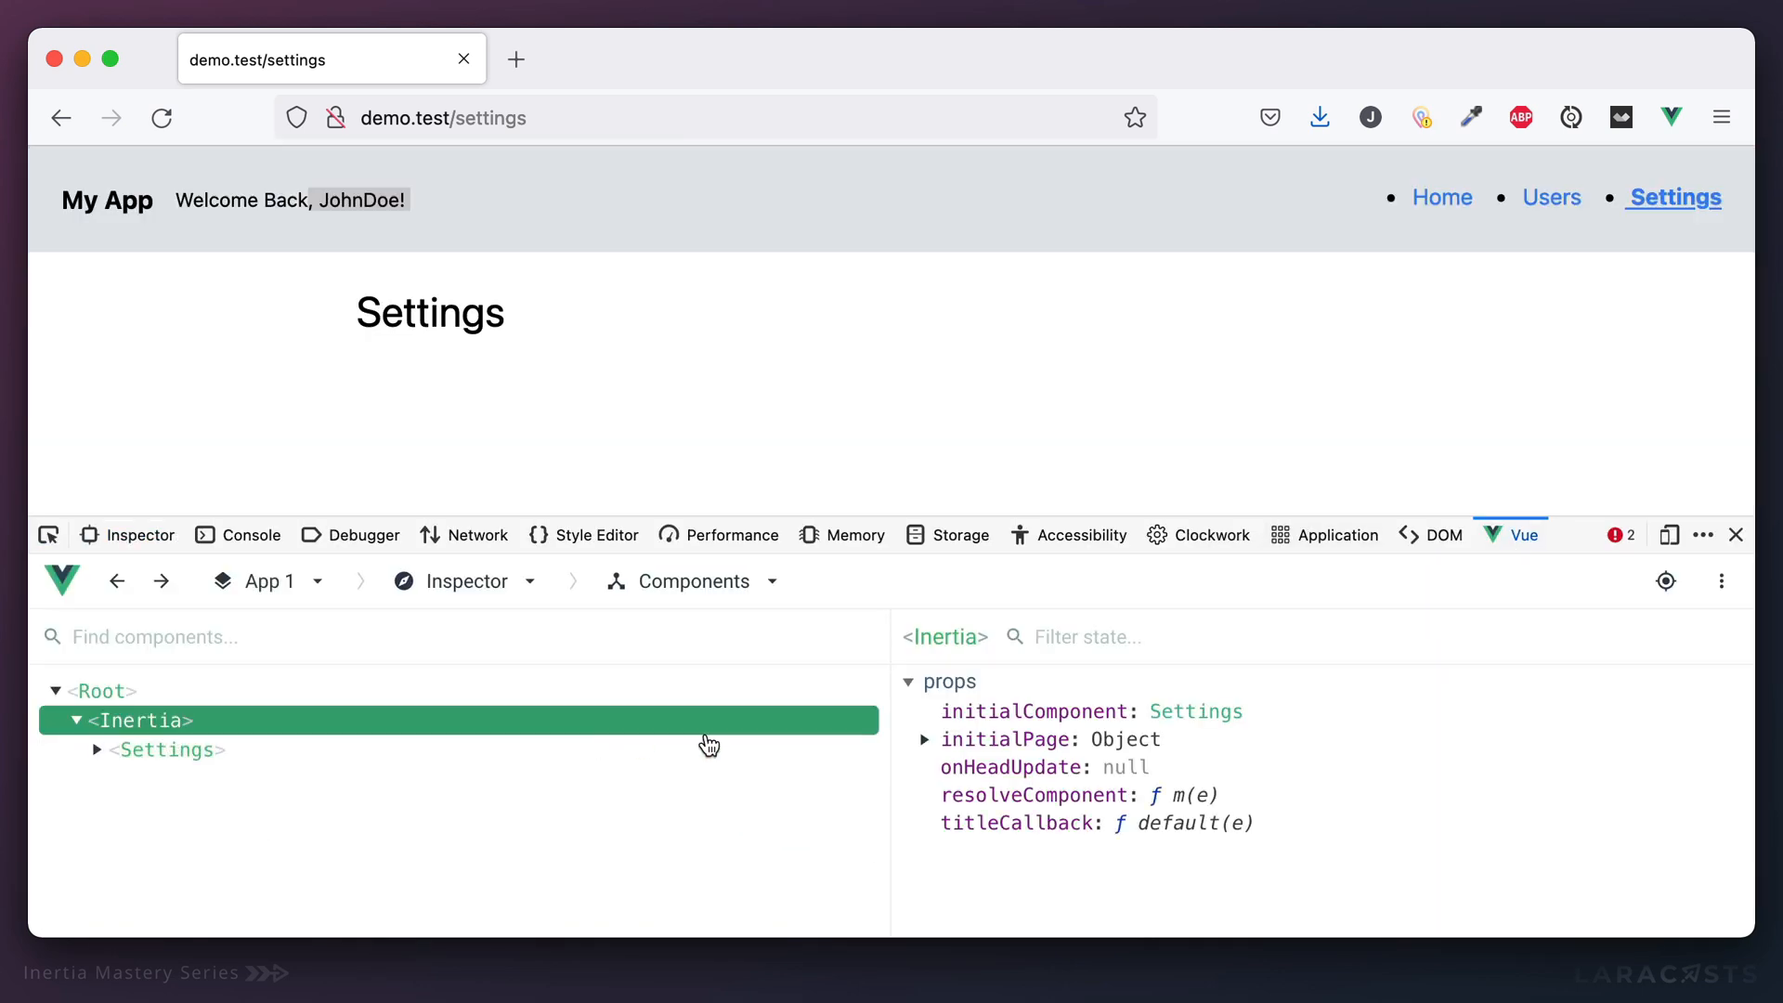
pyautogui.click(925, 739)
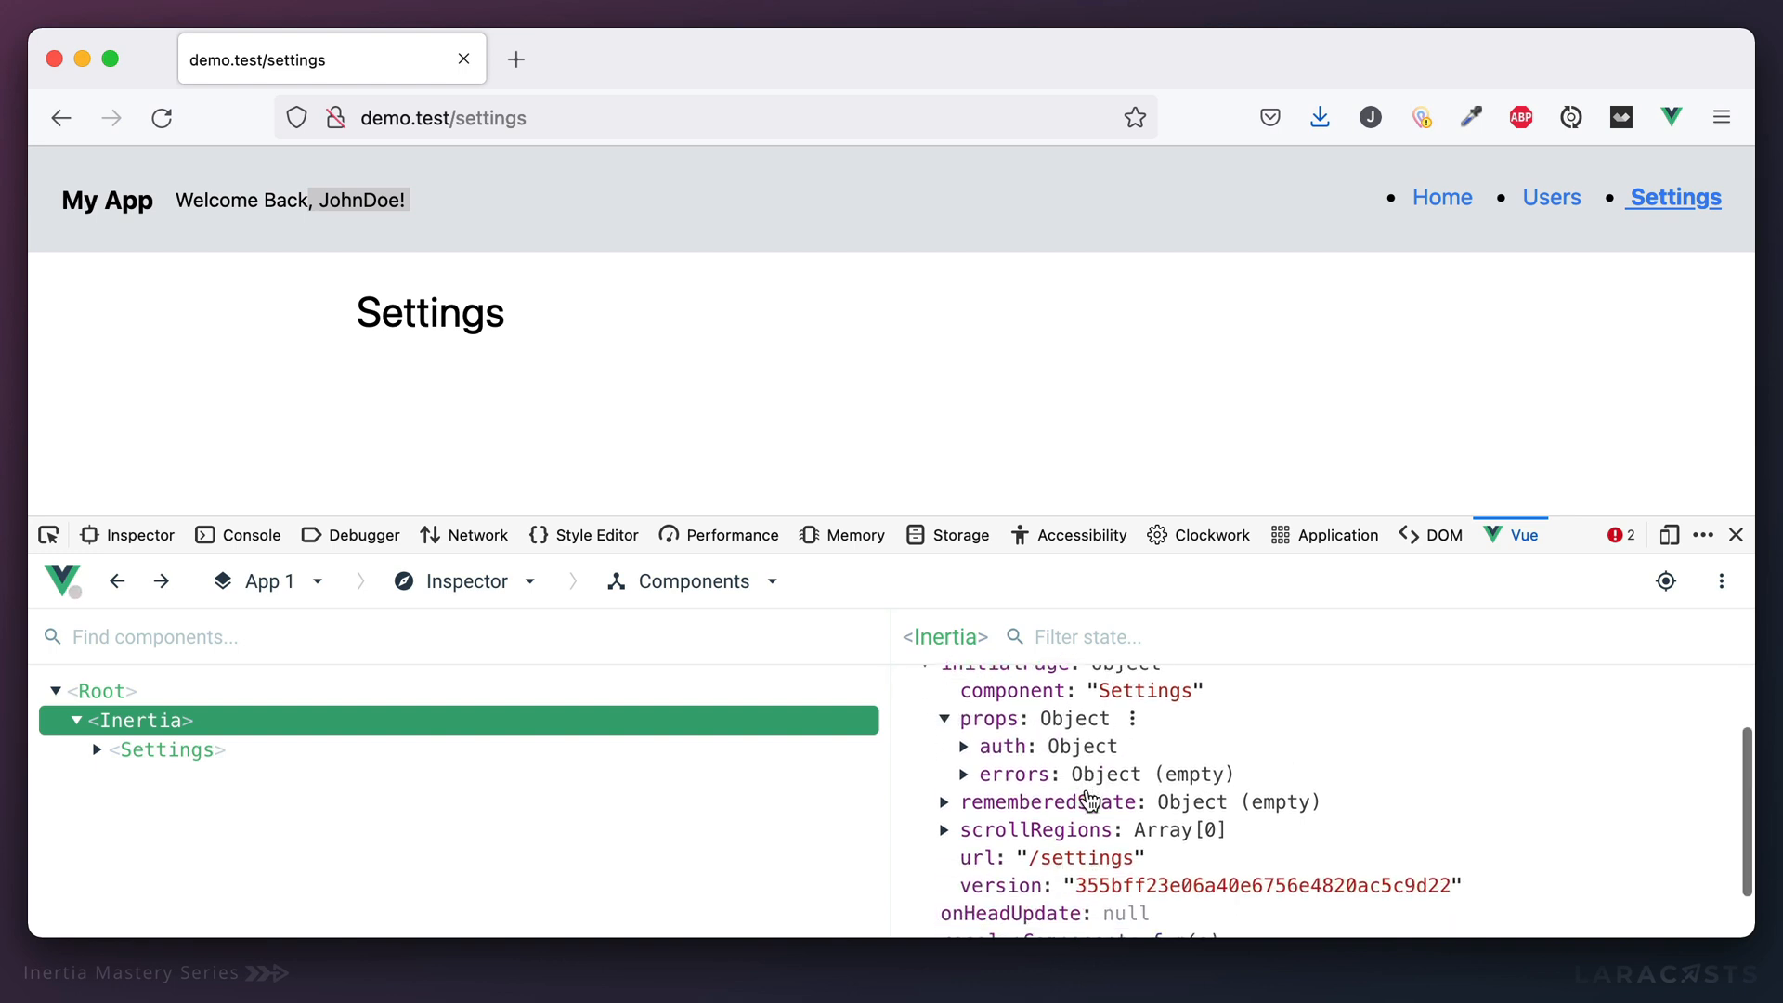
pyautogui.click(964, 746)
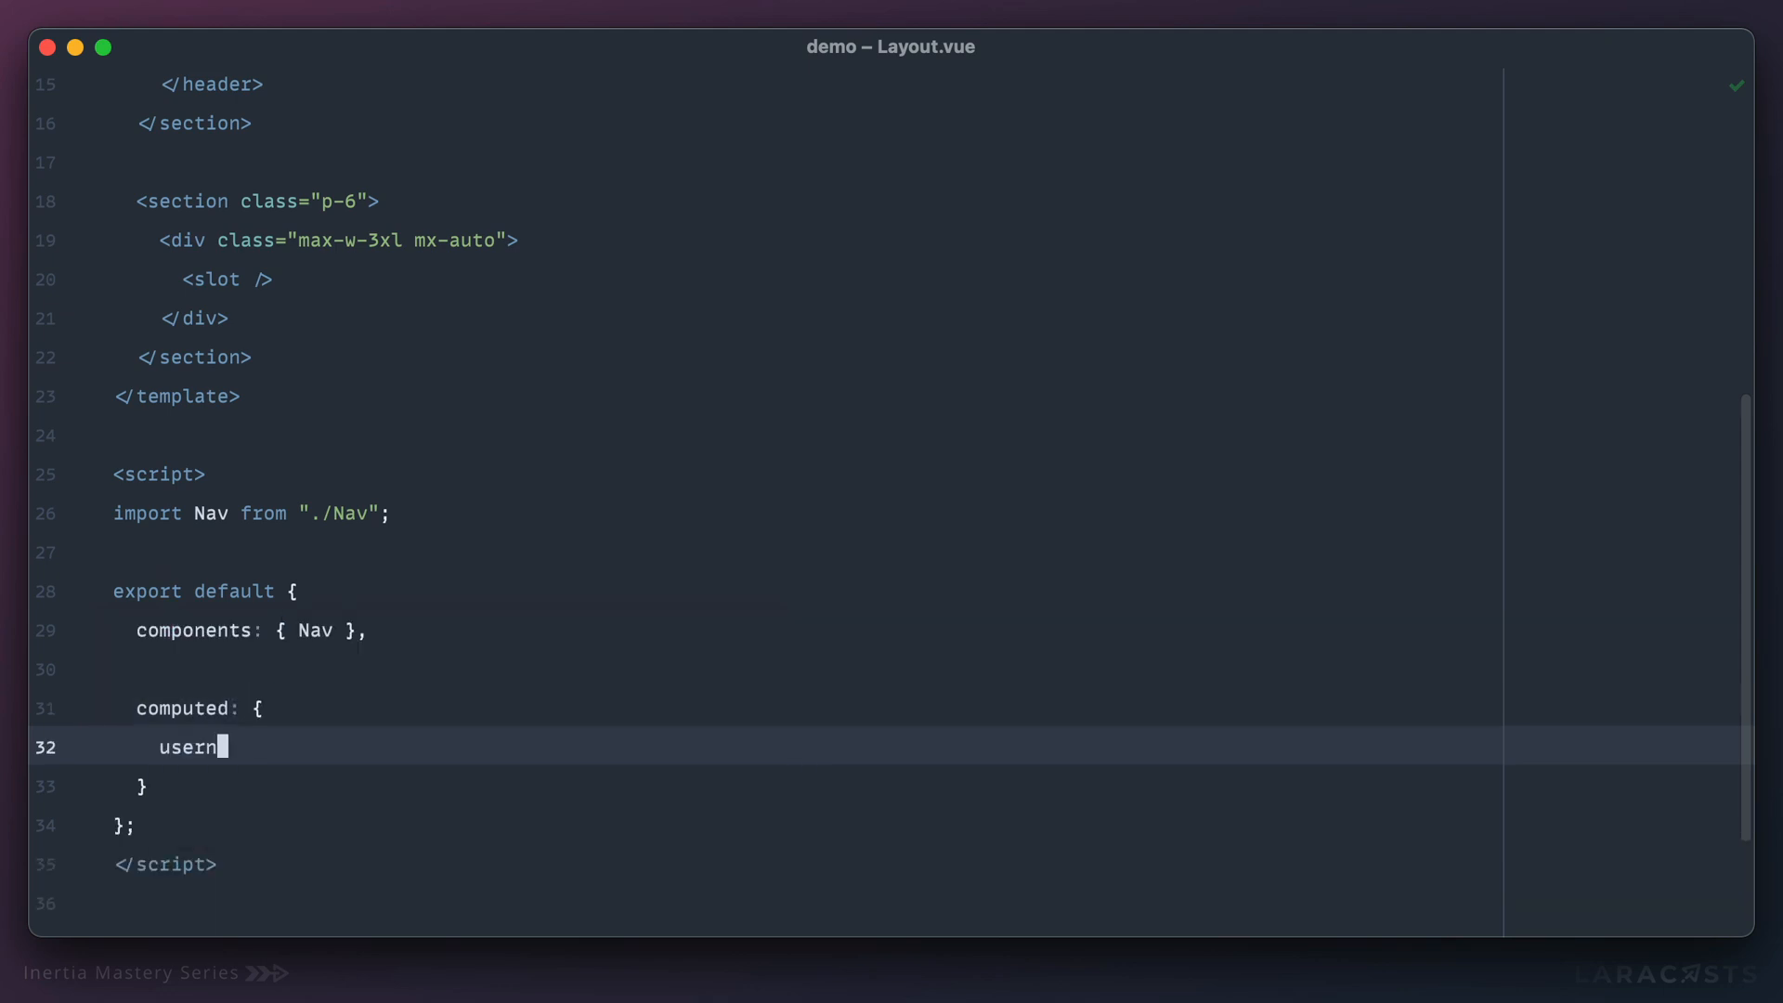
# Add computed username() returning this.$page.props.auth.user.username in Layout.vue's script.
pyautogui.write('ame() {')
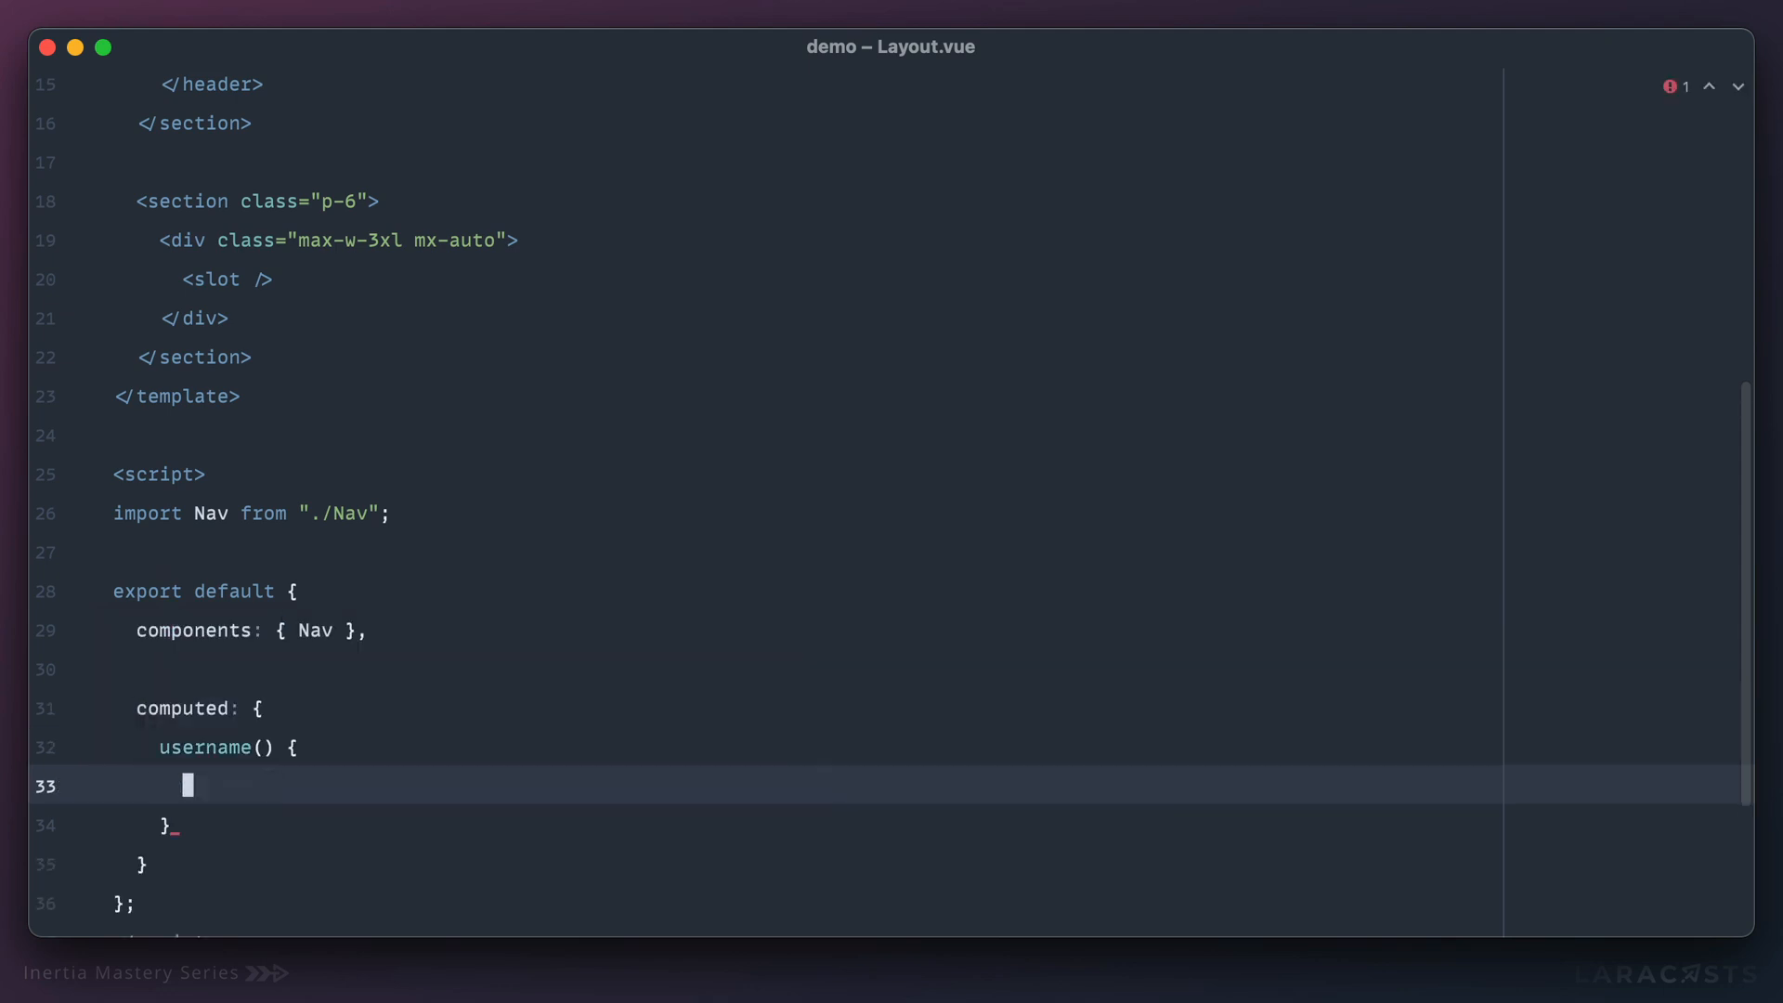
pyautogui.write('return $page.props')
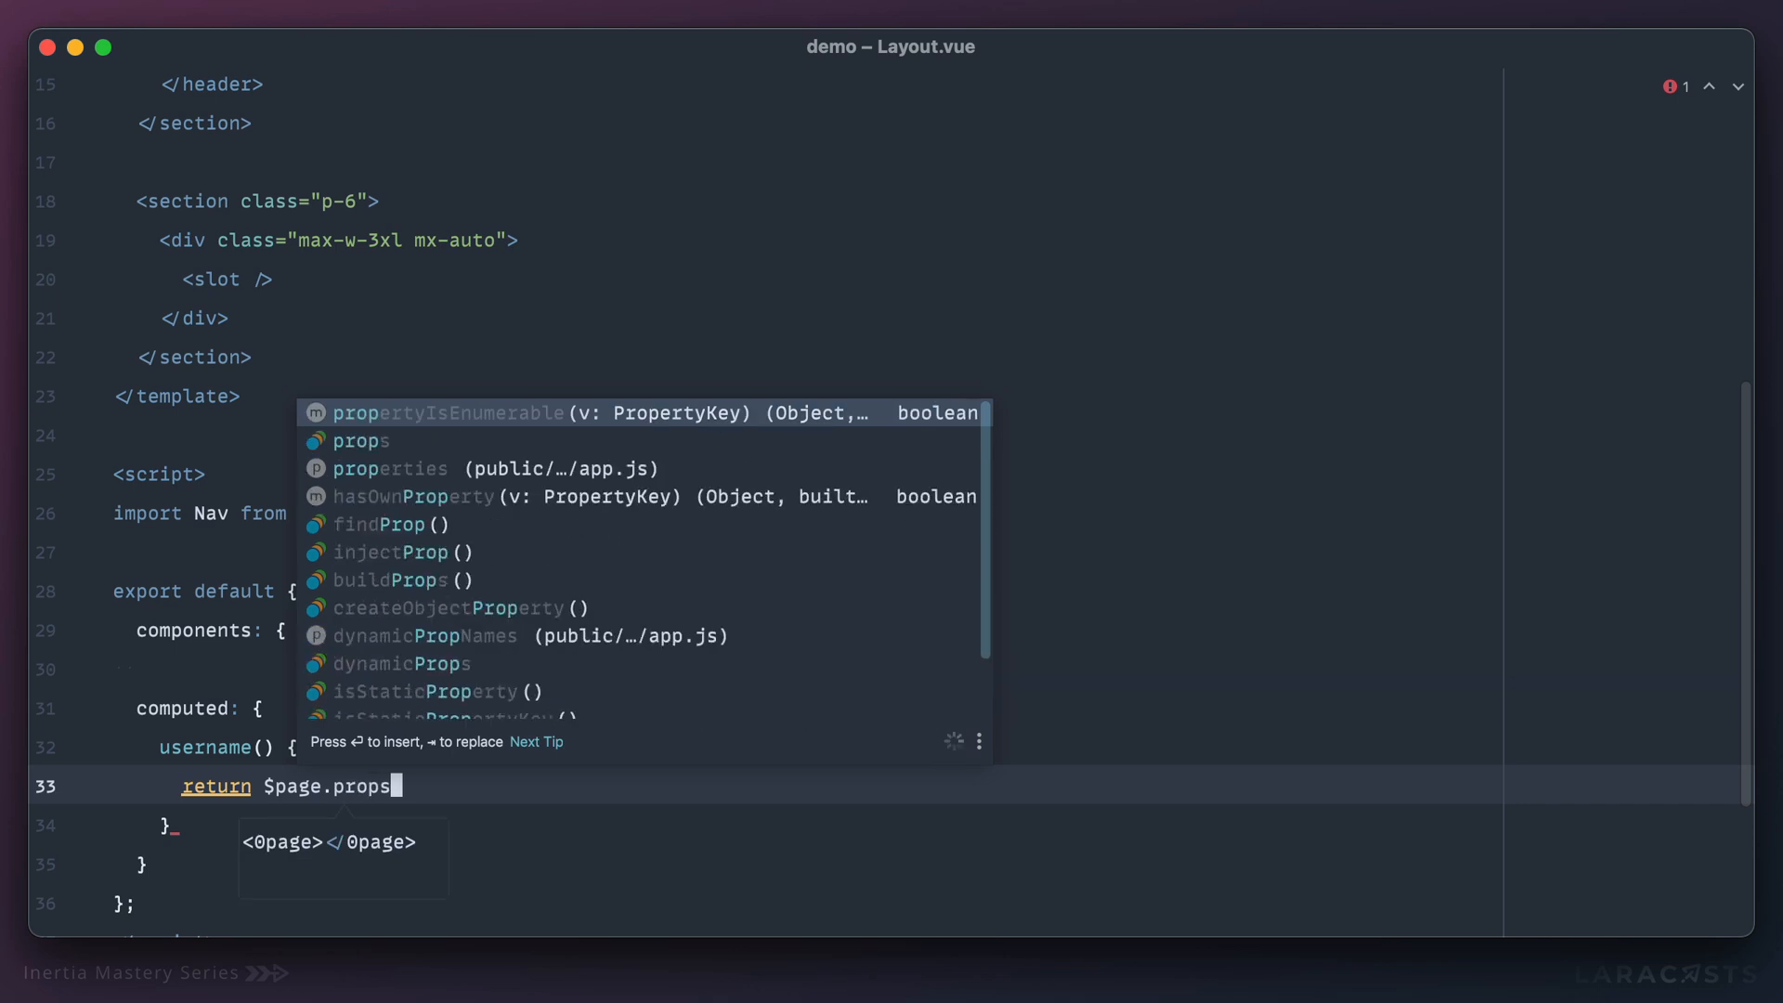
pyautogui.write('.auth.user.username;')
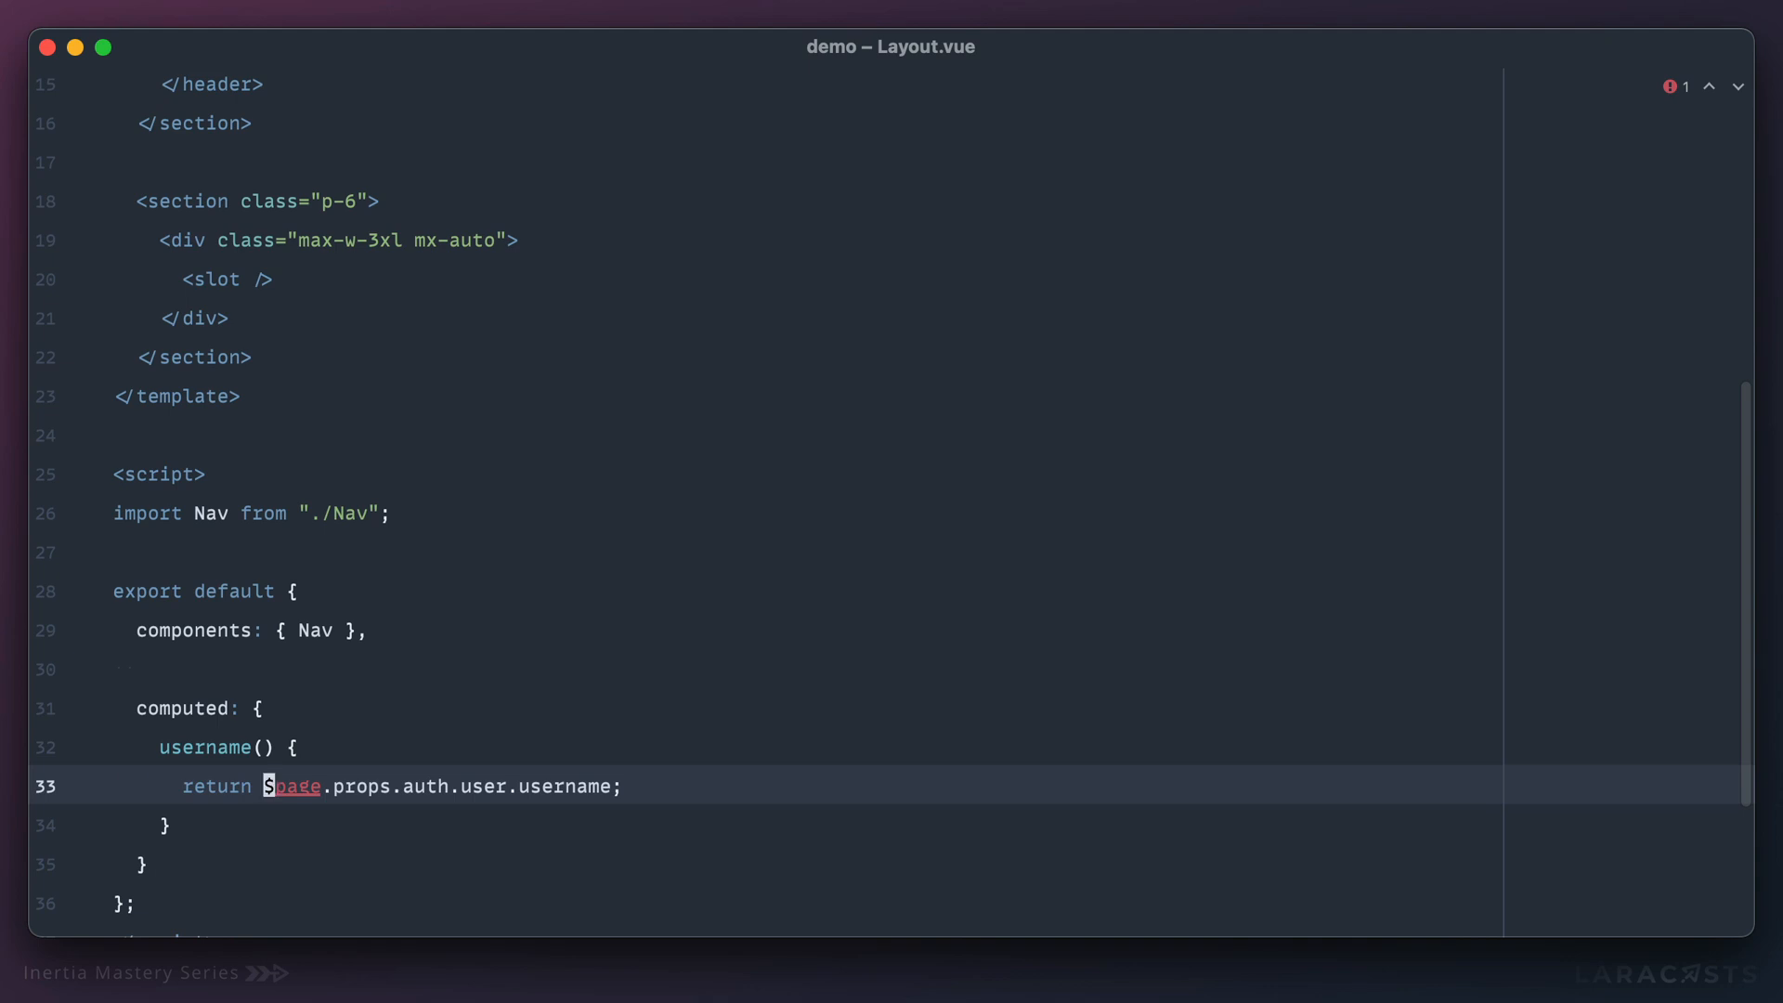
pyautogui.write('this.')
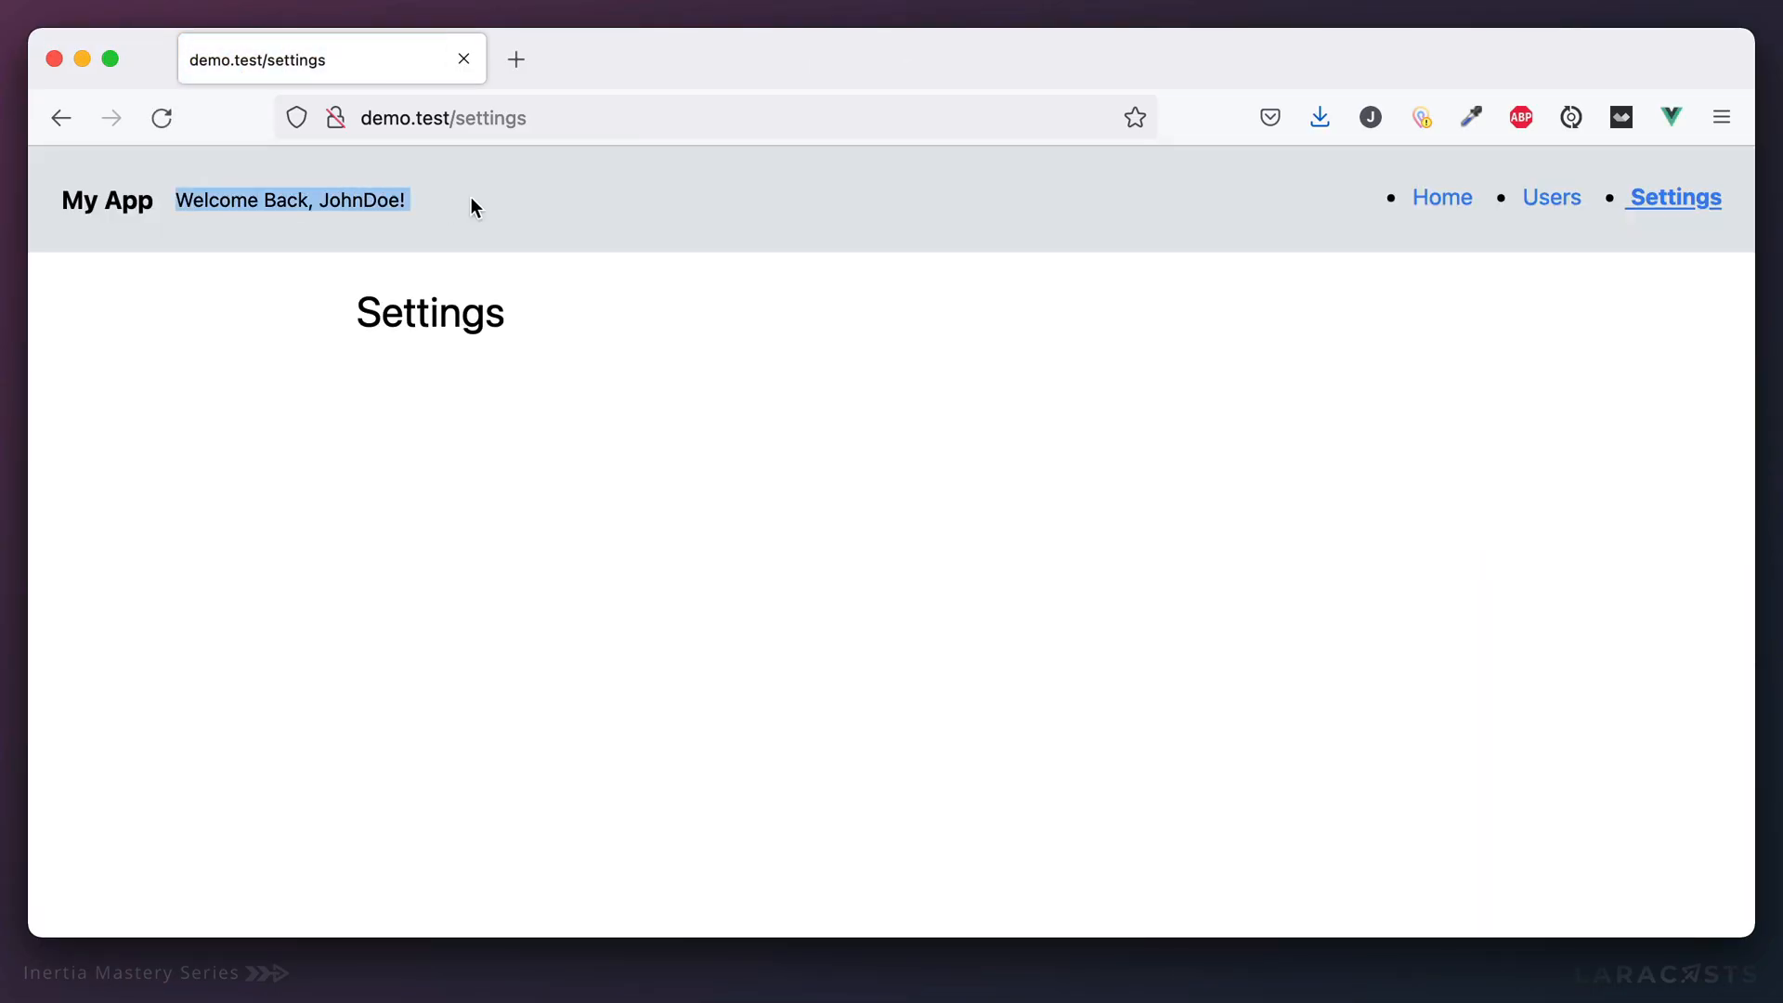
pyautogui.moveTo(1555, 199)
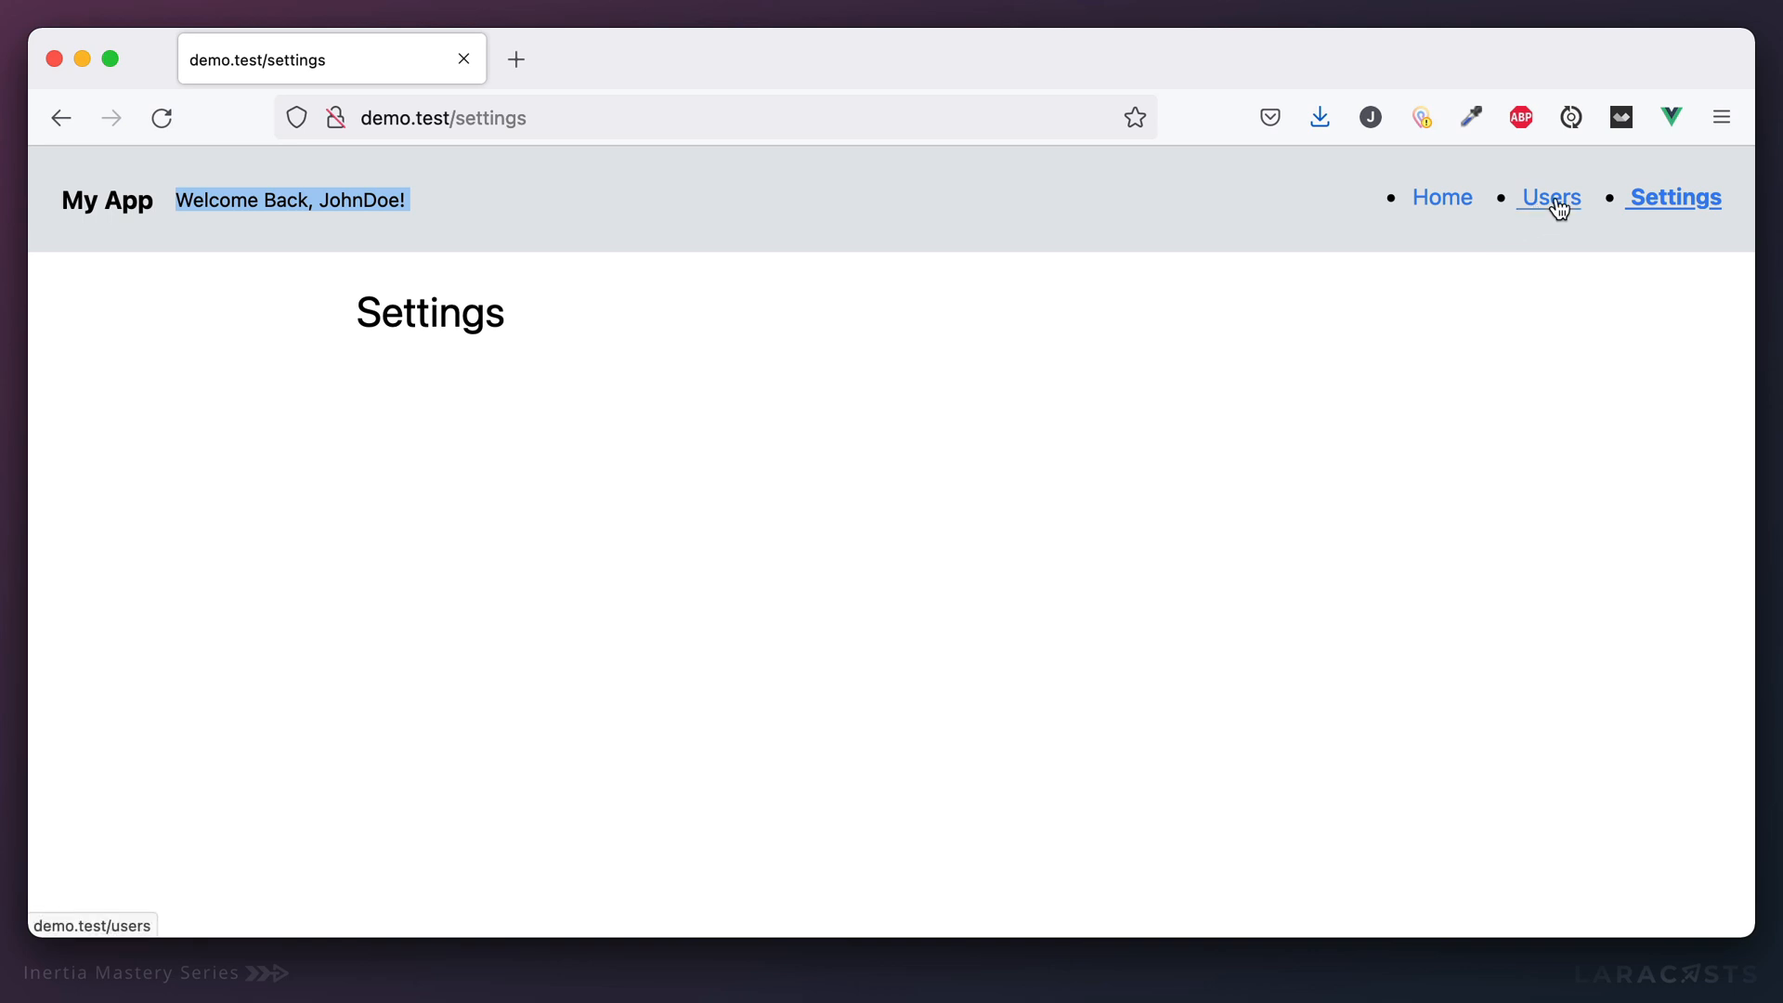
# Visit the Home page and check its header greets 'Welcome Back, JohnDoe!'.
pyautogui.click(1445, 197)
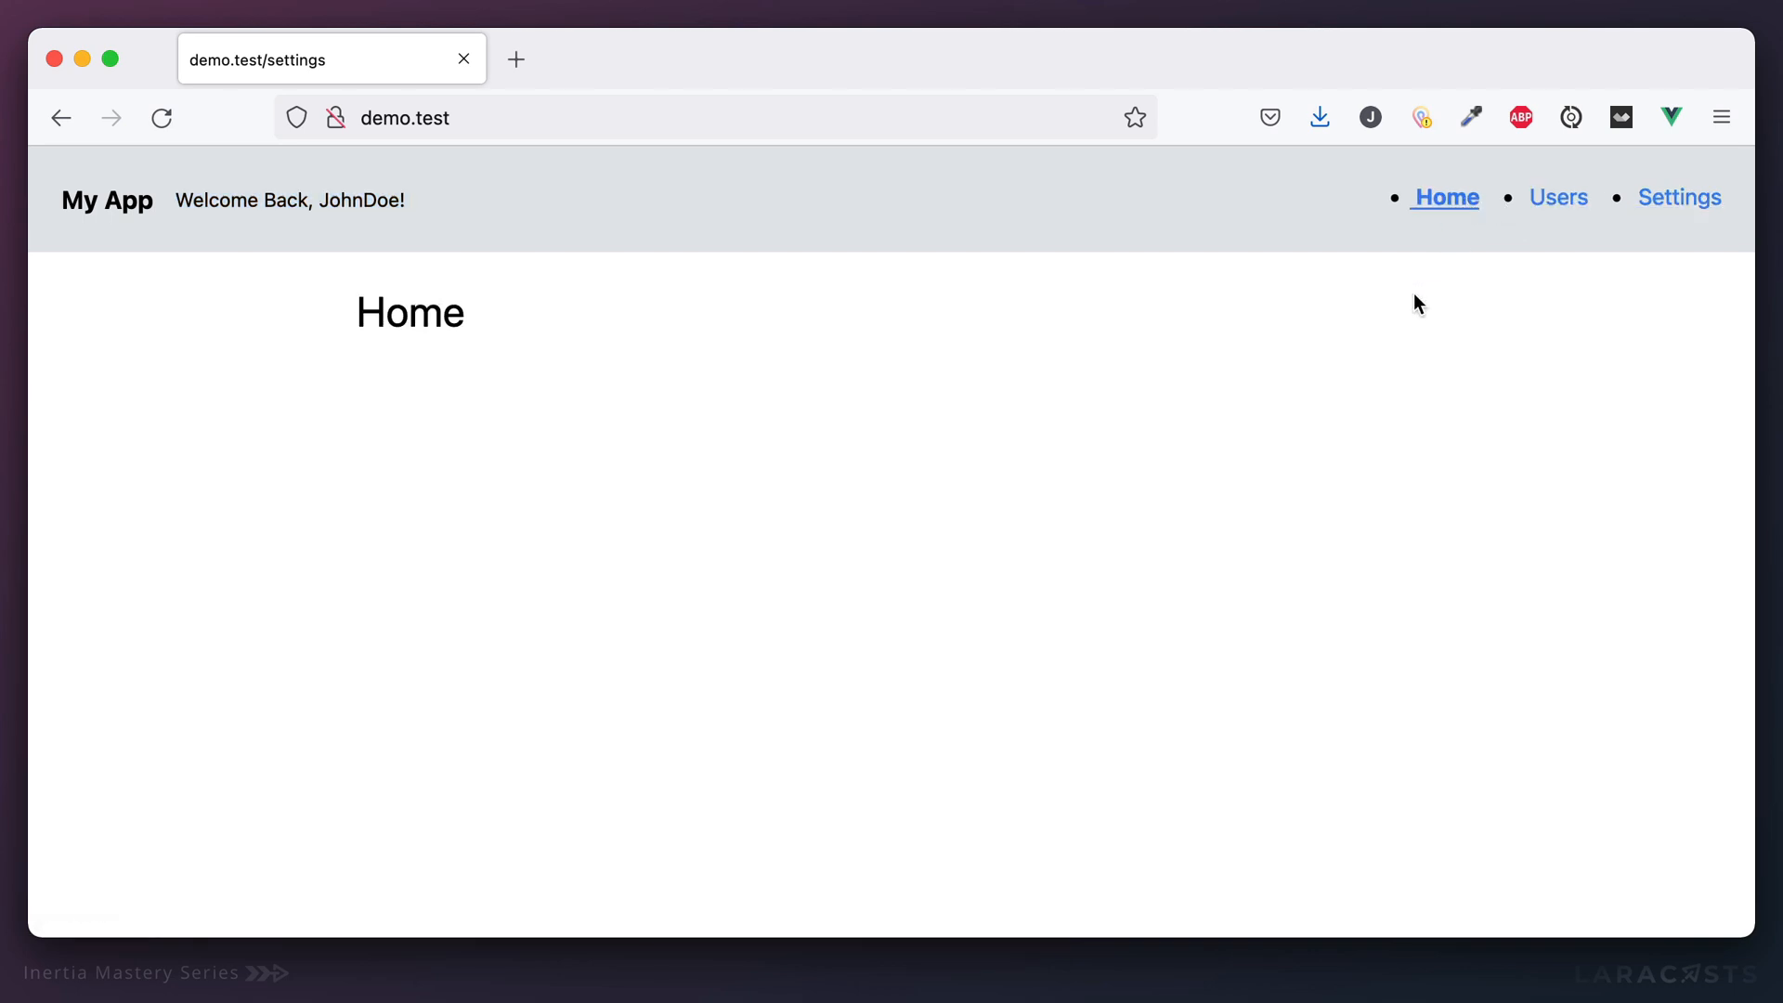
pyautogui.moveTo(713, 311)
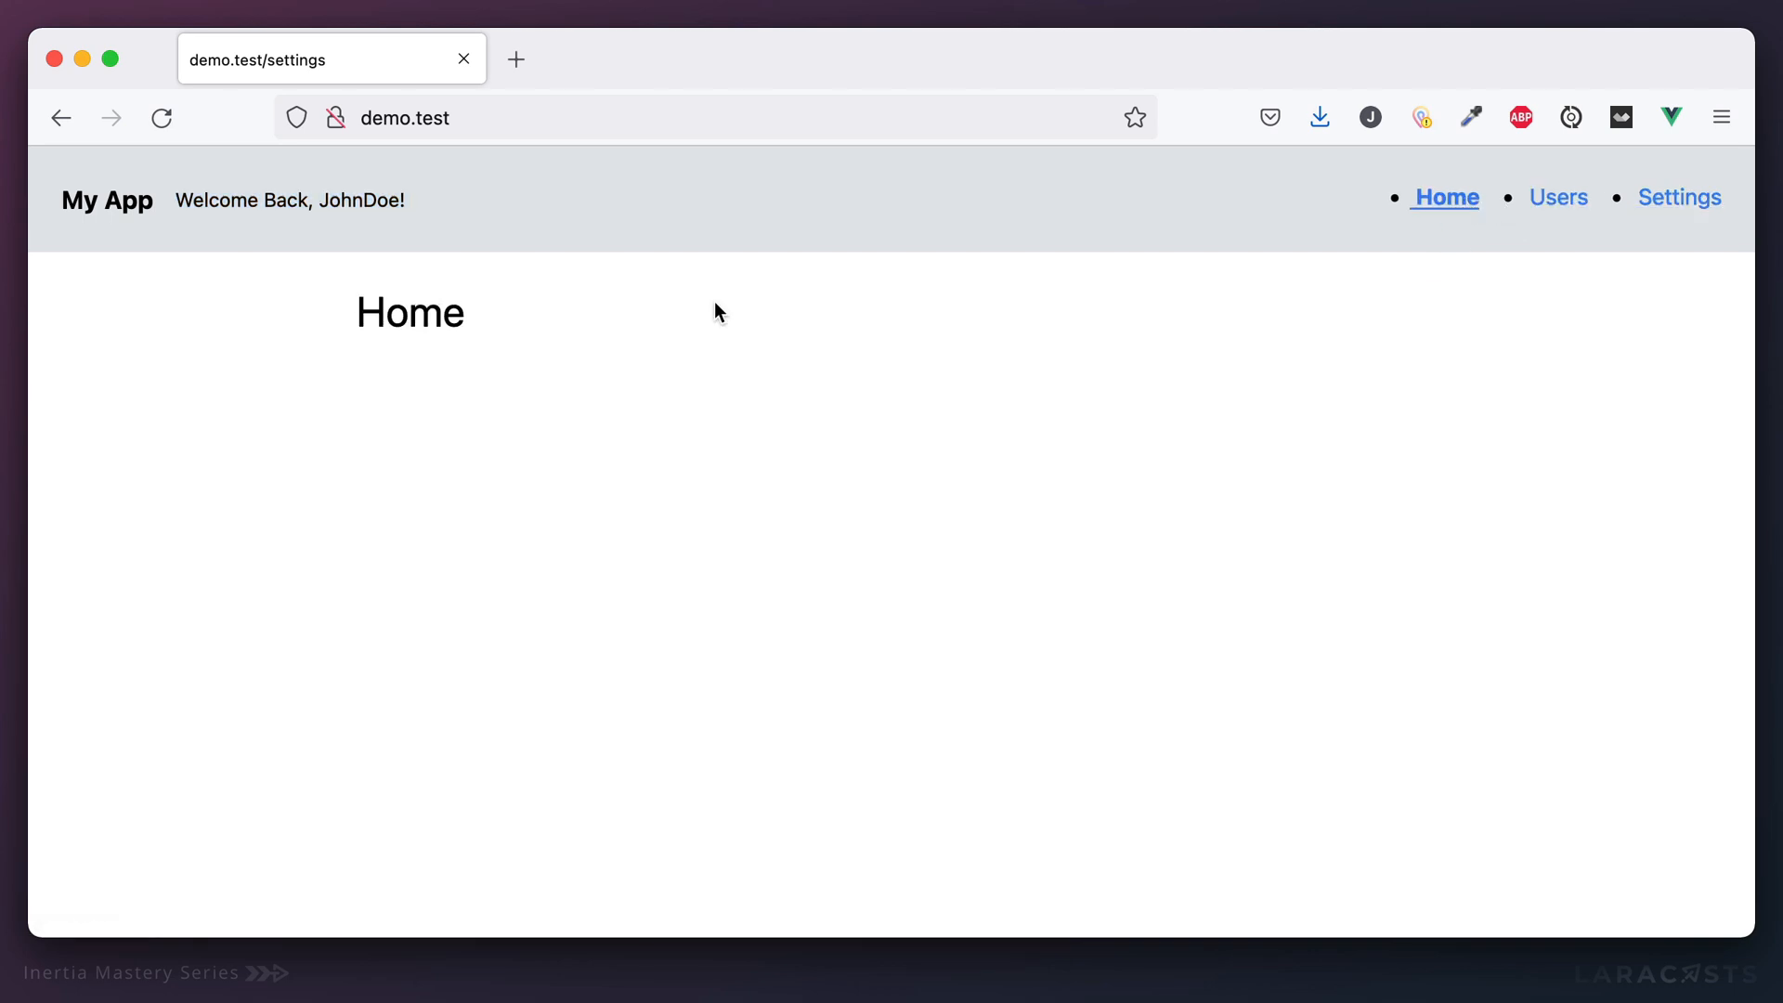